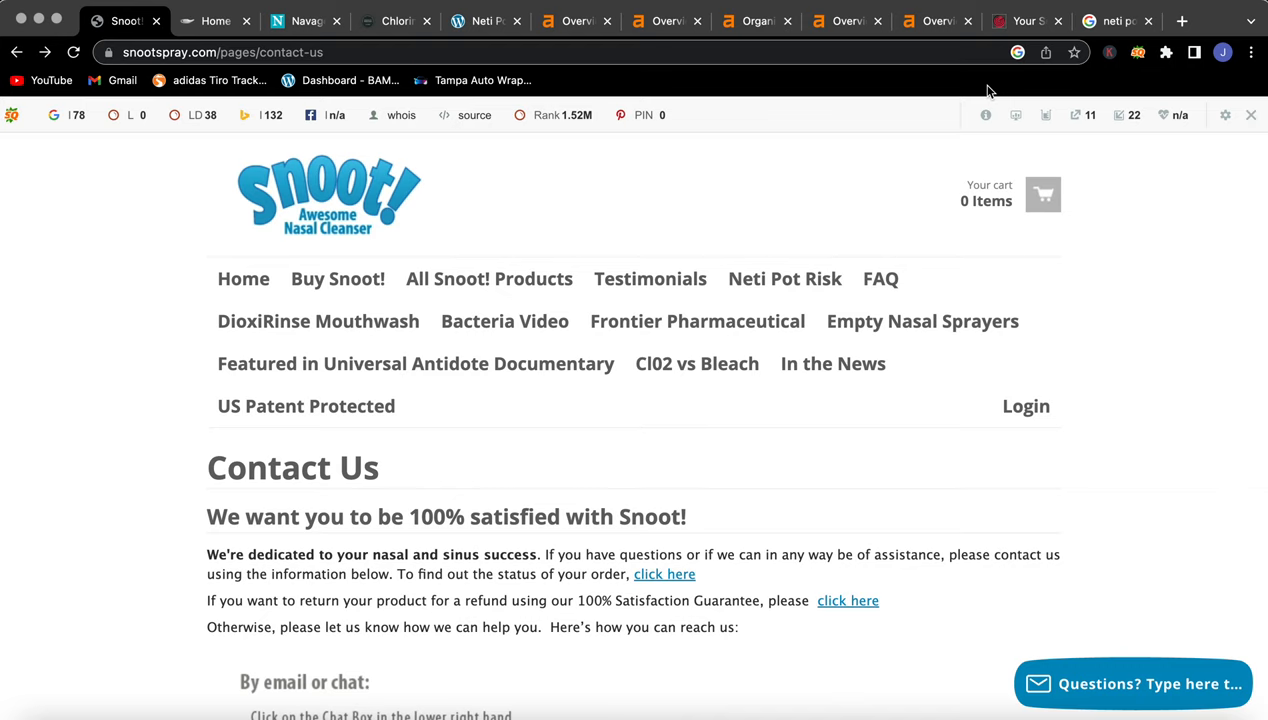
mouse_move(428, 82)
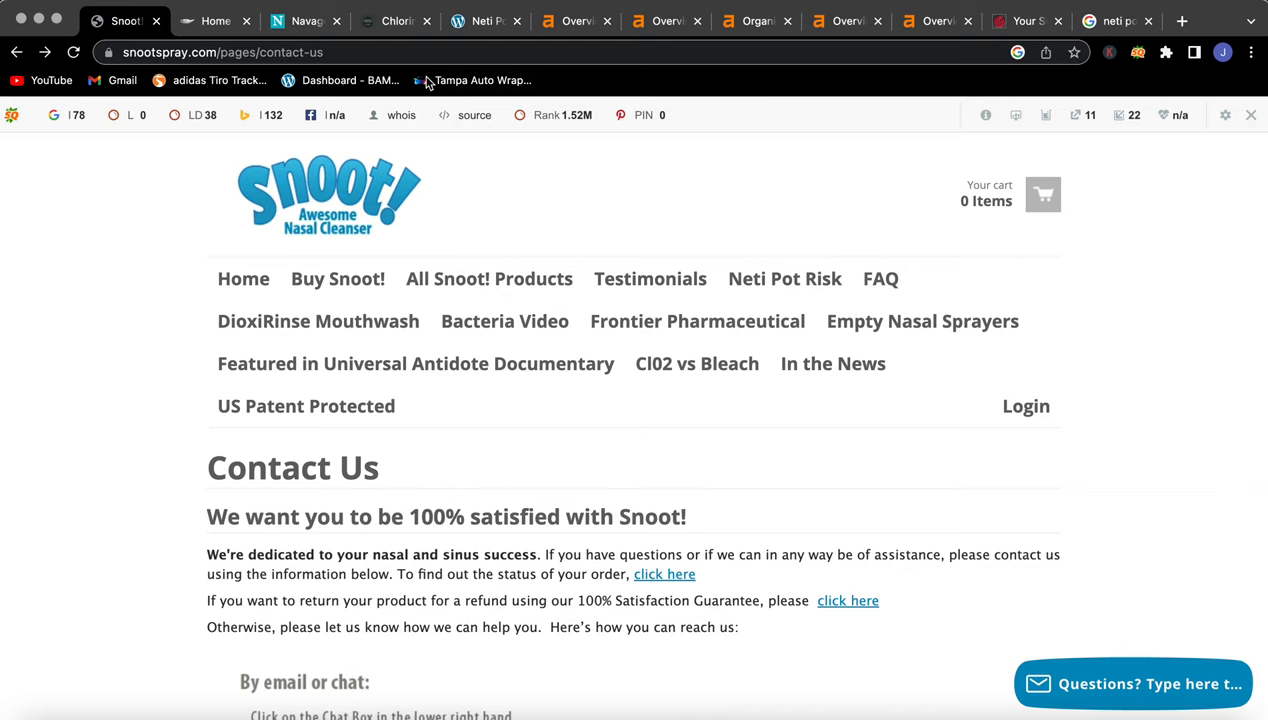
mouse_move(483, 80)
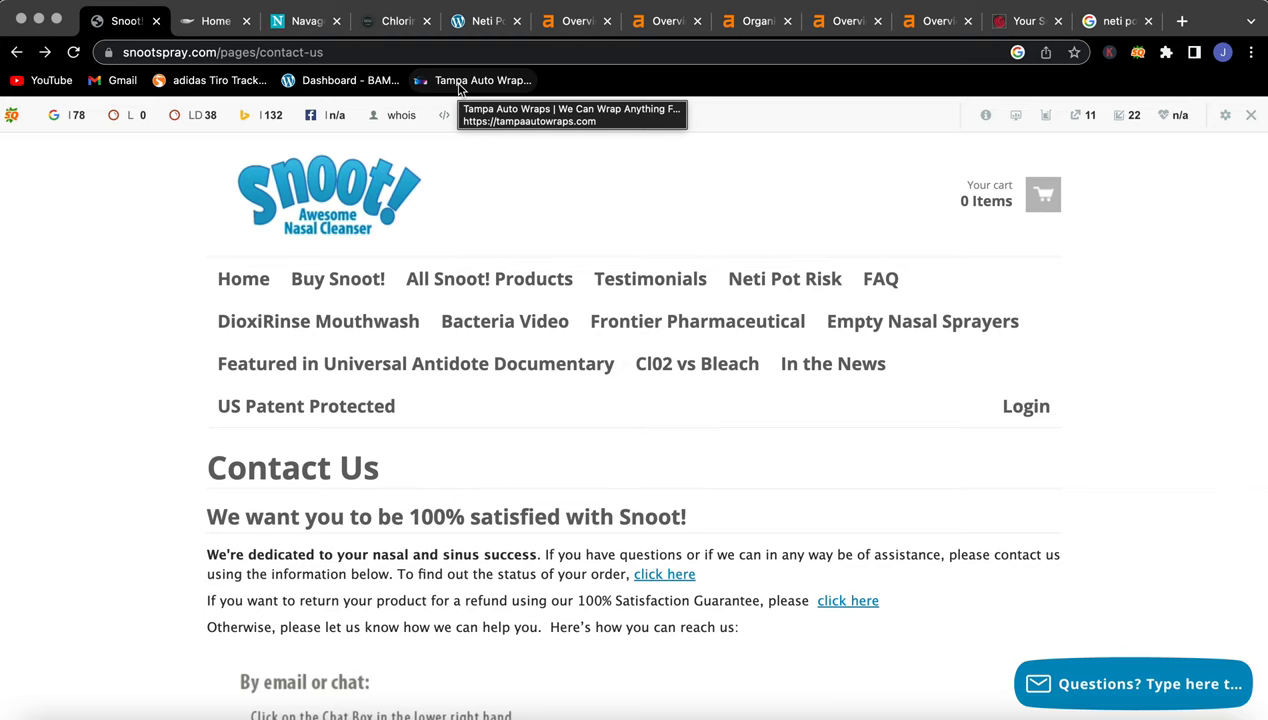
- Scroll the snootspray.com homepage with its nasal cleanser box and bottles photo
scroll(down, 3)
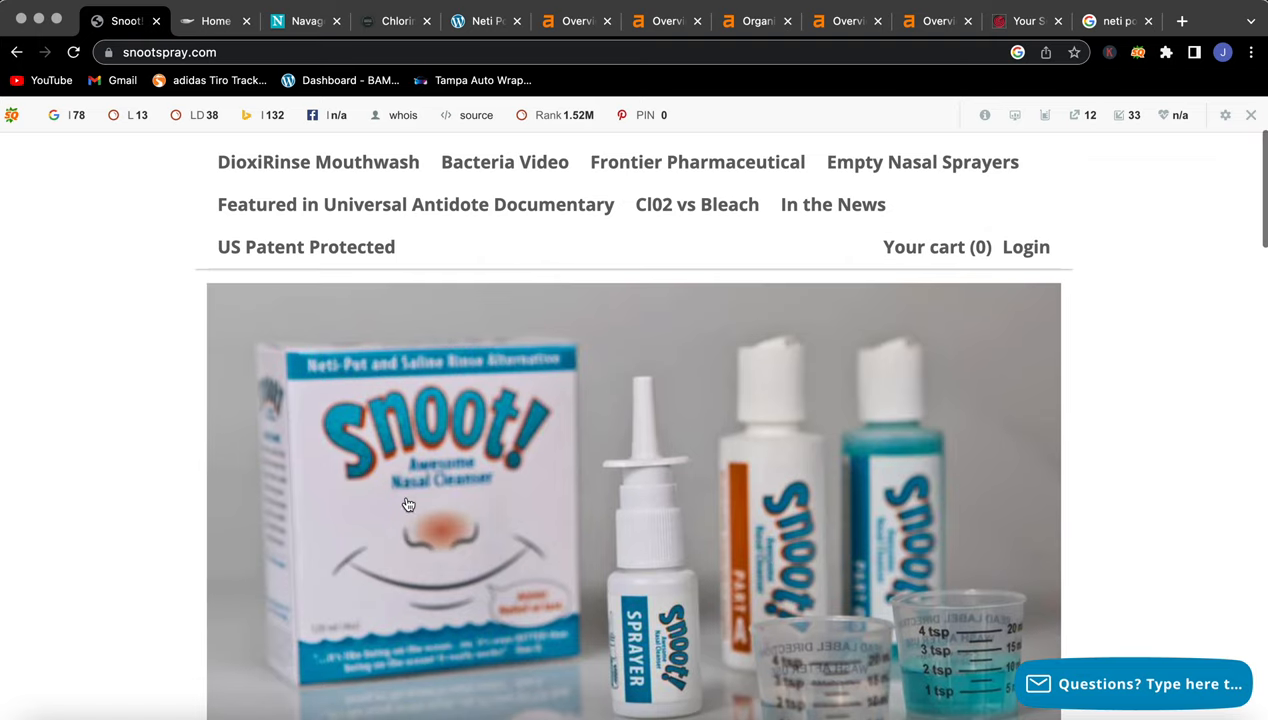
mouse_move(180, 495)
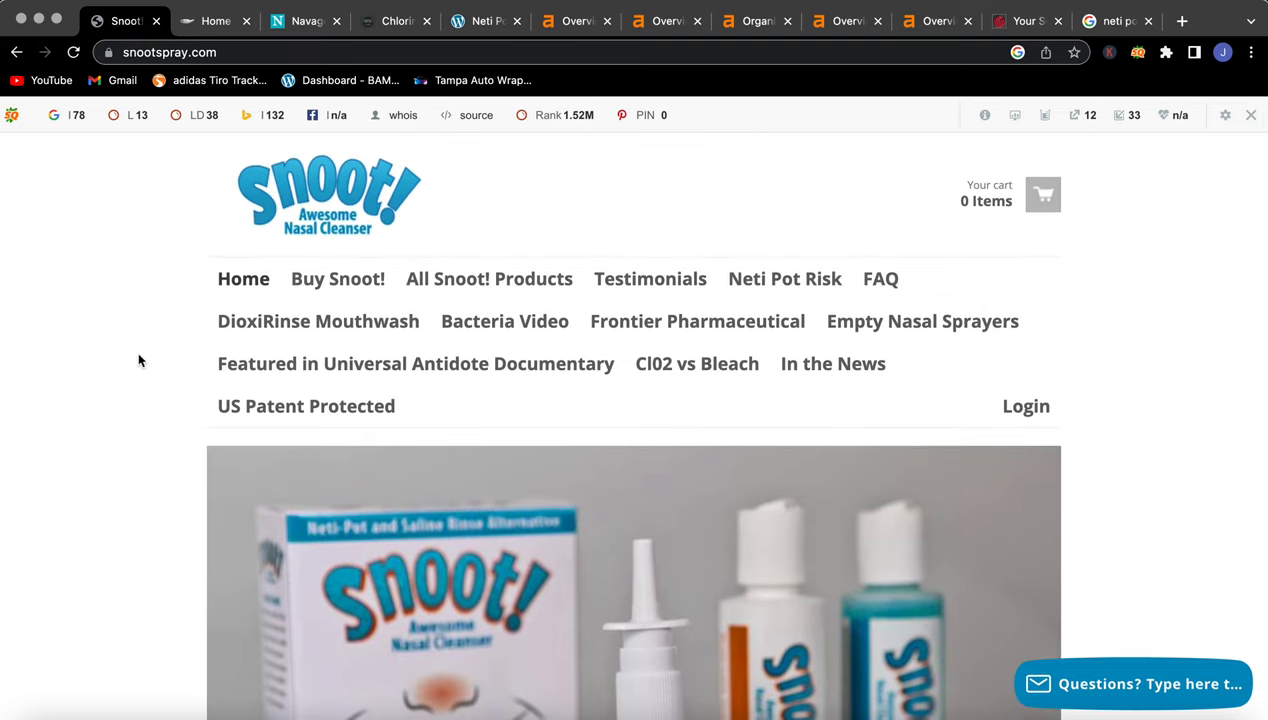
mouse_move(167, 355)
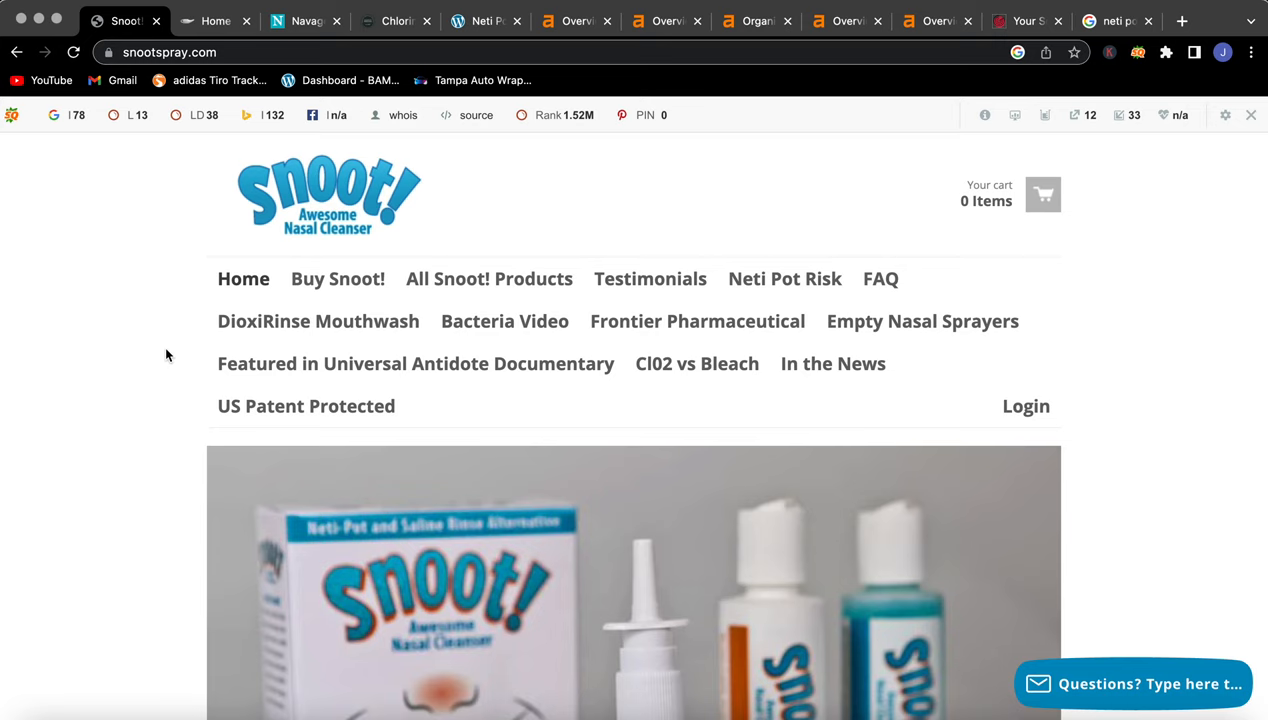
mouse_move(18, 363)
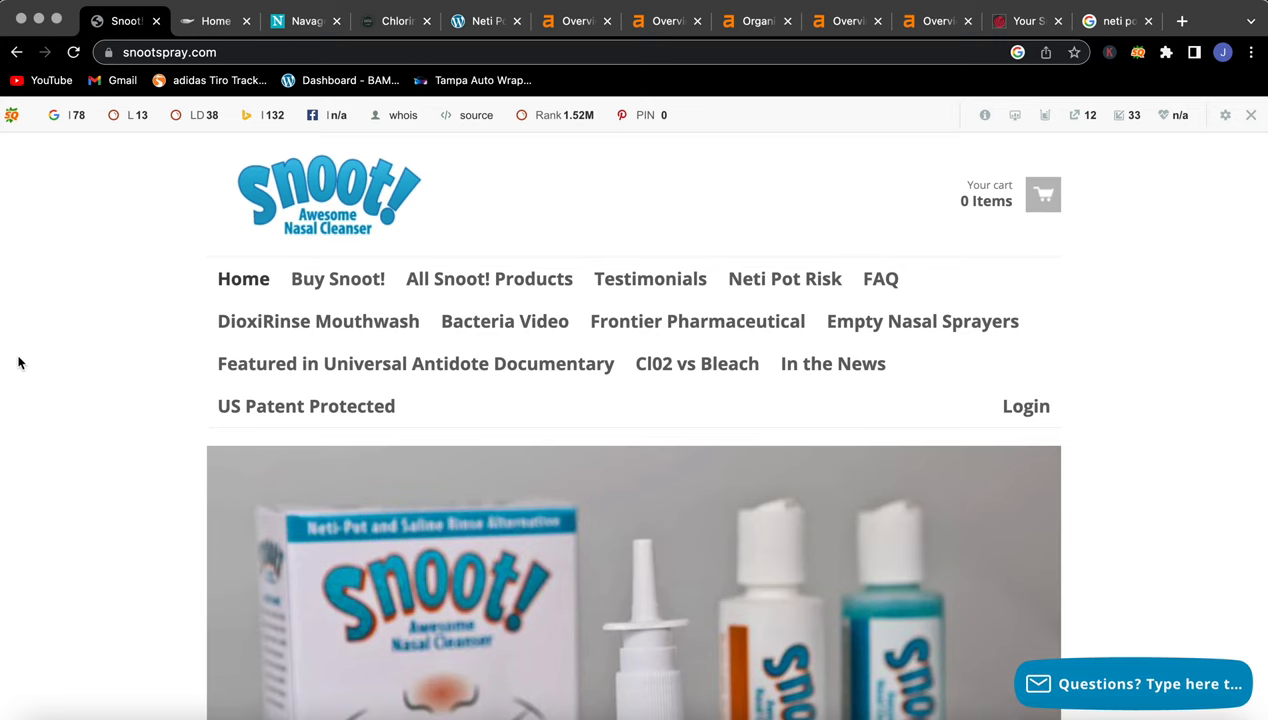
mouse_move(1232, 374)
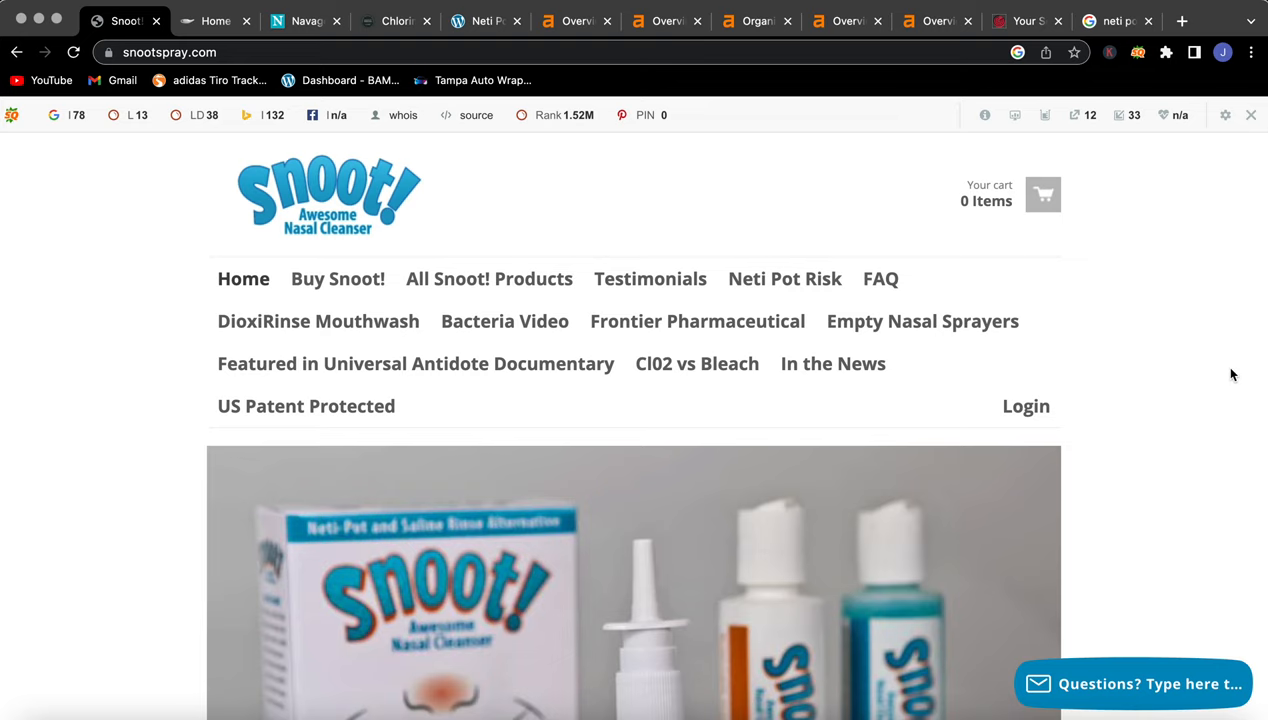
- Scroll through the netipot.com and navage.com competitor homepages
click(215, 20)
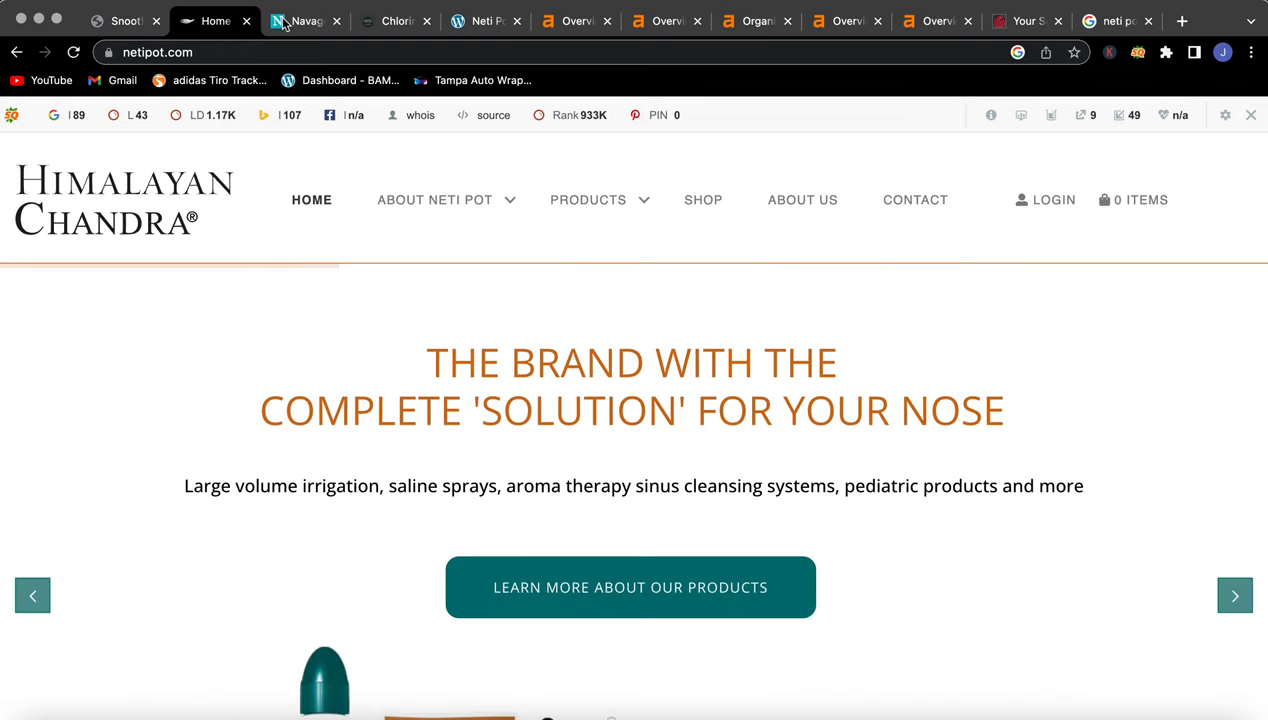
scroll(down, 3)
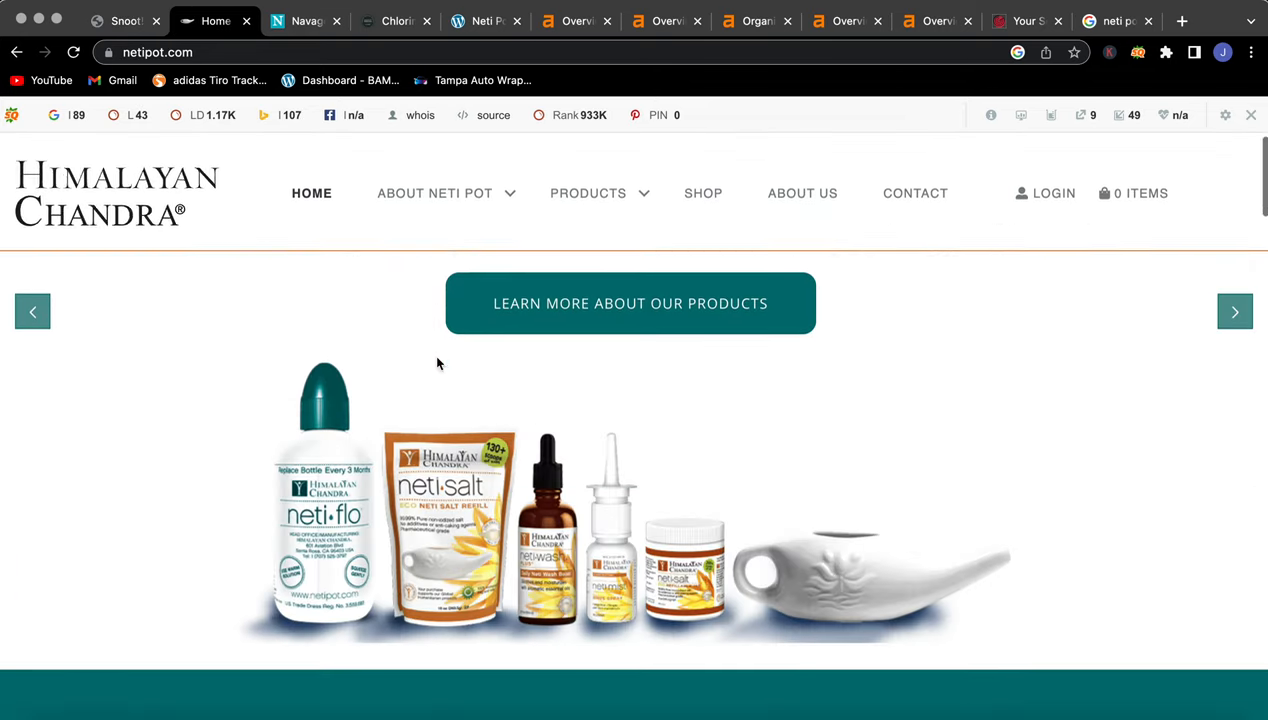
scroll(down, 3)
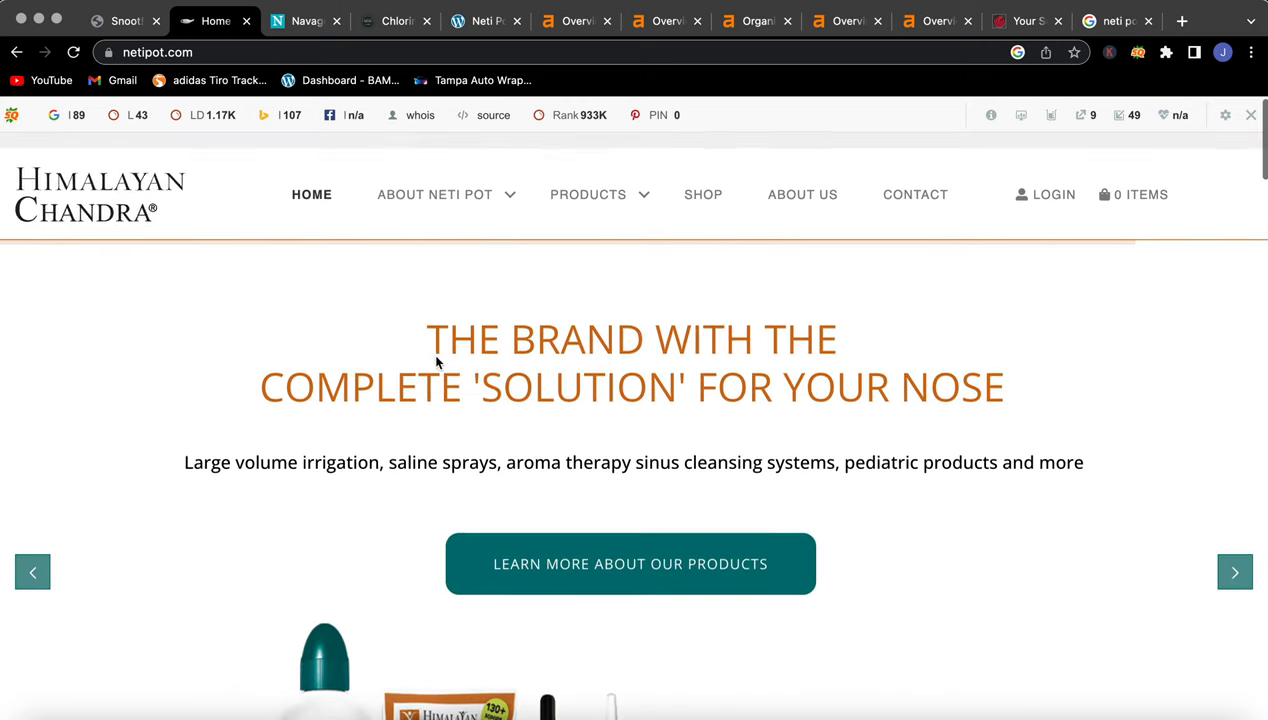
click(305, 20)
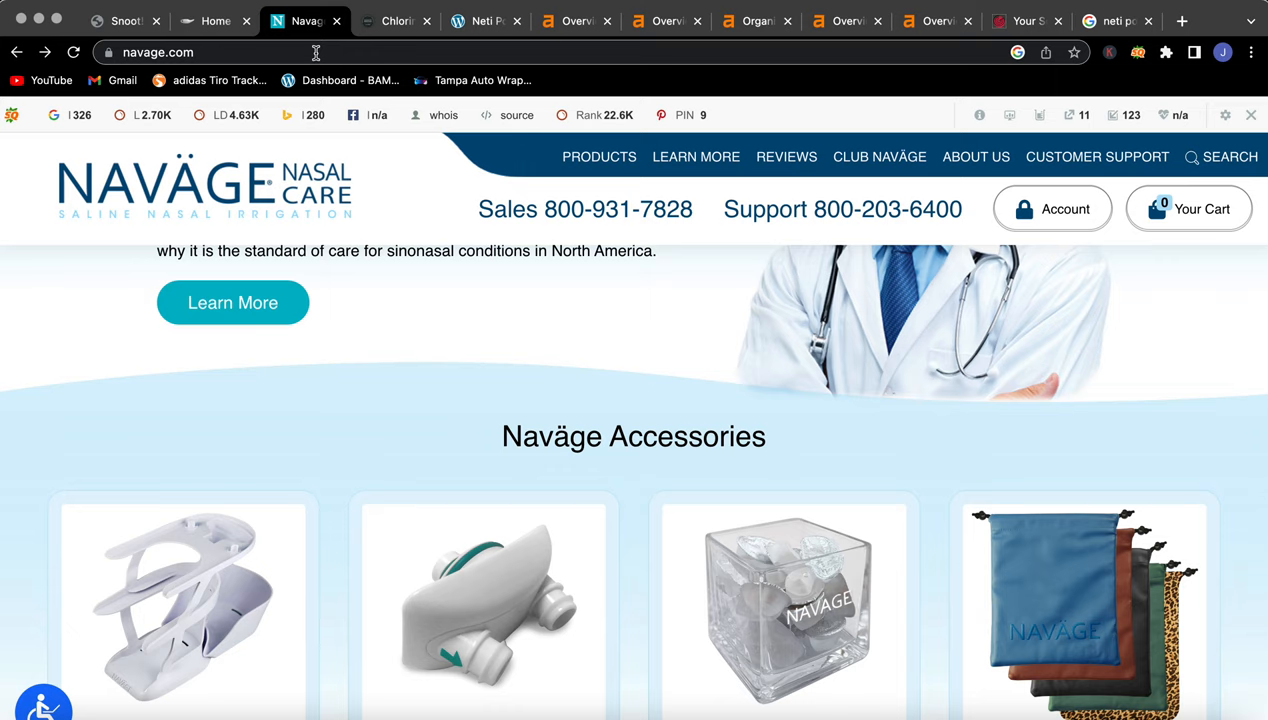
scroll(down, 3)
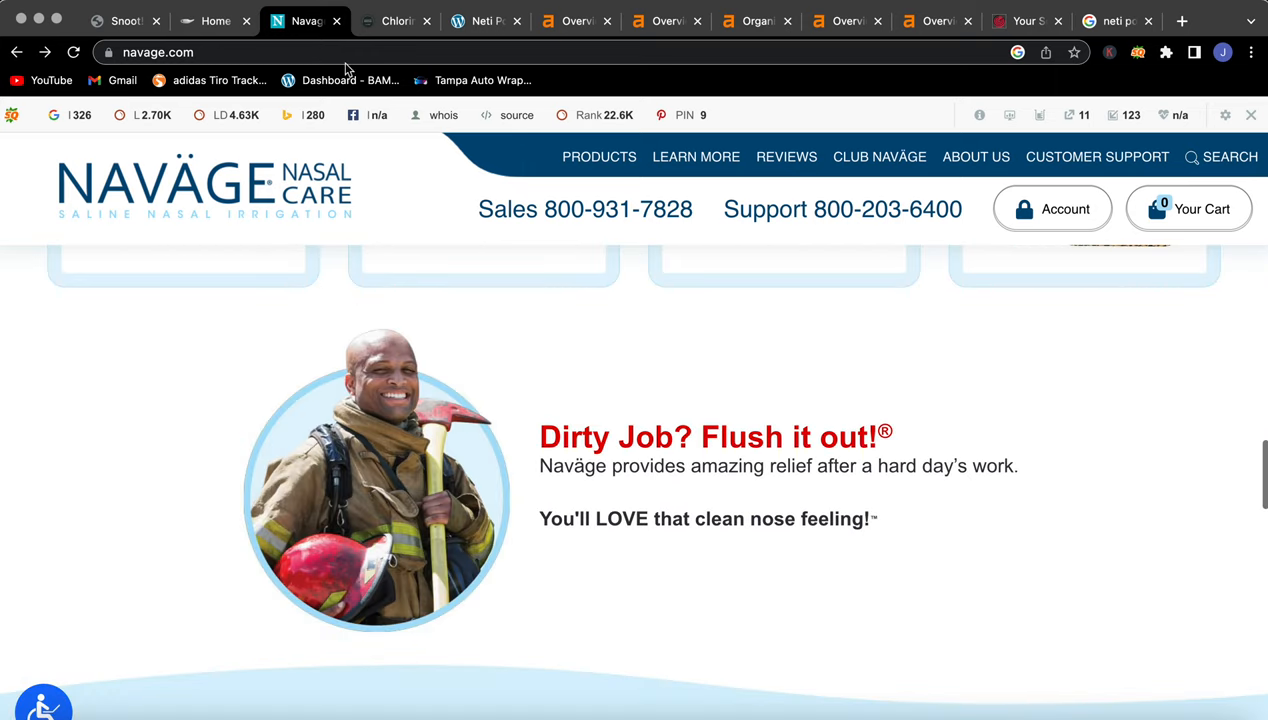
- Scroll through frontierpharm.com and the rhinoclearsprint.com neti pot alternative article
click(394, 20)
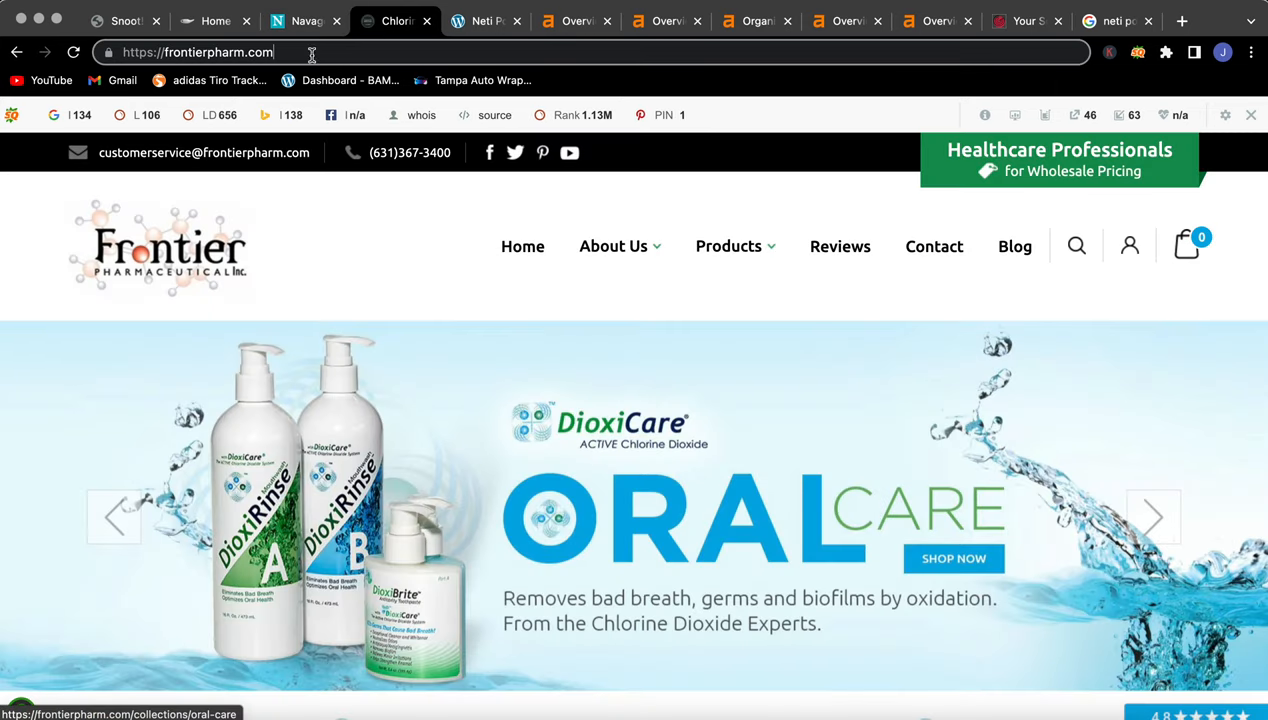
scroll(down, 3)
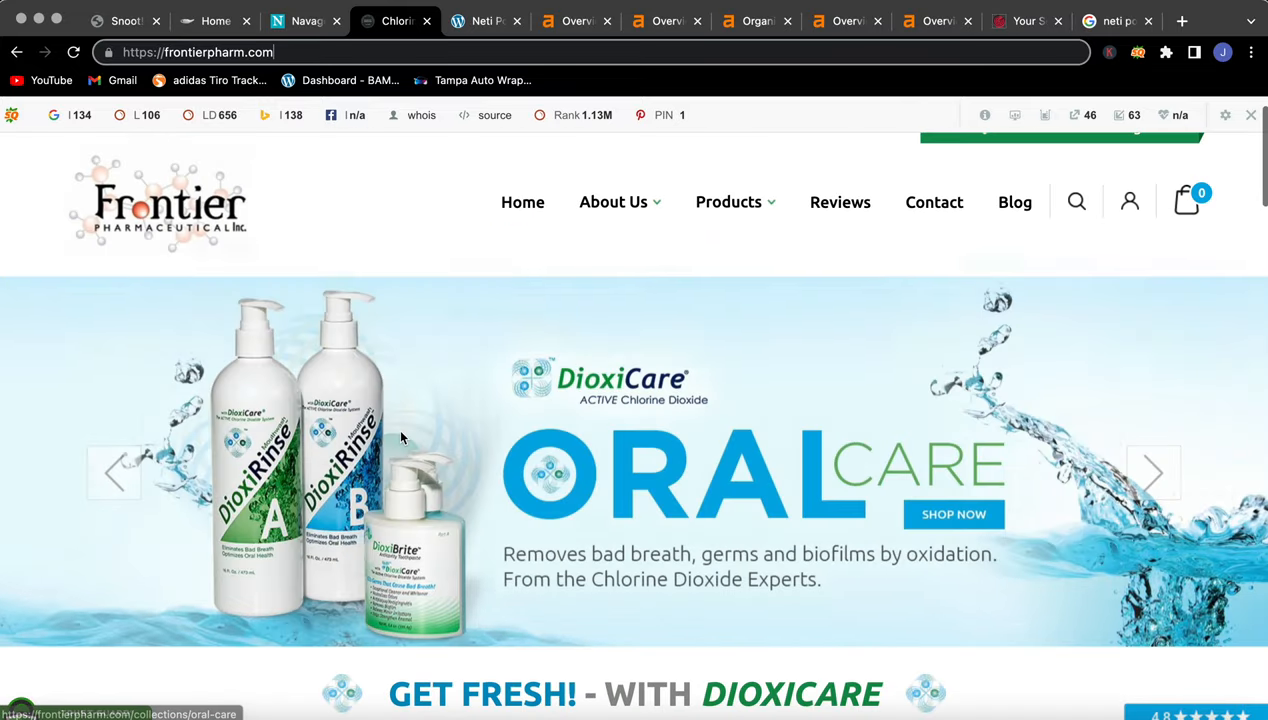
click(485, 20)
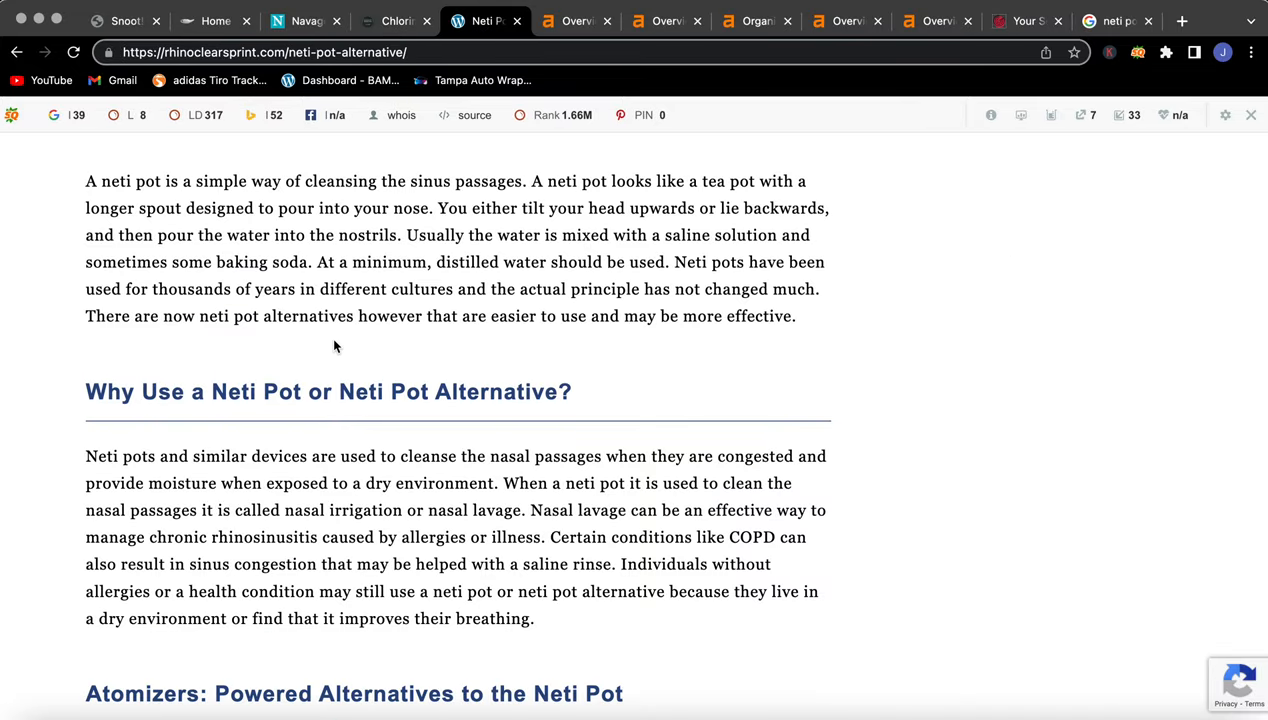
scroll(up, 3)
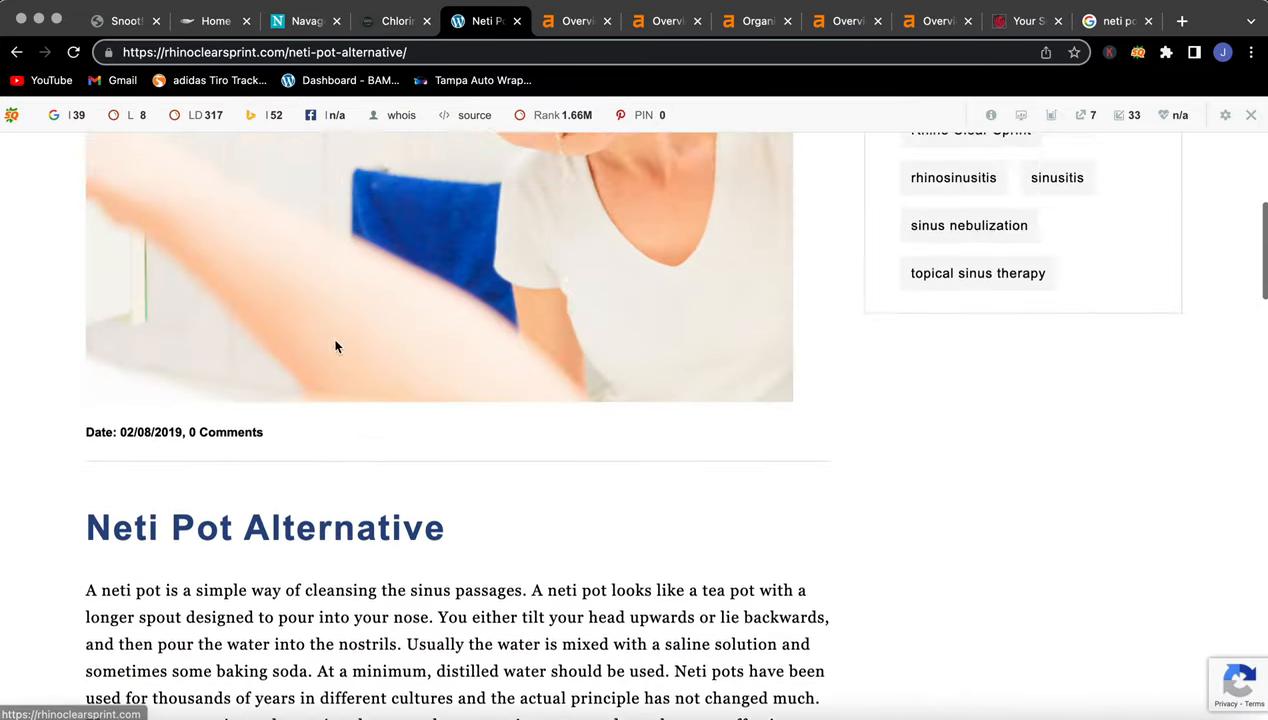
- Scroll the snootspray.com homepage through its risk-free neti pot alternative section
click(120, 20)
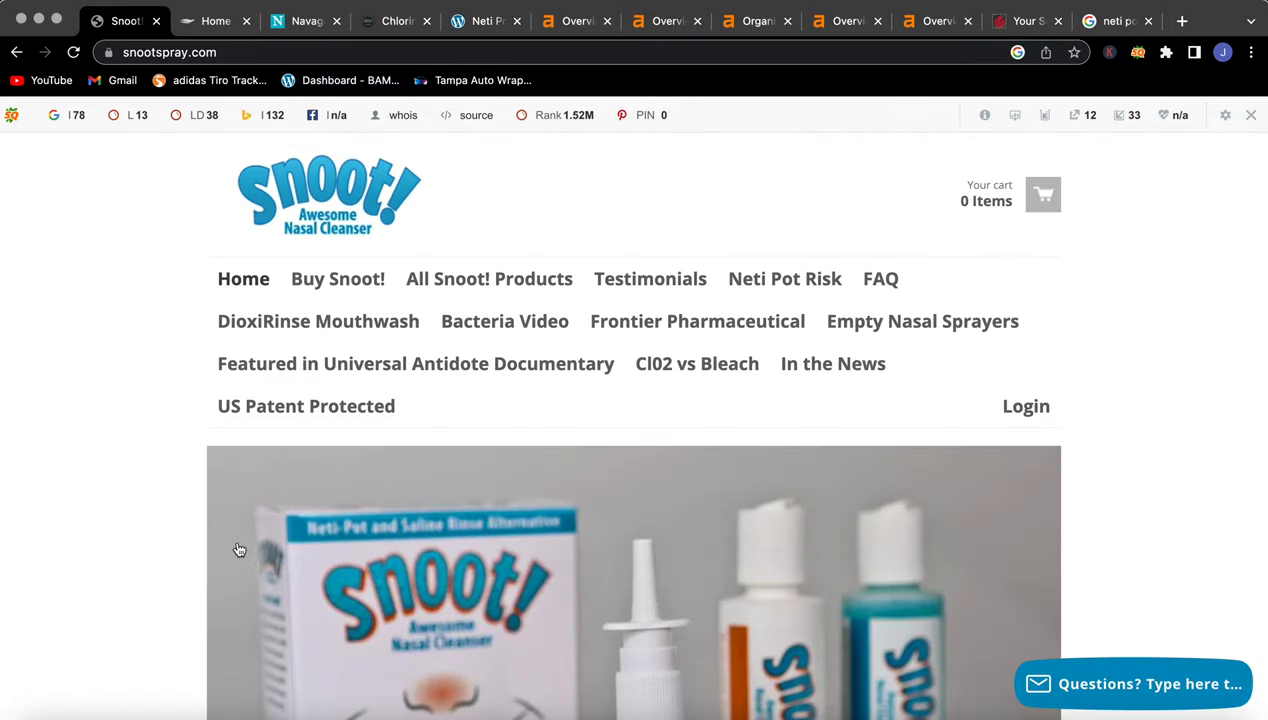
scroll(down, 3)
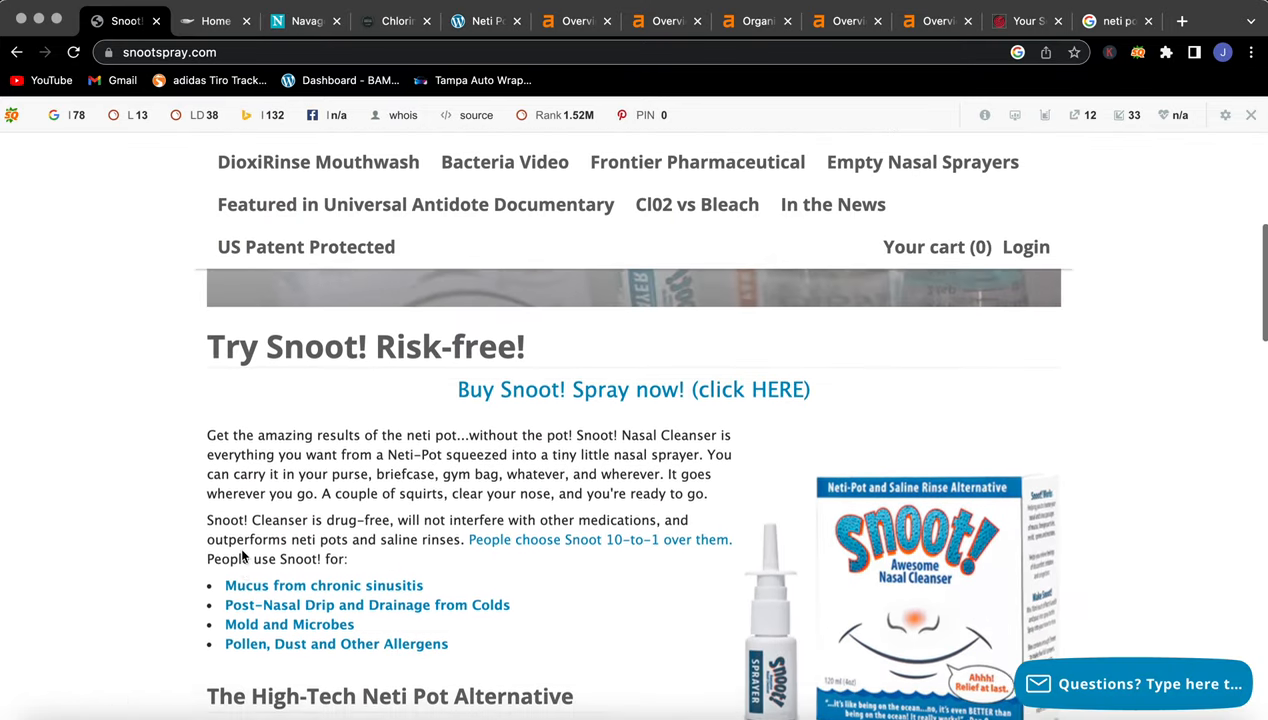
scroll(down, 3)
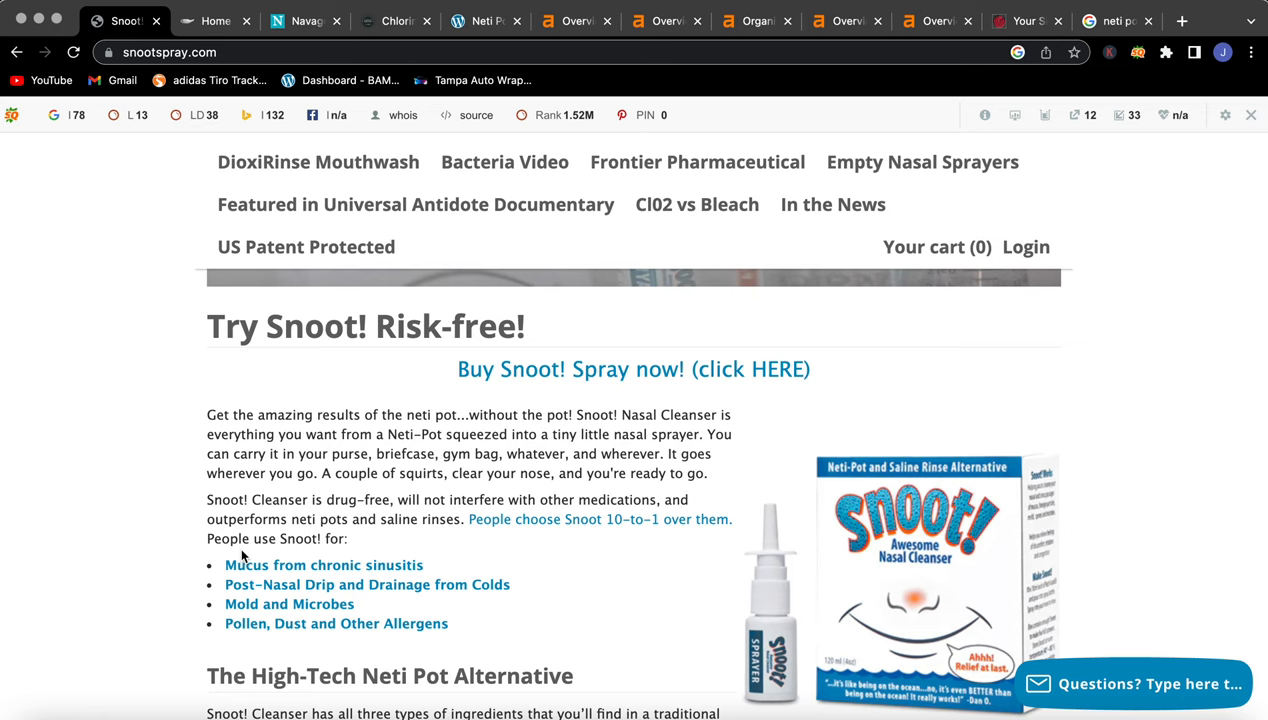
scroll(down, 3)
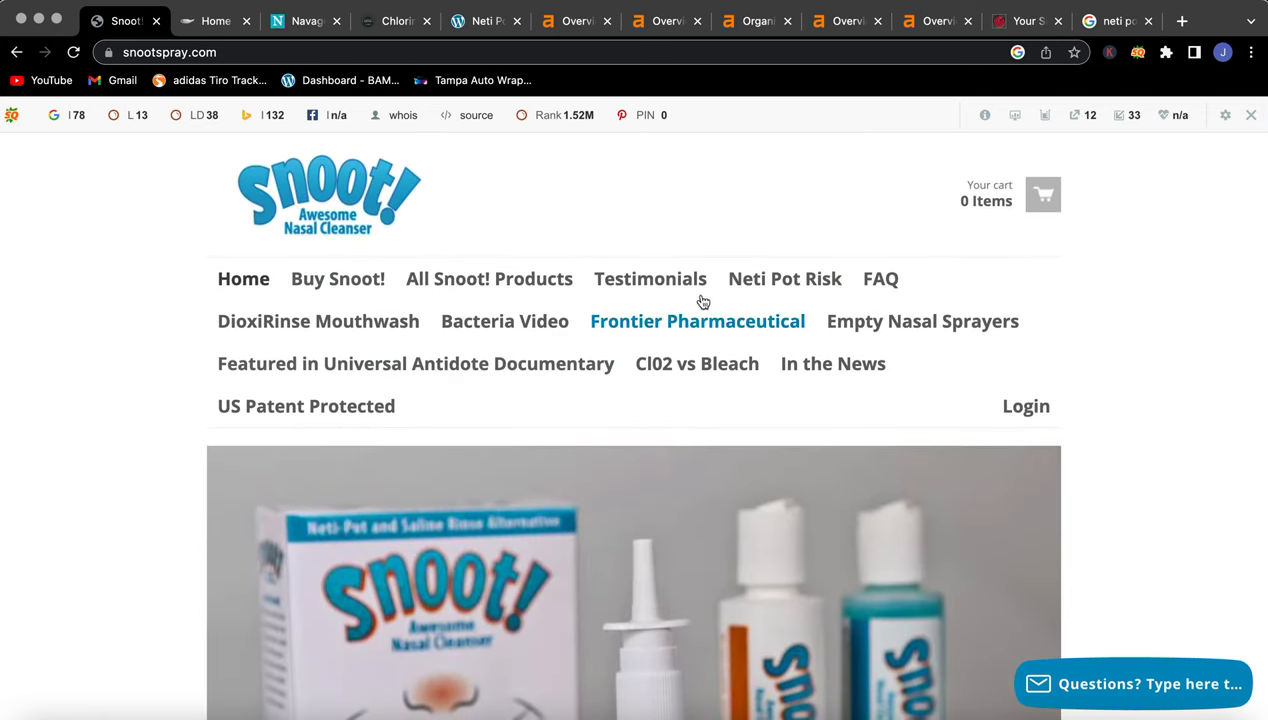
mouse_move(340, 363)
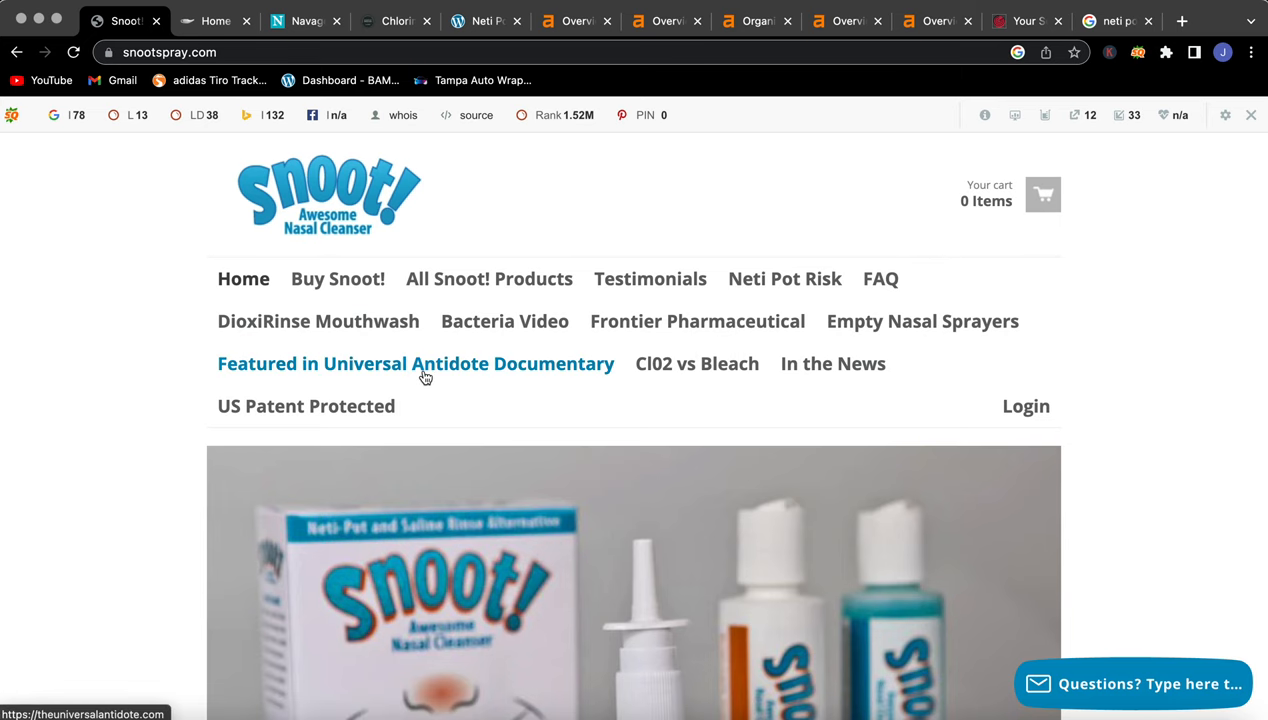
mouse_move(221, 414)
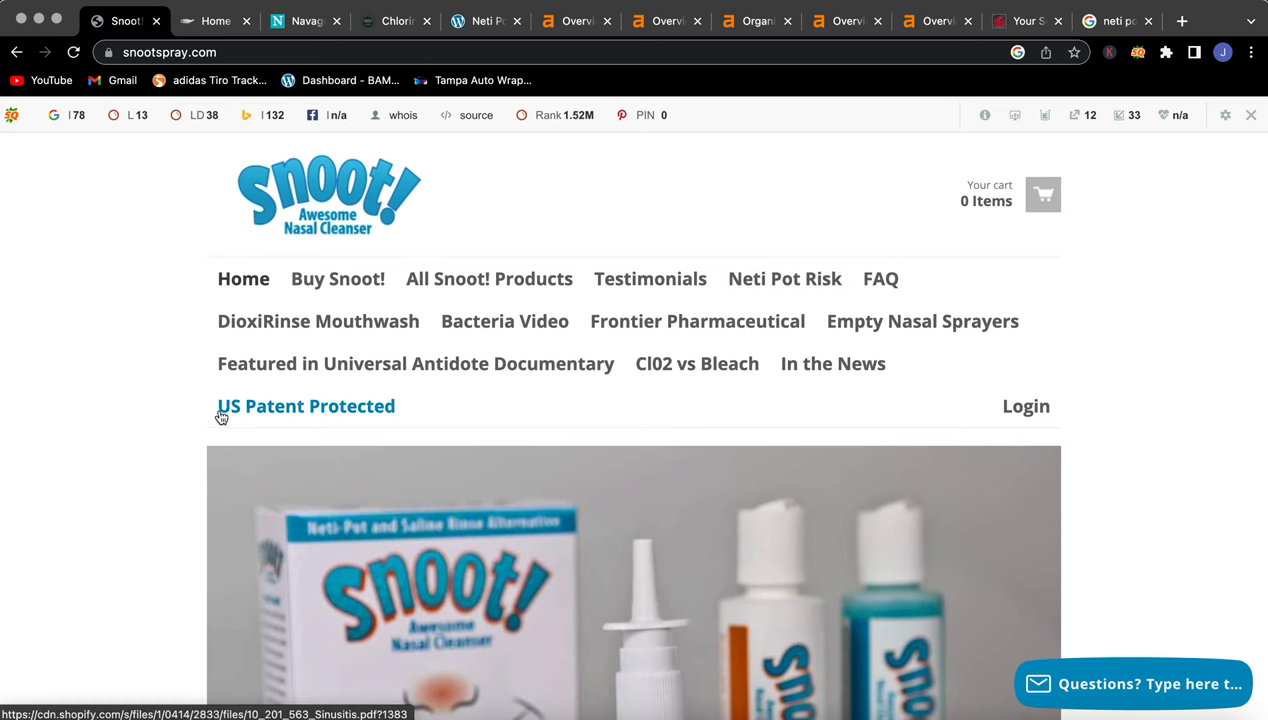
mouse_move(697, 321)
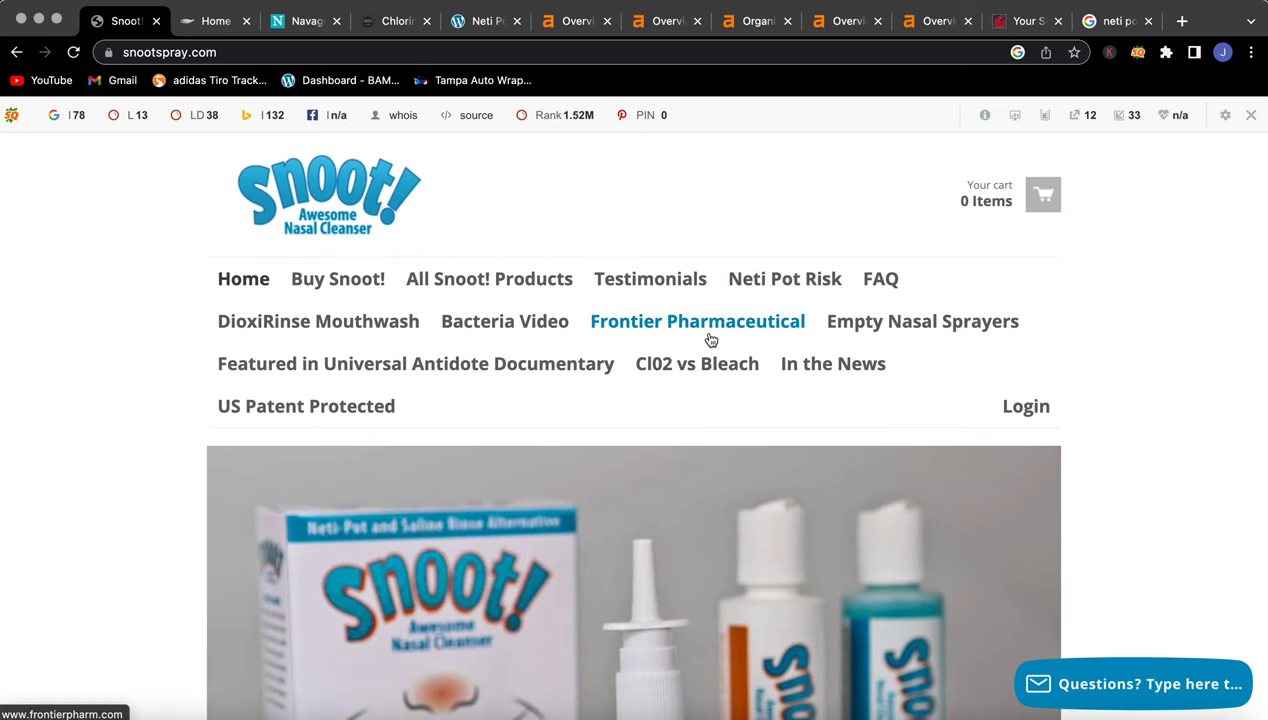
- Scroll down through the Himalayan Chandra netipot.com homepage sections
click(215, 20)
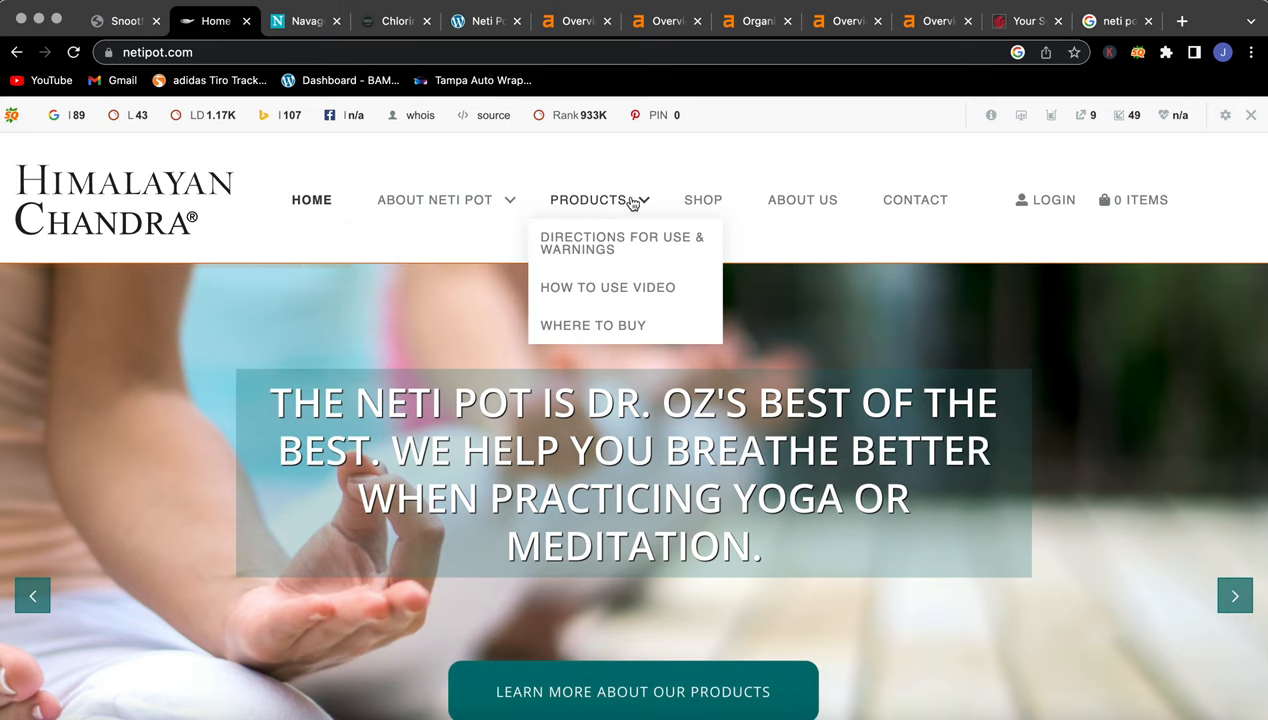
mouse_move(1036, 180)
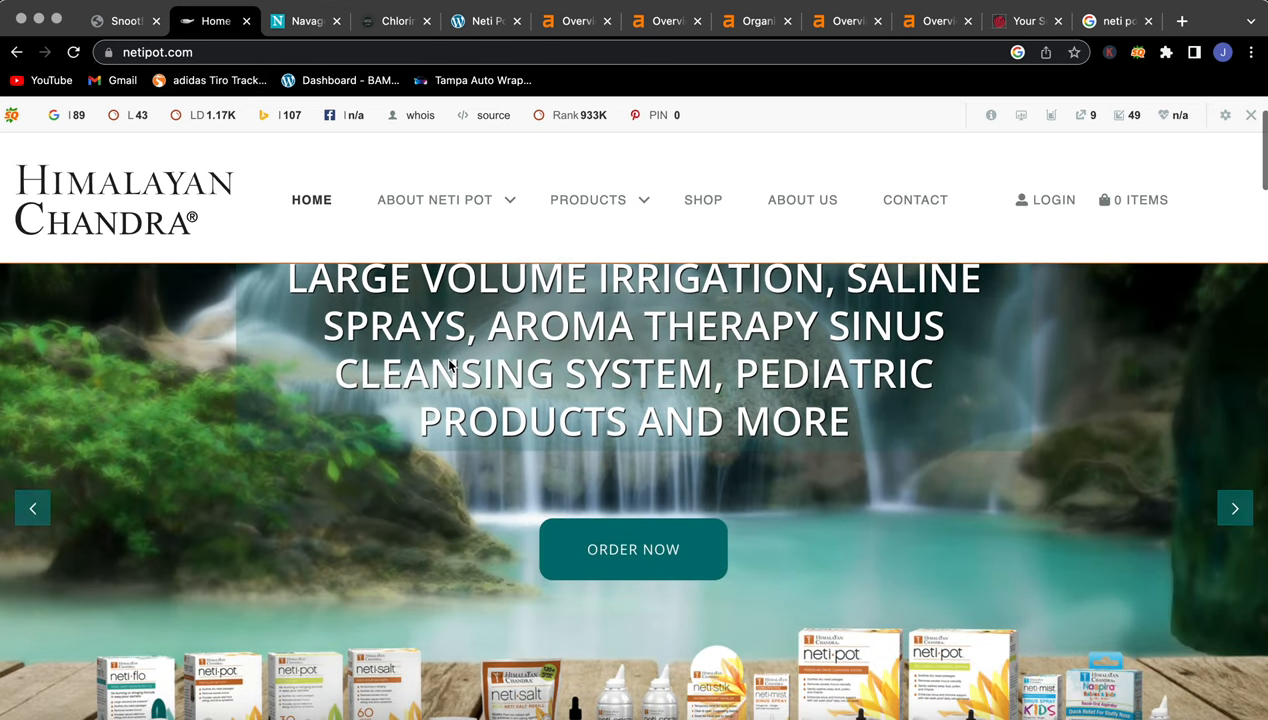
scroll(down, 3)
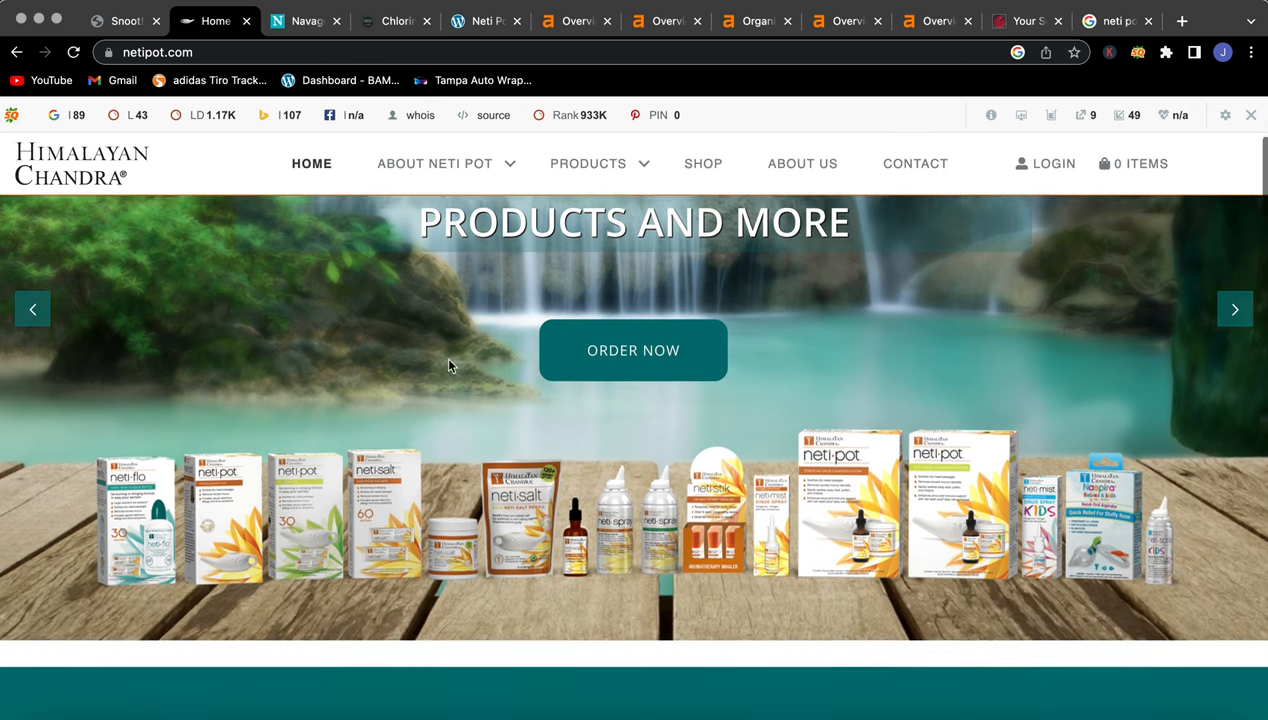
scroll(down, 3)
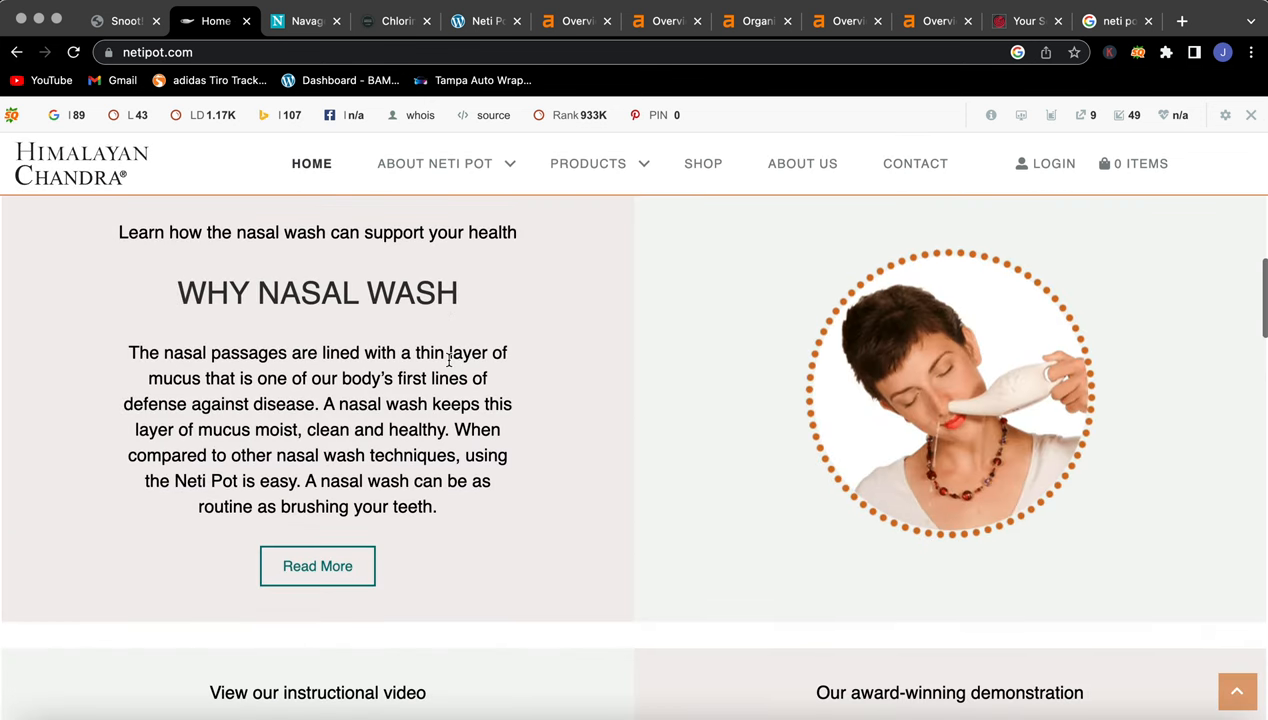
scroll(down, 3)
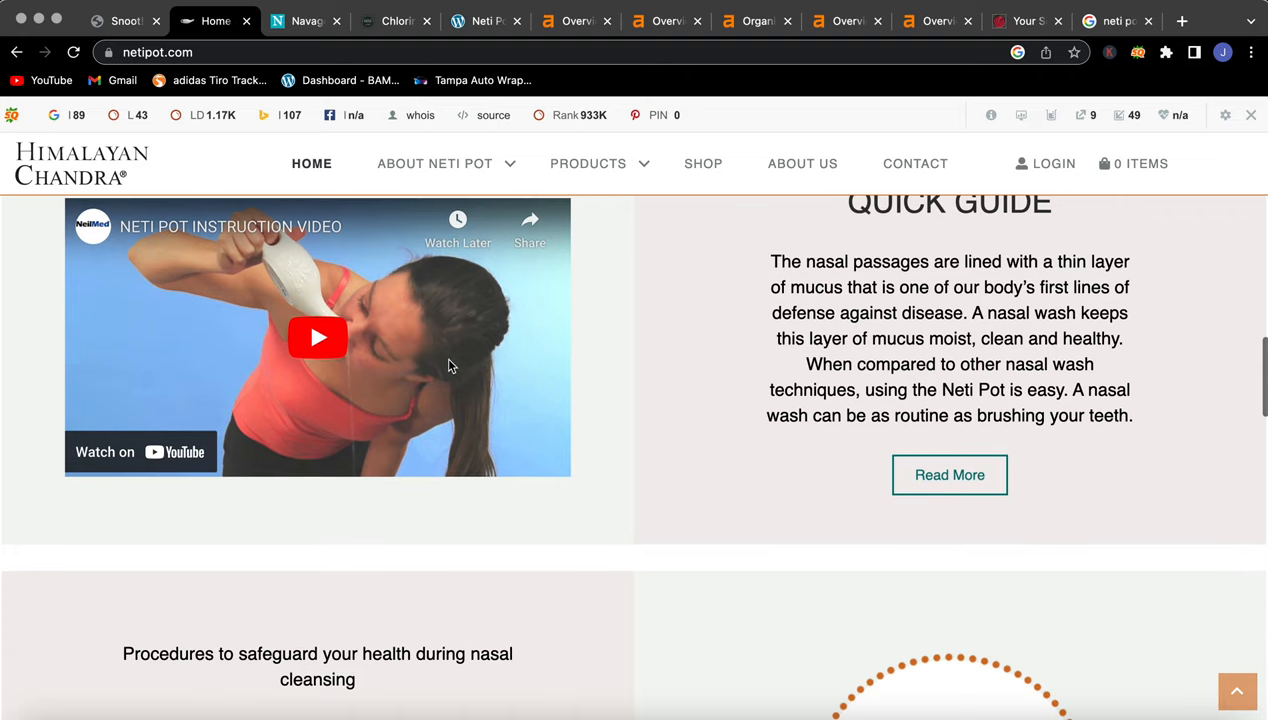
scroll(down, 3)
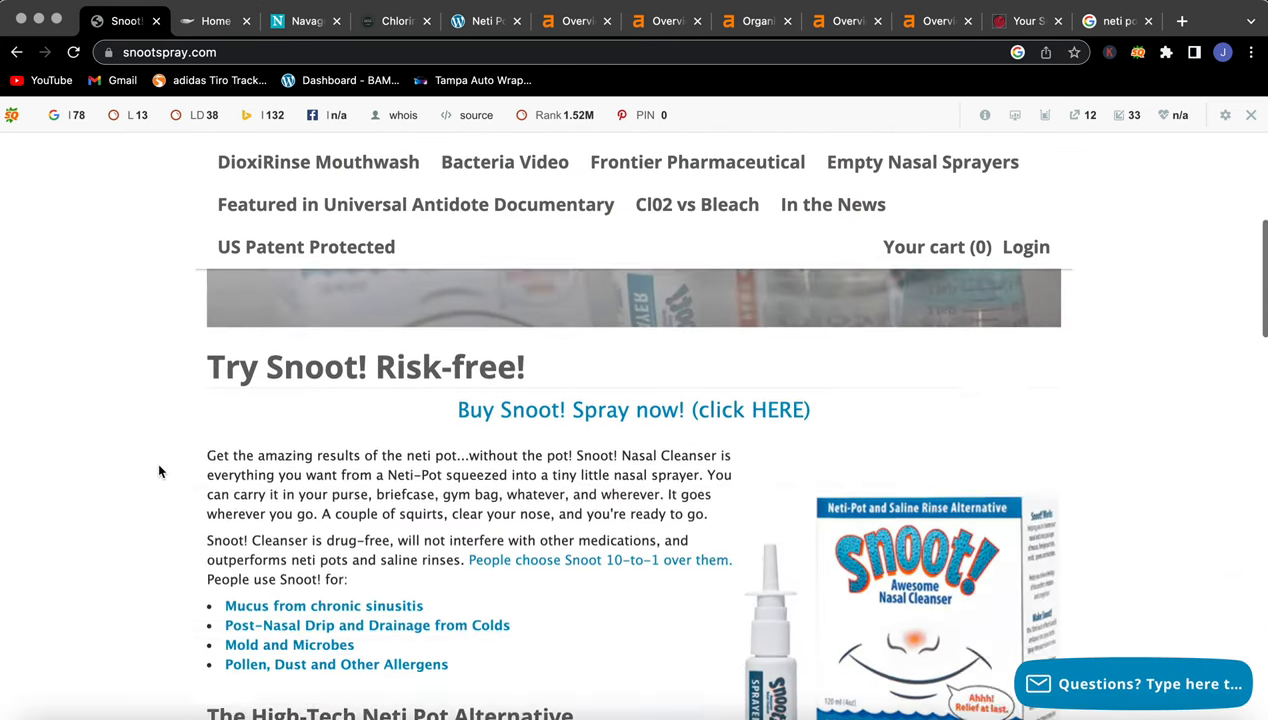
scroll(down, 3)
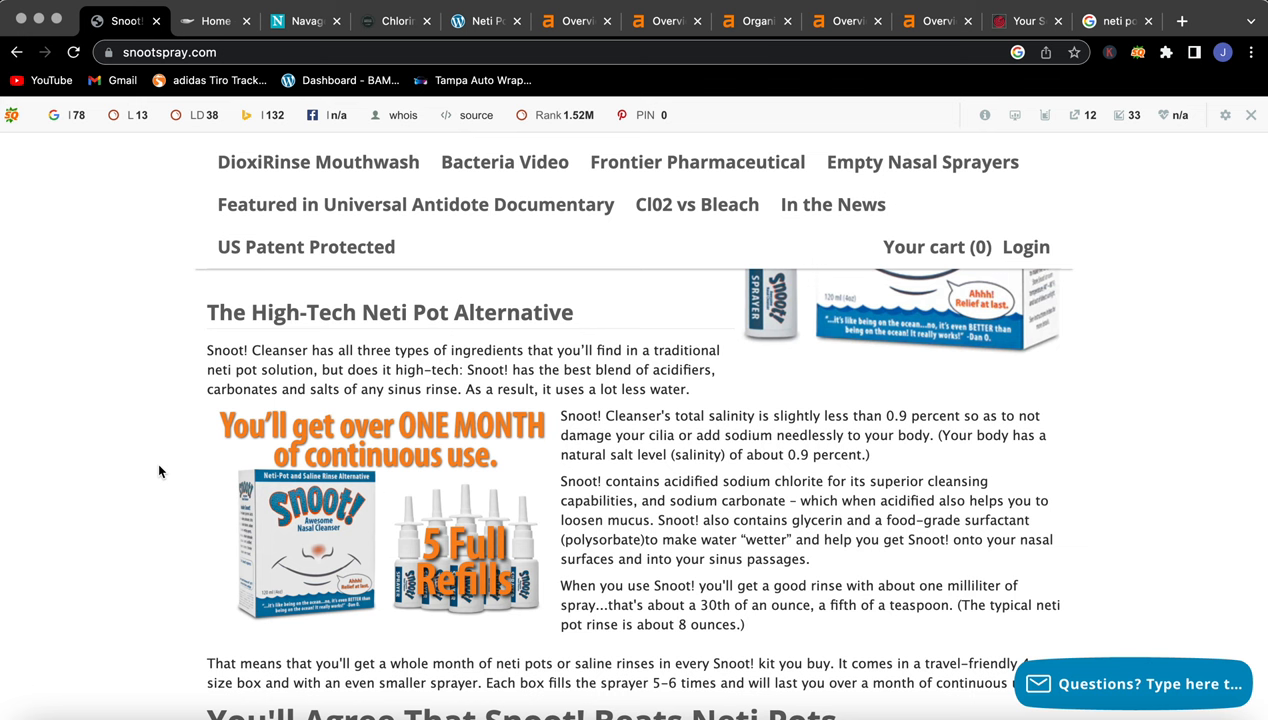
scroll(down, 3)
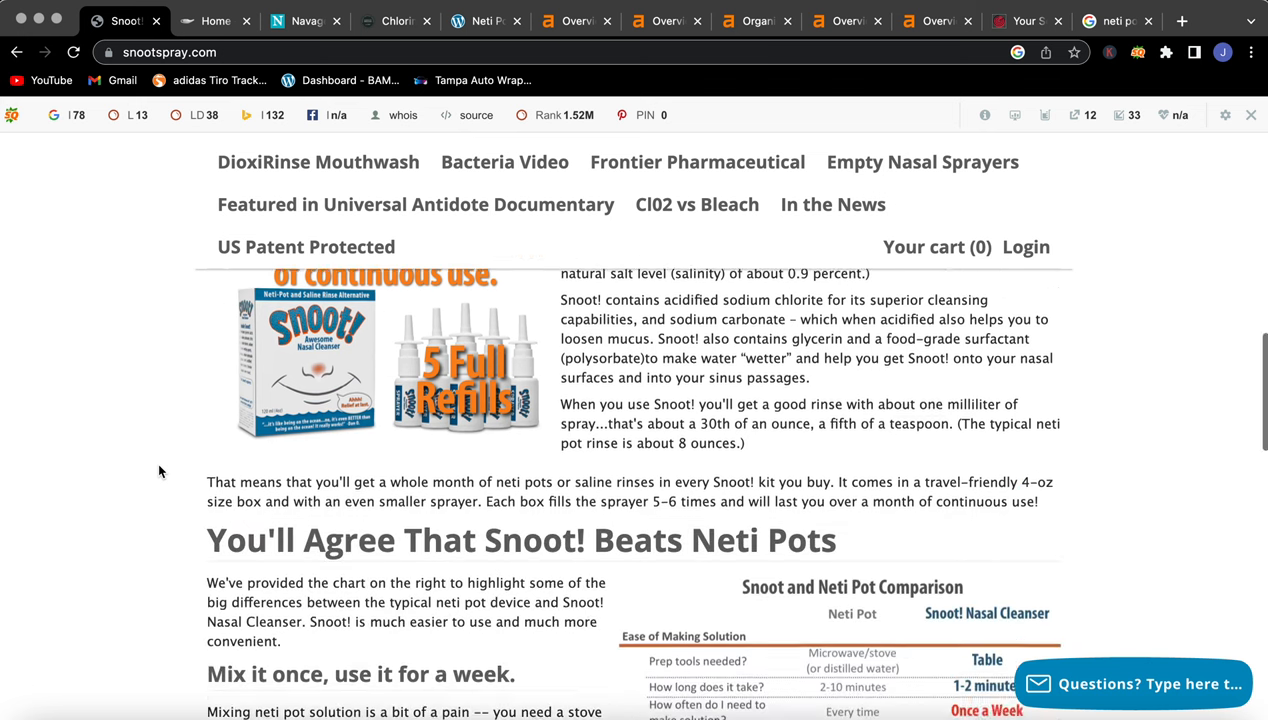
scroll(down, 3)
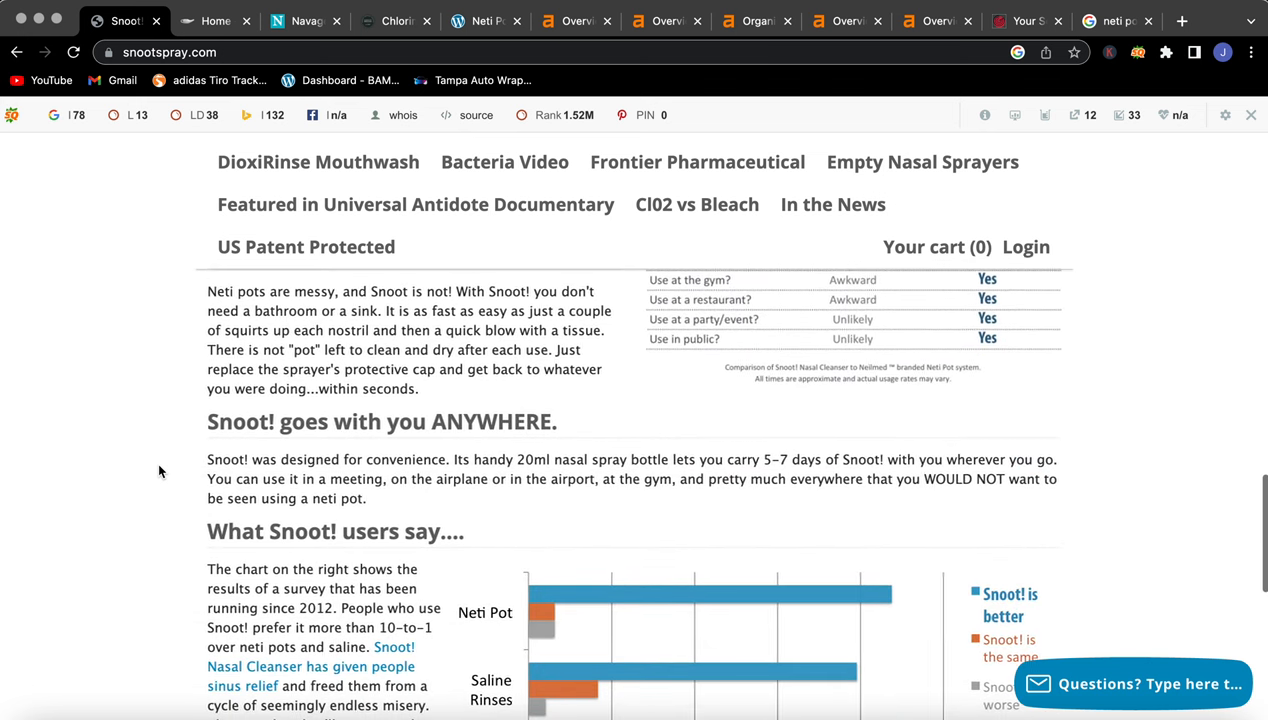
scroll(down, 3)
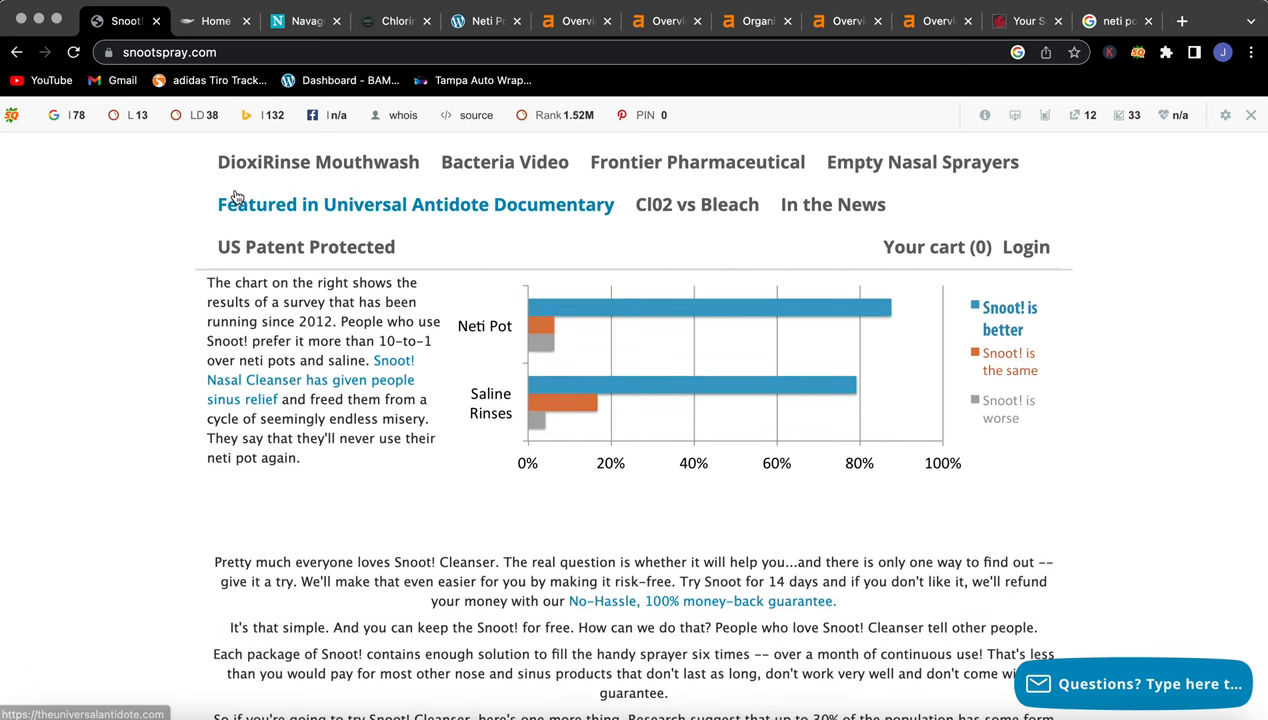
mouse_move(216, 20)
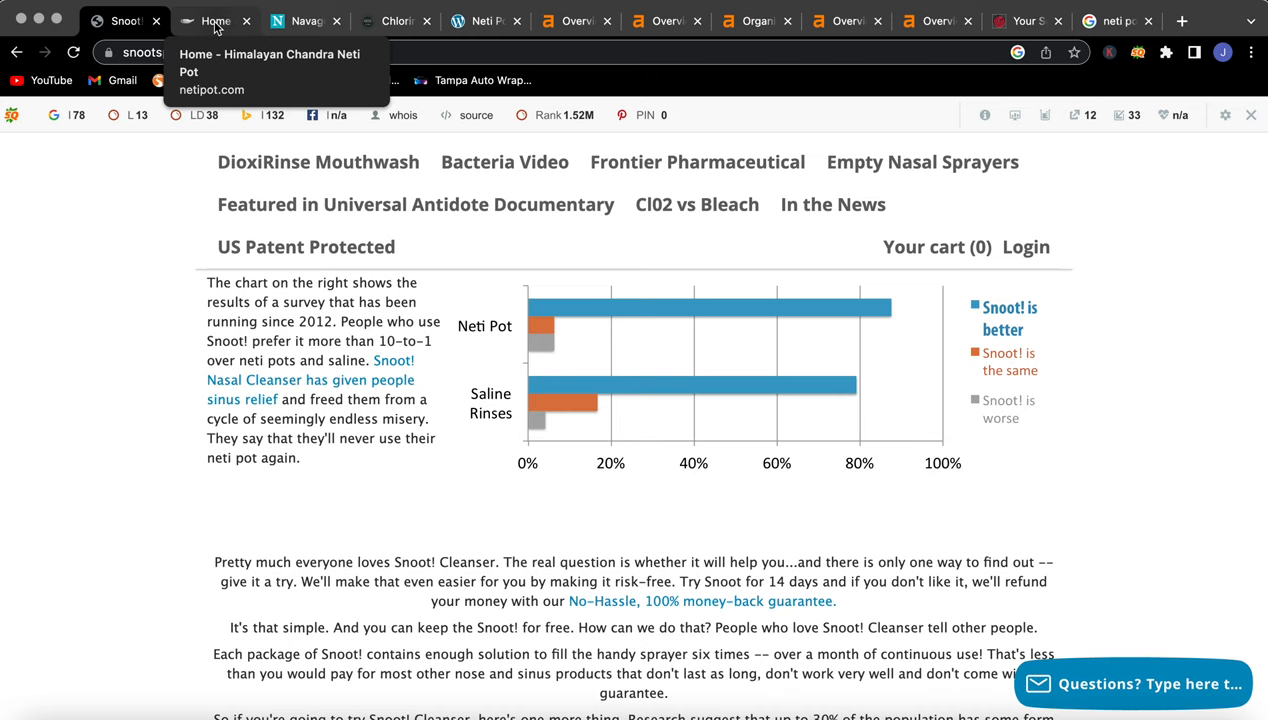
- Scroll the Navage nasal care site through its SaltPods section
click(305, 20)
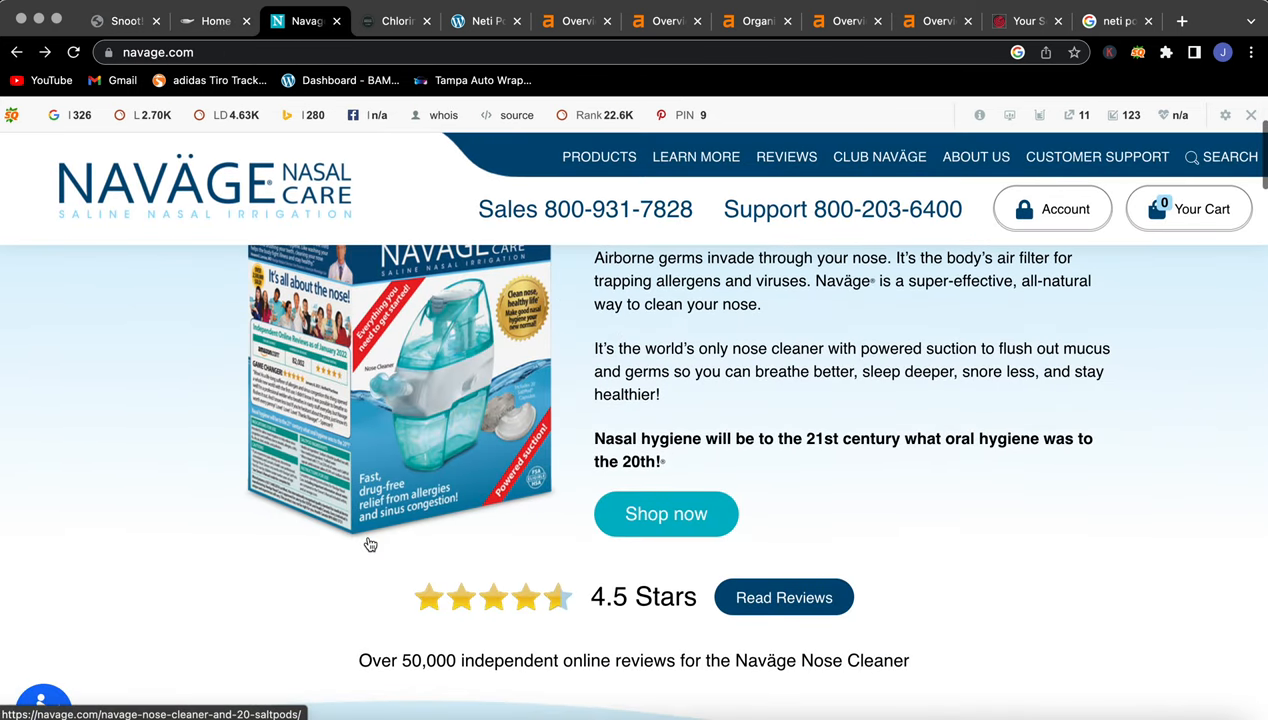
scroll(down, 3)
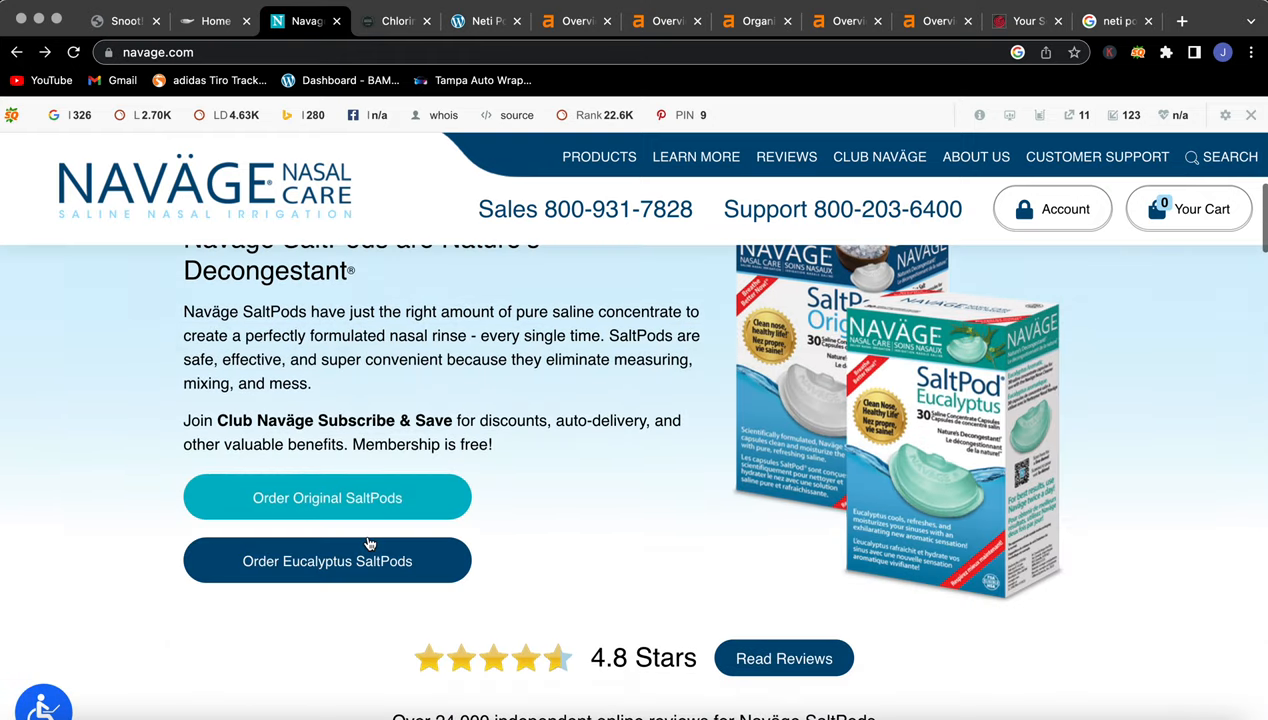
scroll(down, 3)
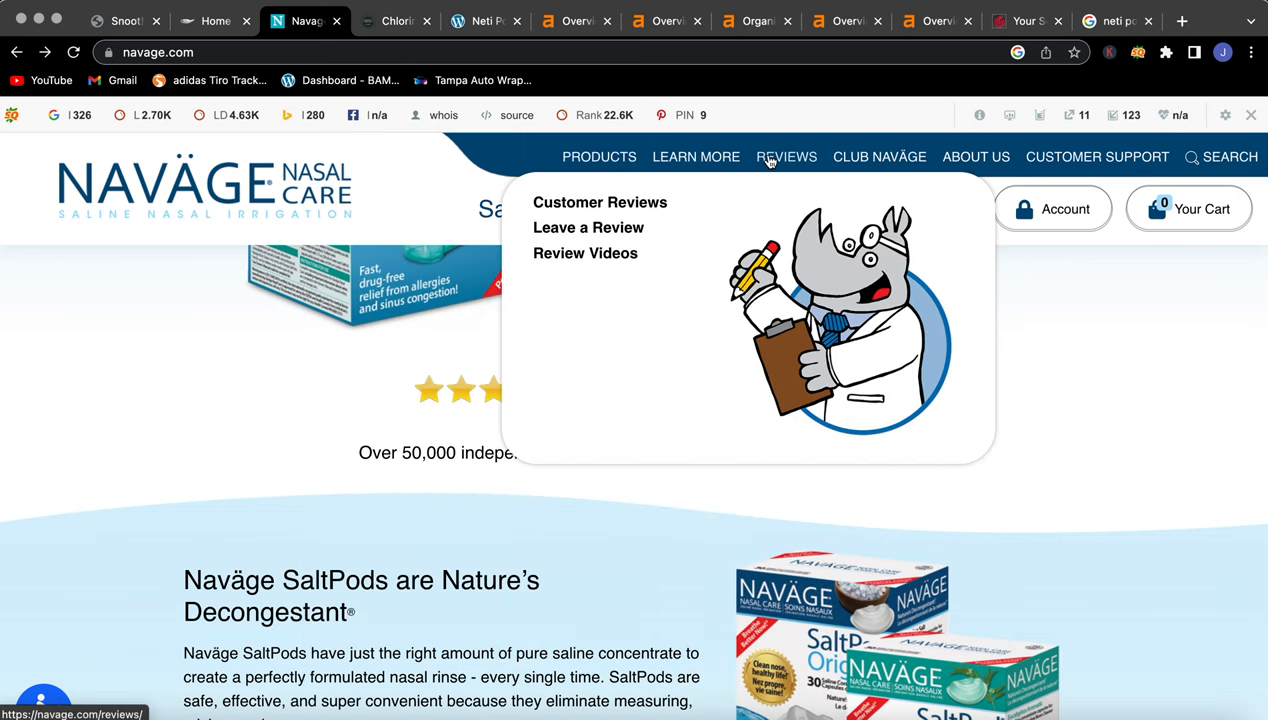
mouse_move(975, 156)
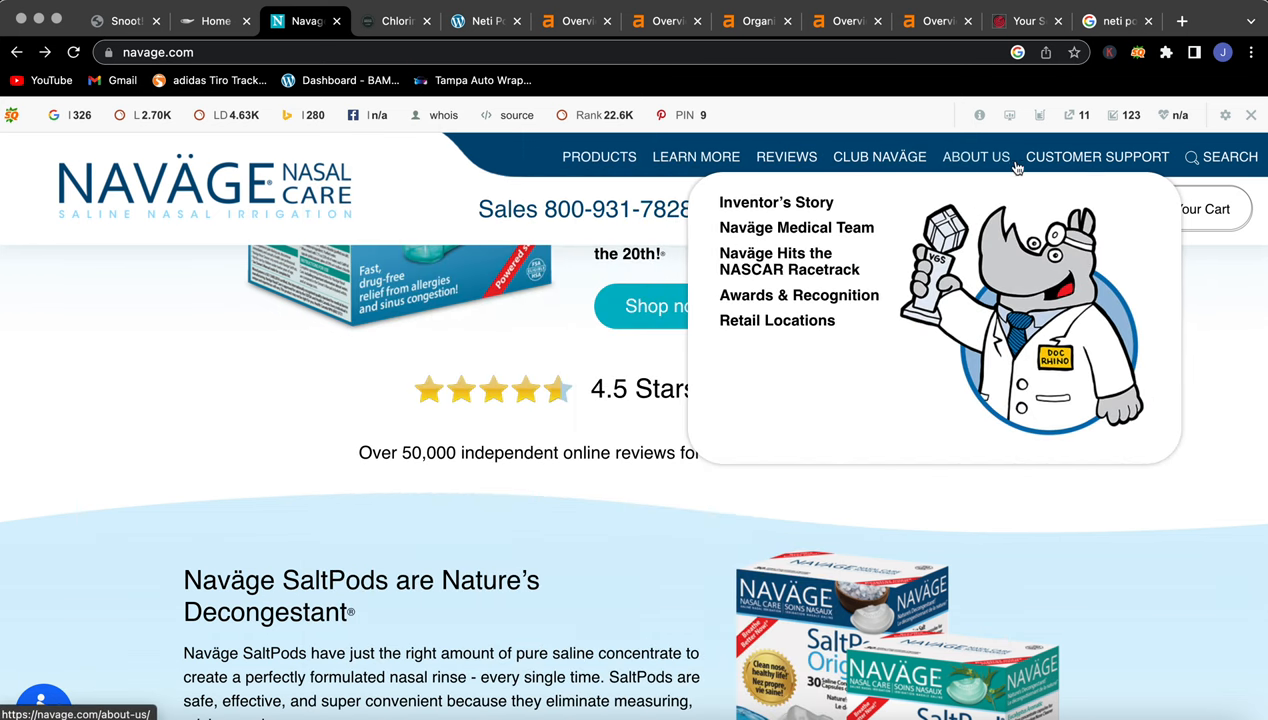
mouse_move(1185, 172)
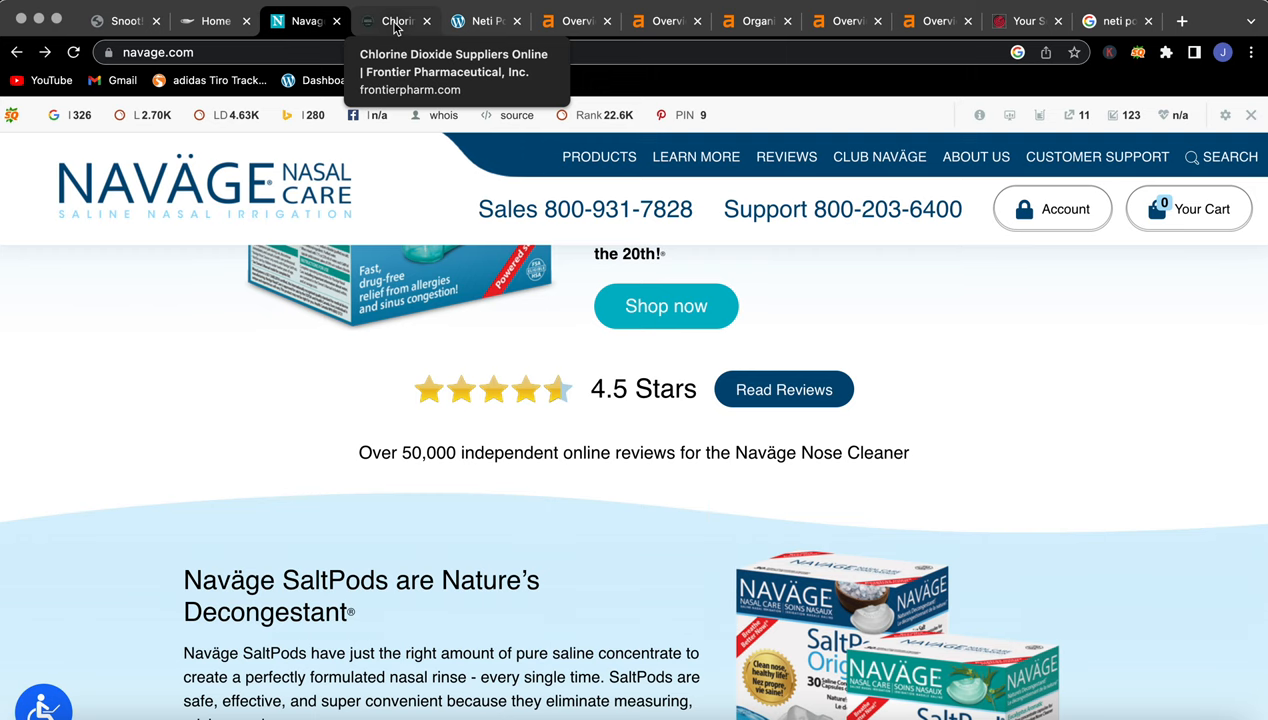
- Scroll Frontier Pharmaceutical's homepage through patents, featured posts and footer, then back up
click(395, 20)
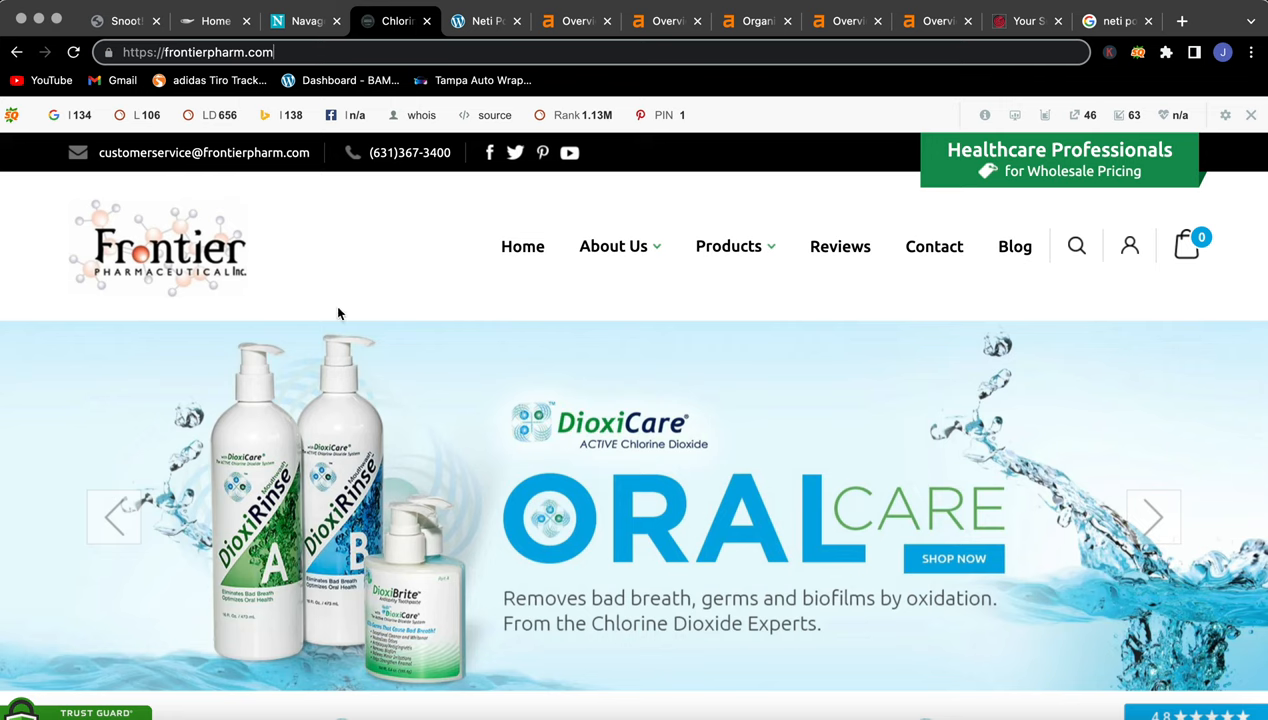
scroll(down, 3)
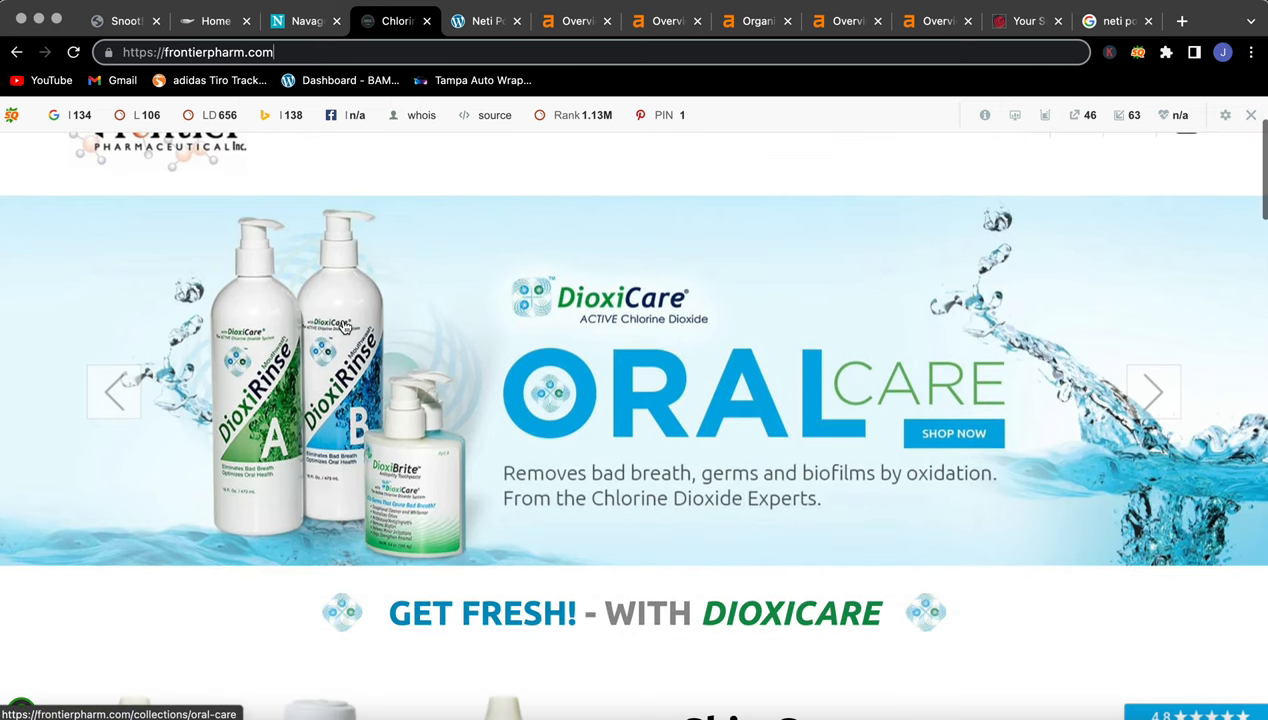
scroll(down, 3)
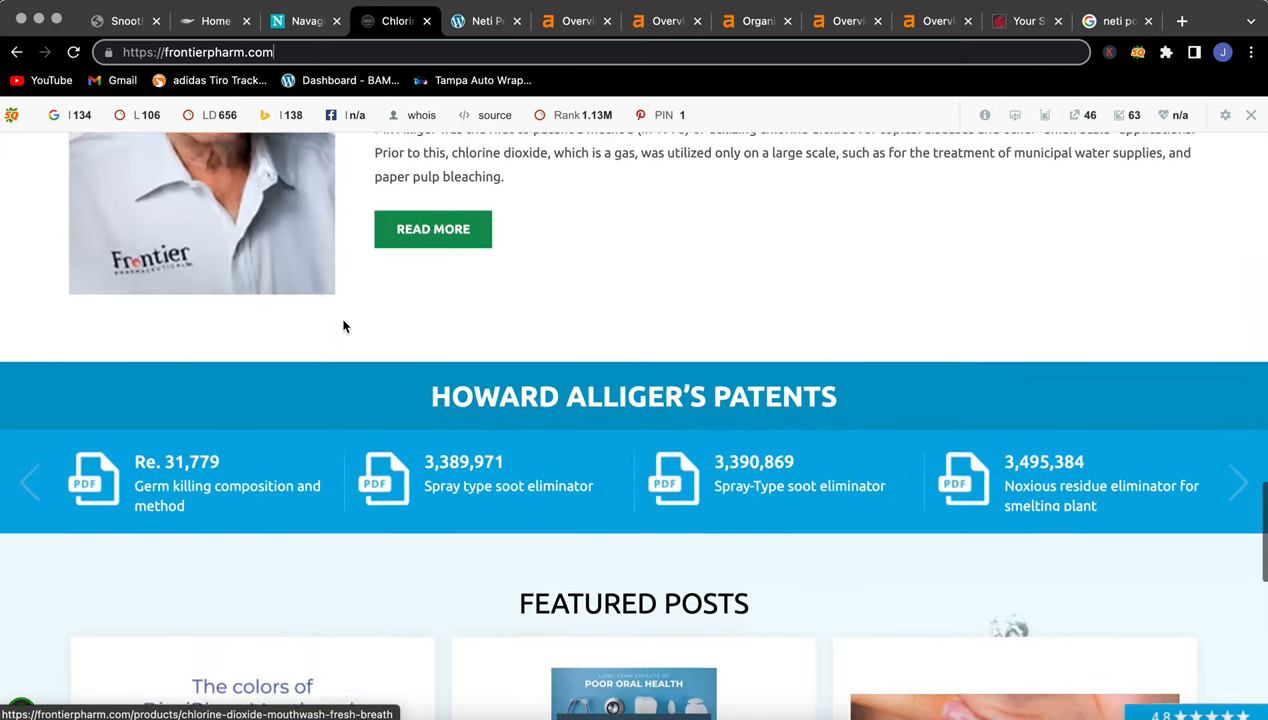
scroll(down, 3)
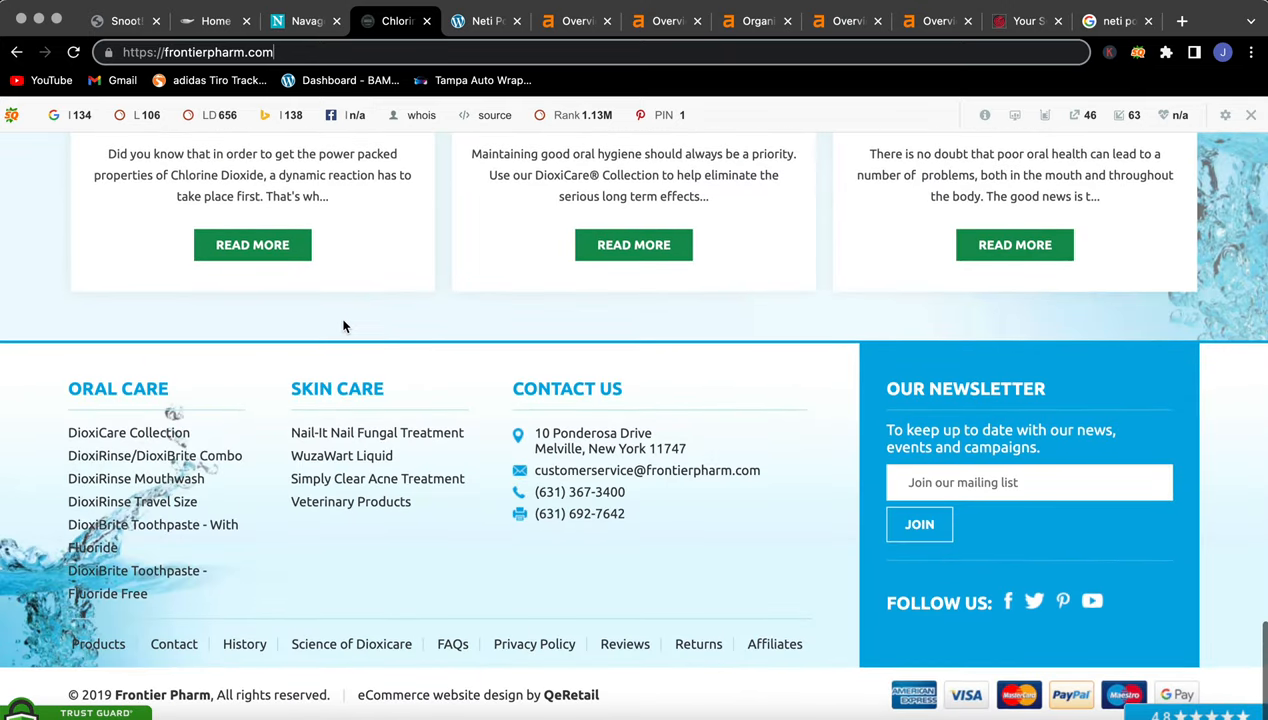
scroll(up, 3)
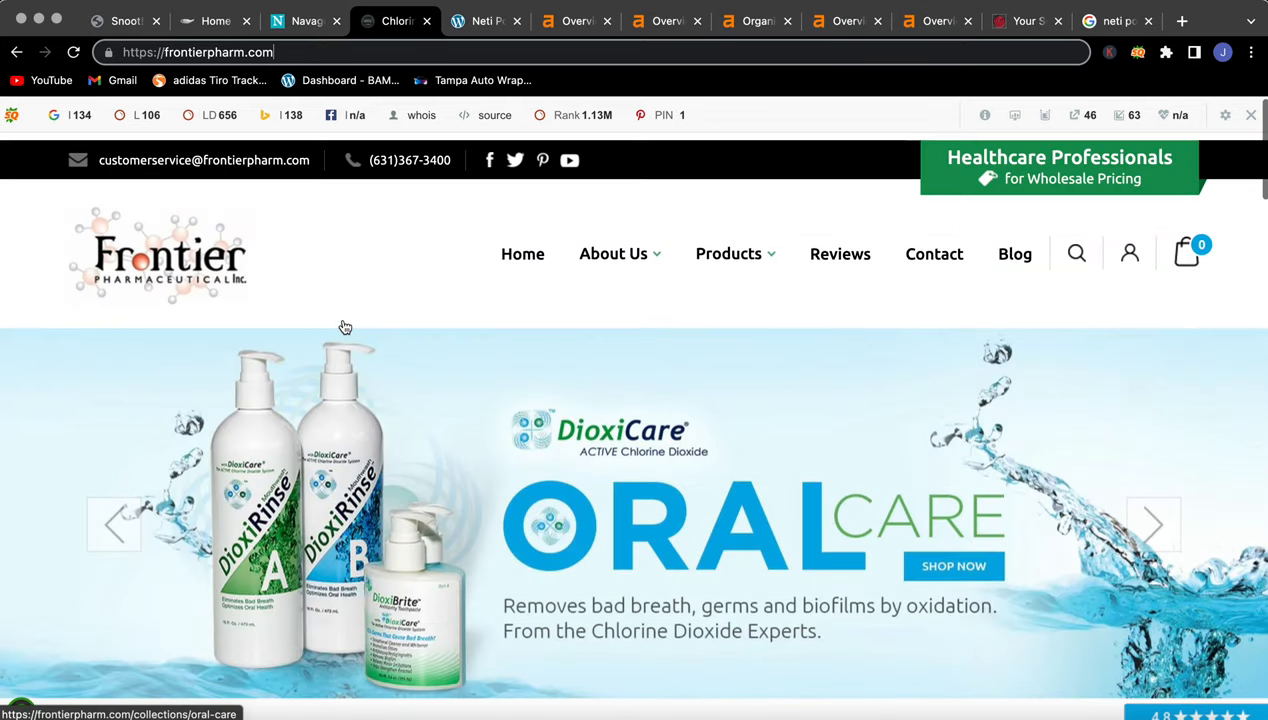
- Select Rhino Clear Sprint's 'Neti Pot Alternative' title, then return to the Google results
click(484, 20)
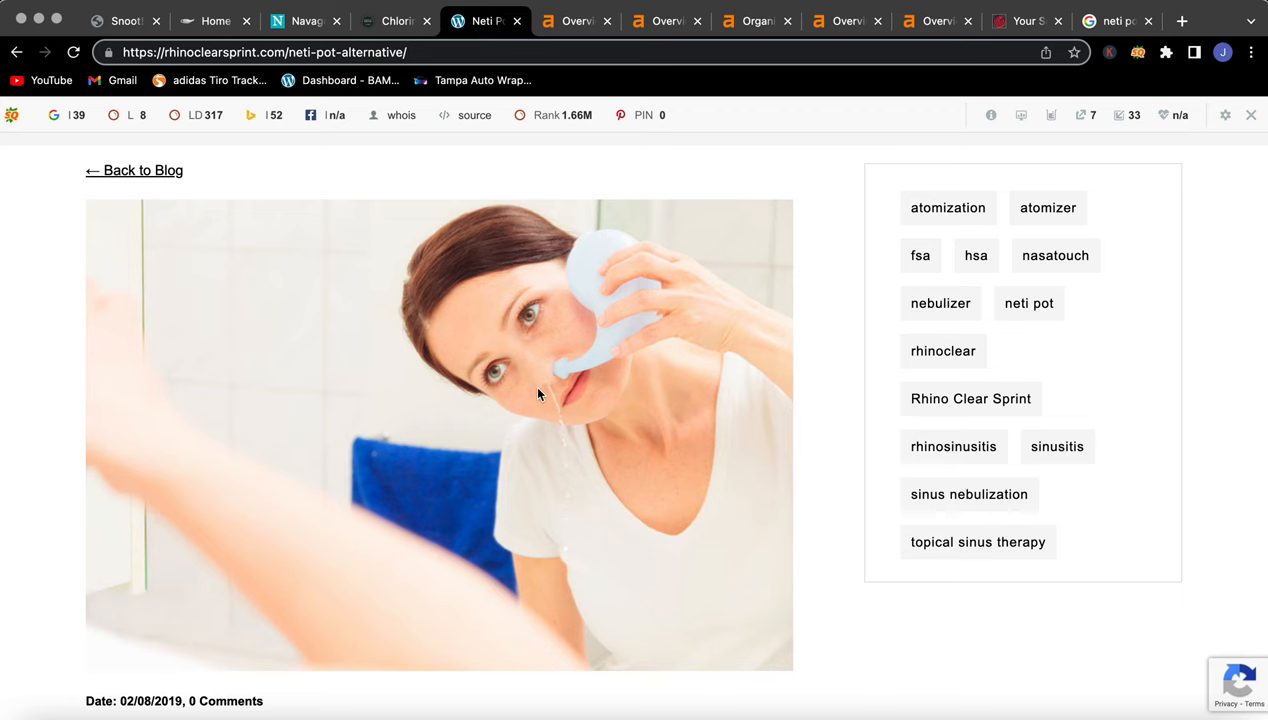
scroll(up, 3)
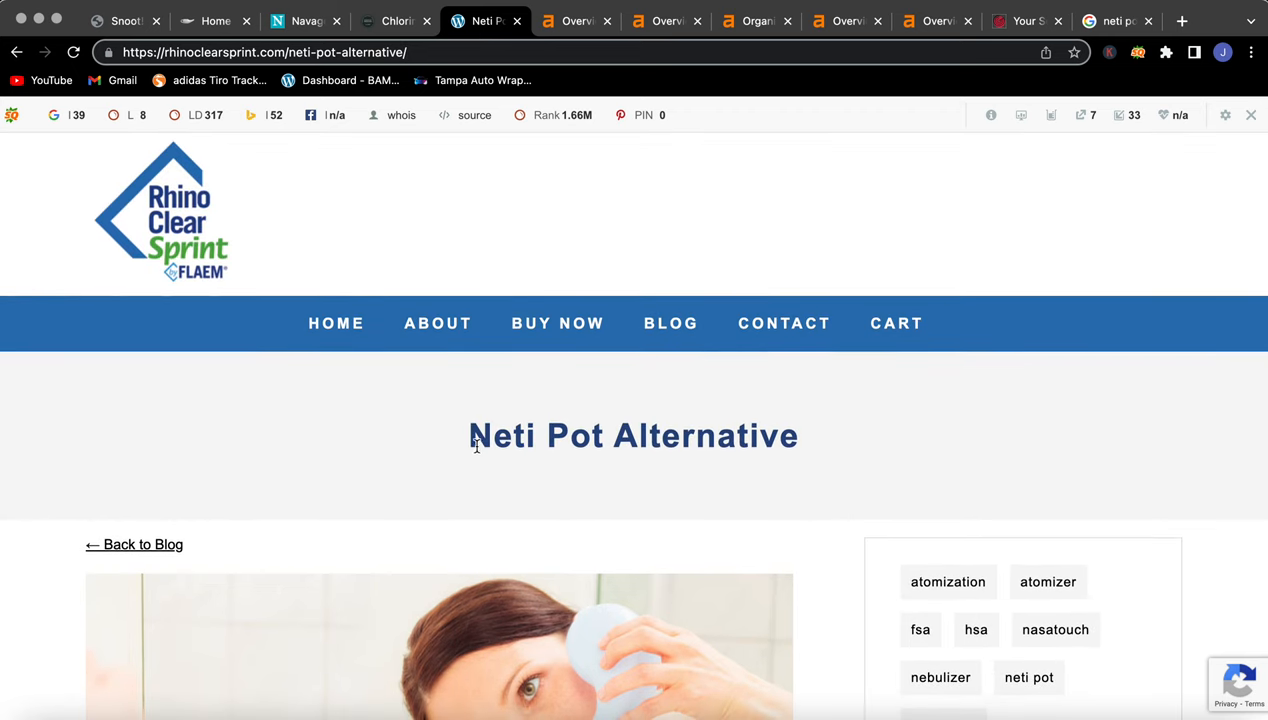
triple_click(632, 435)
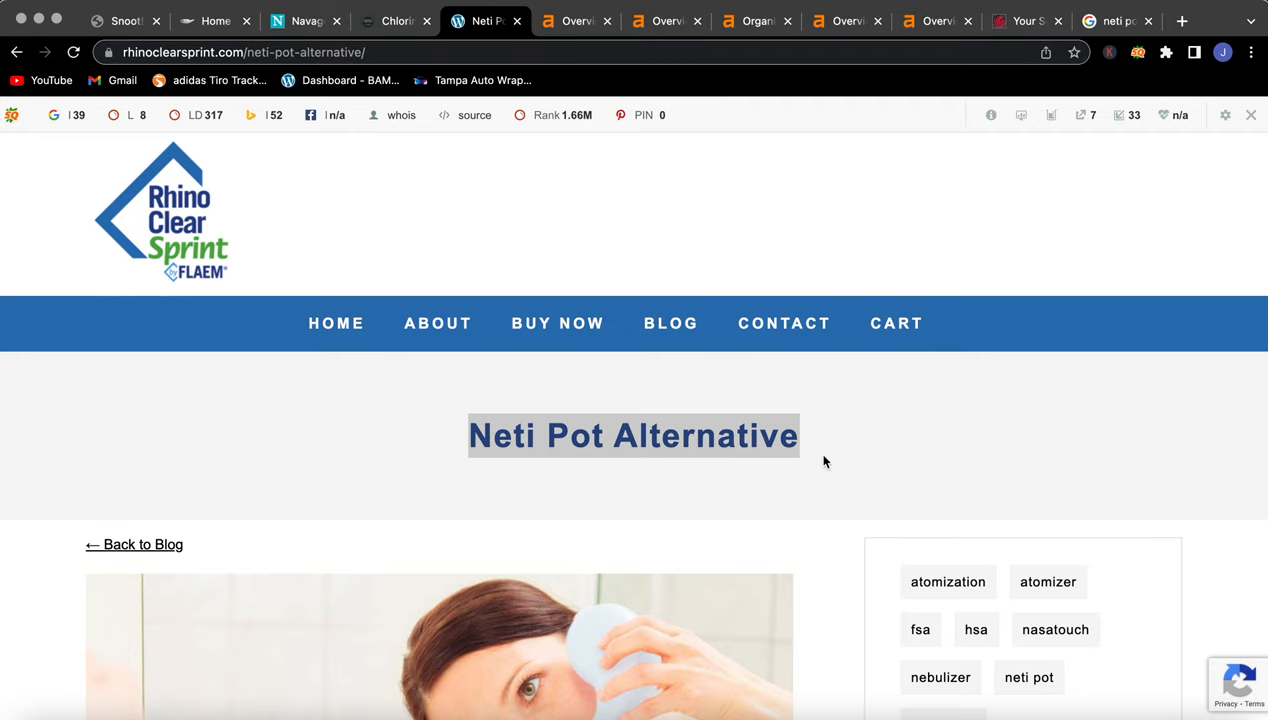
click(1115, 20)
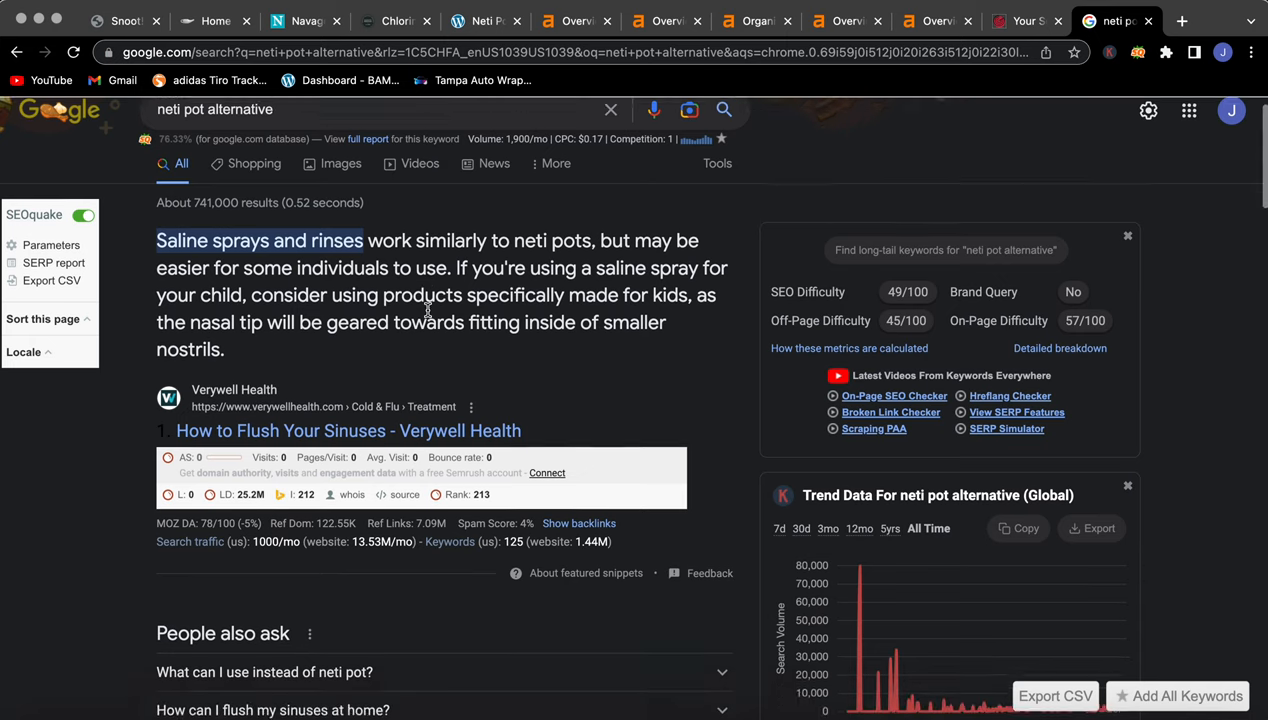
- Scroll the 'neti pot alternative' search results and SEO panels
scroll(down, 3)
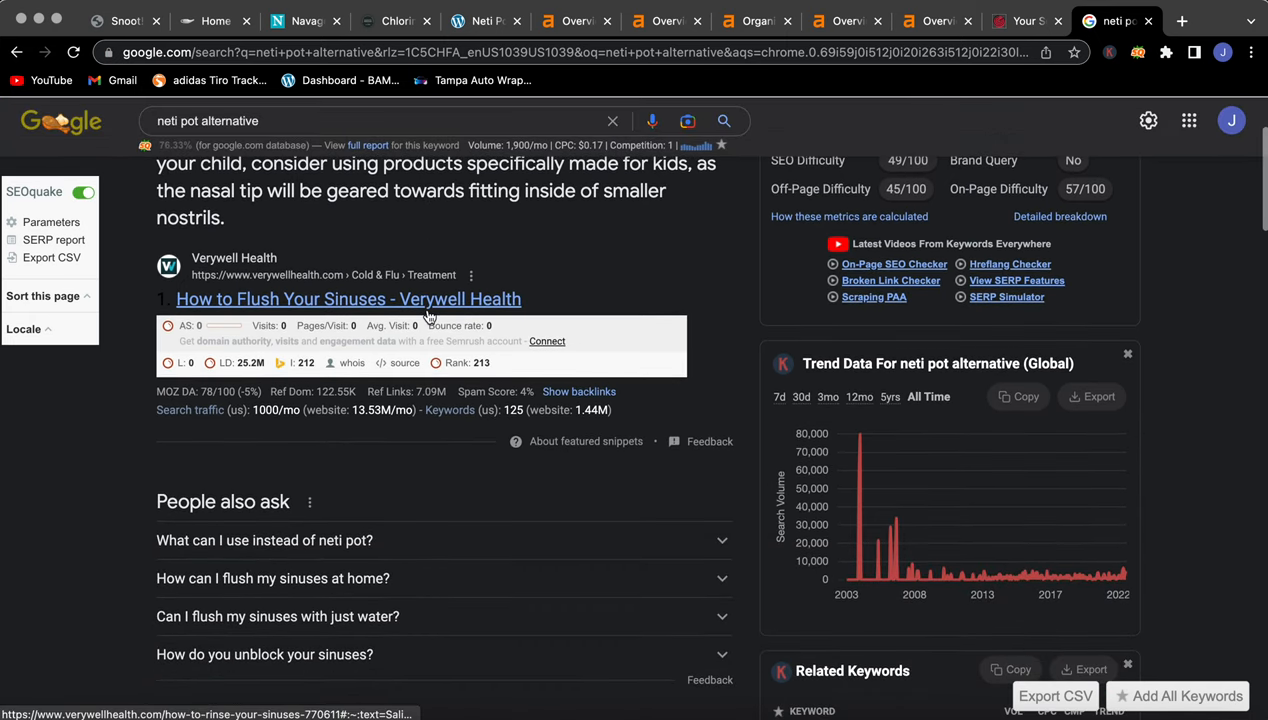
scroll(down, 3)
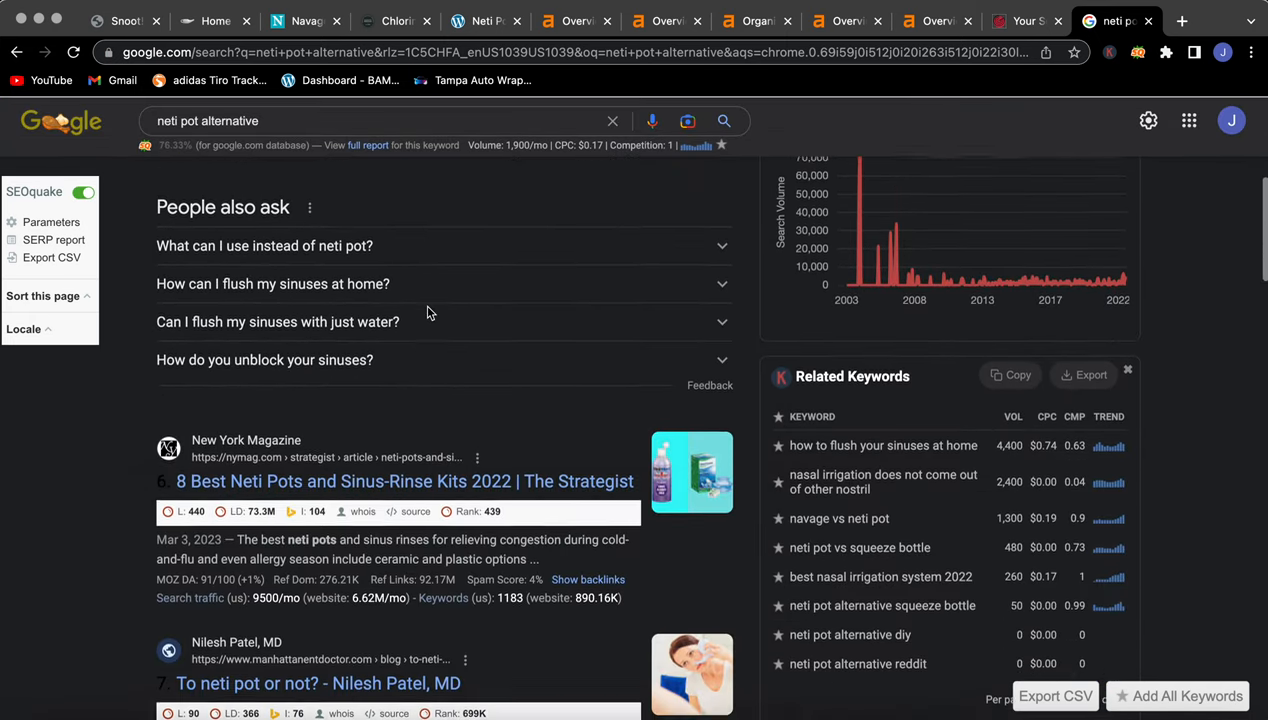
scroll(down, 3)
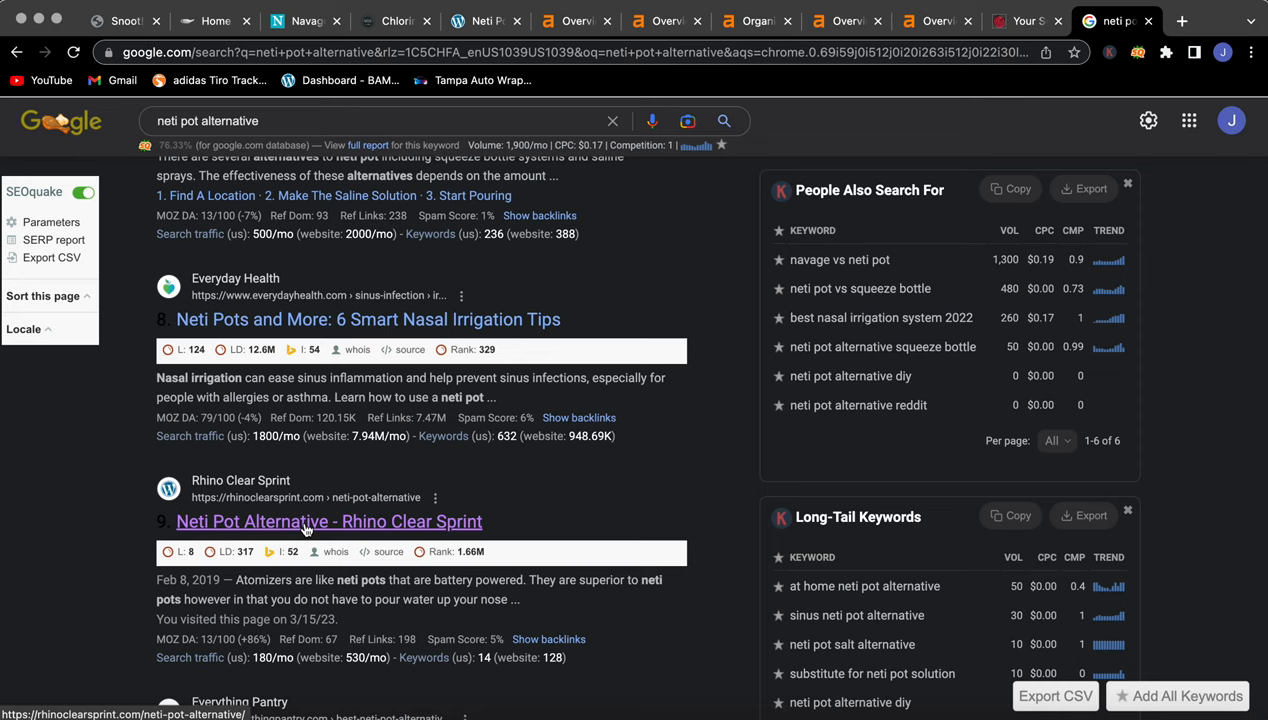
click(270, 120)
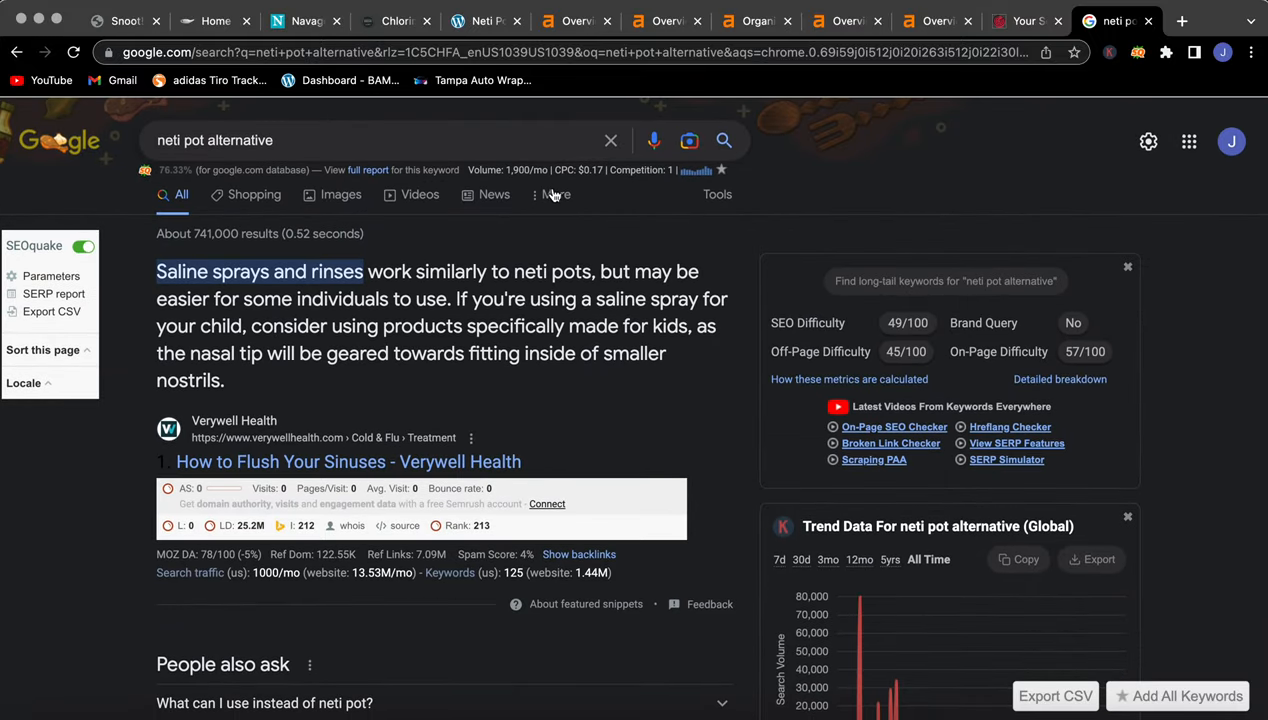
- Scroll further down to Rhino Clear Sprint's listing and open it
scroll(down, 3)
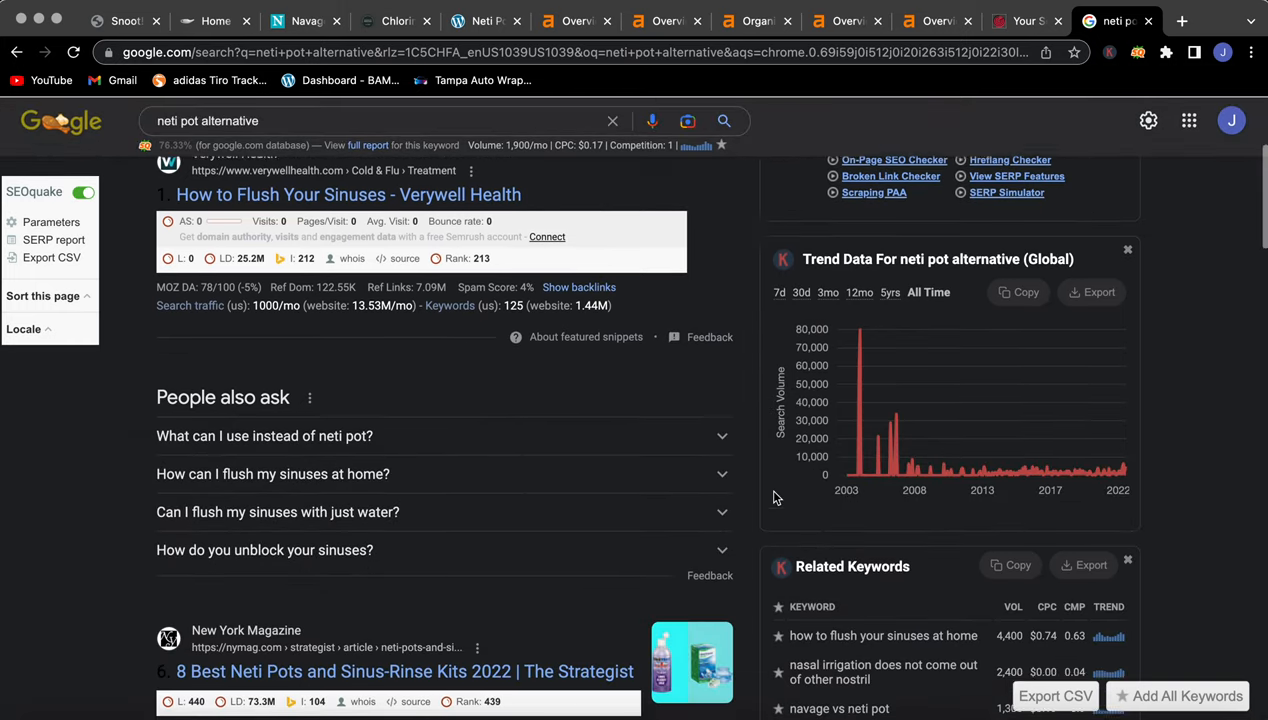
scroll(down, 3)
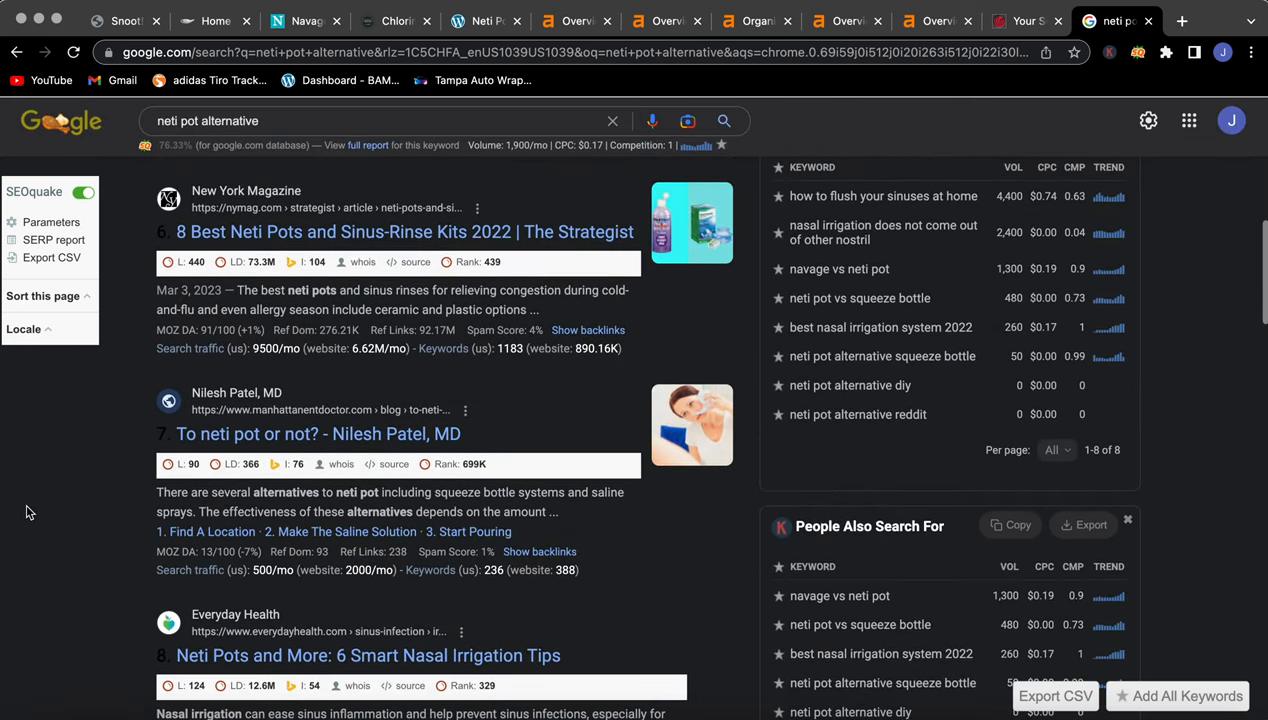
scroll(down, 3)
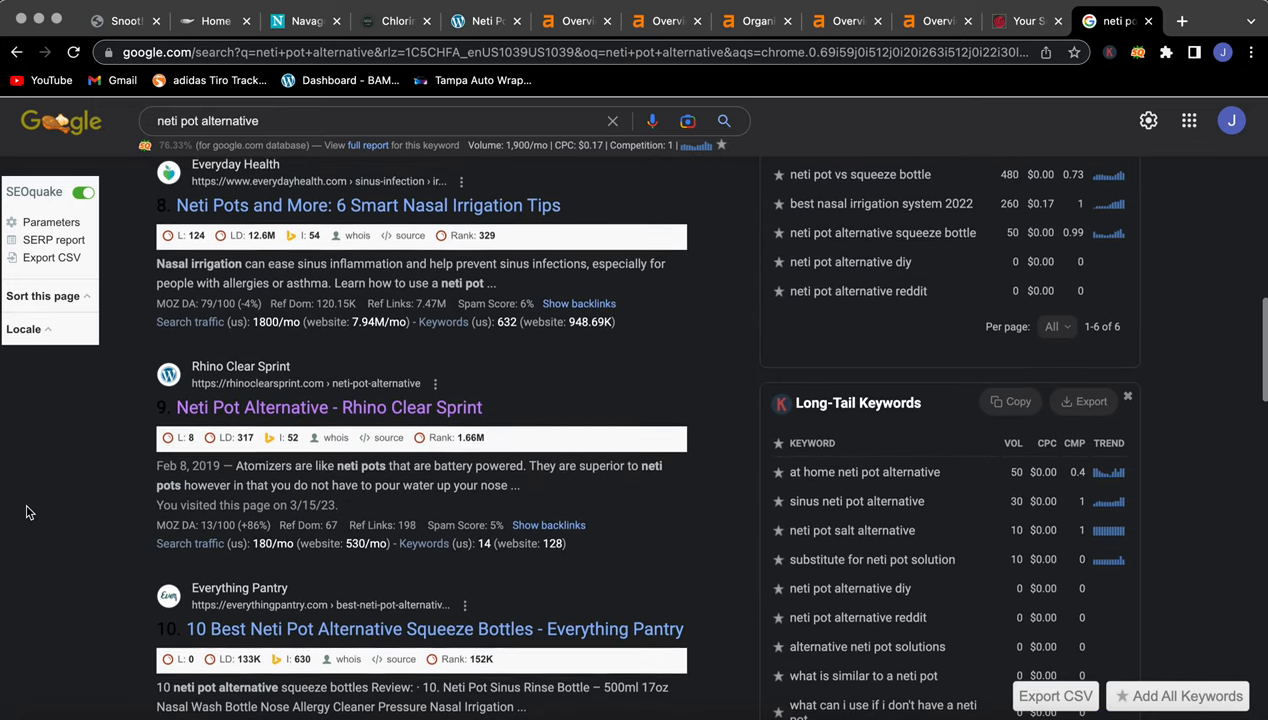
scroll(down, 3)
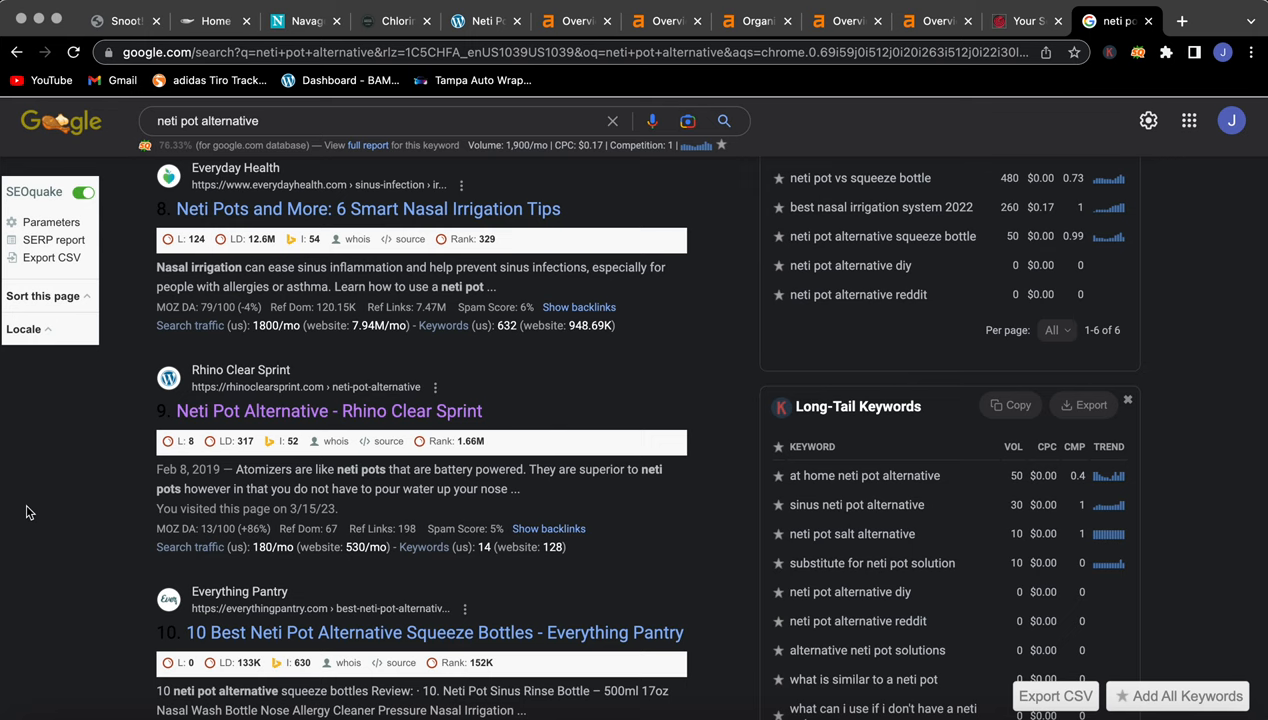
click(328, 410)
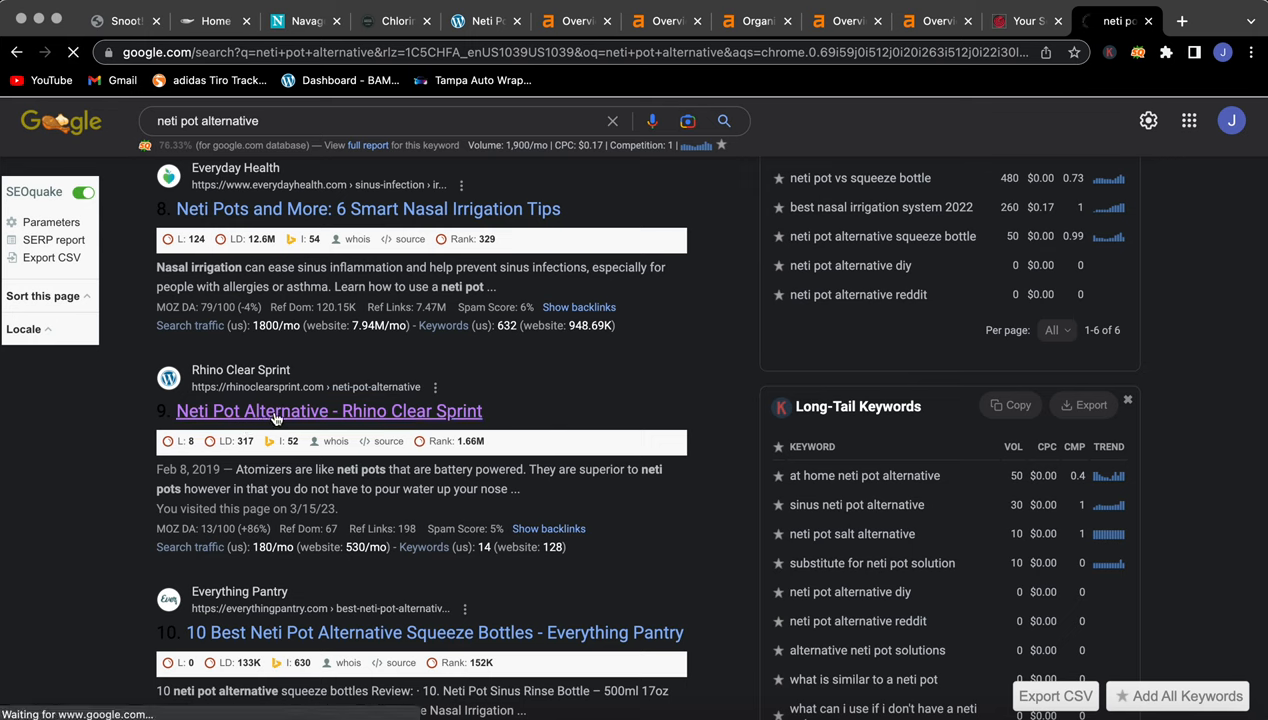
- Load Rhino Clear Sprint's Neti Pot Alternative article and scroll through it
click(328, 410)
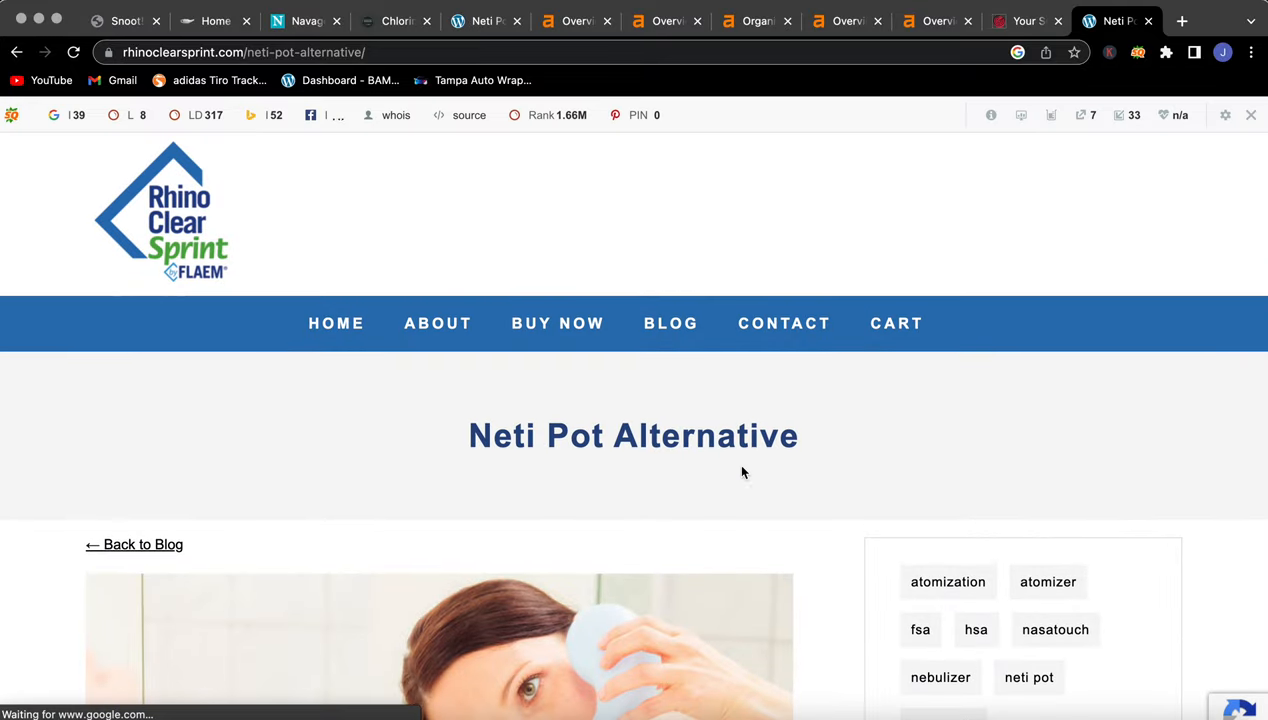
scroll(down, 3)
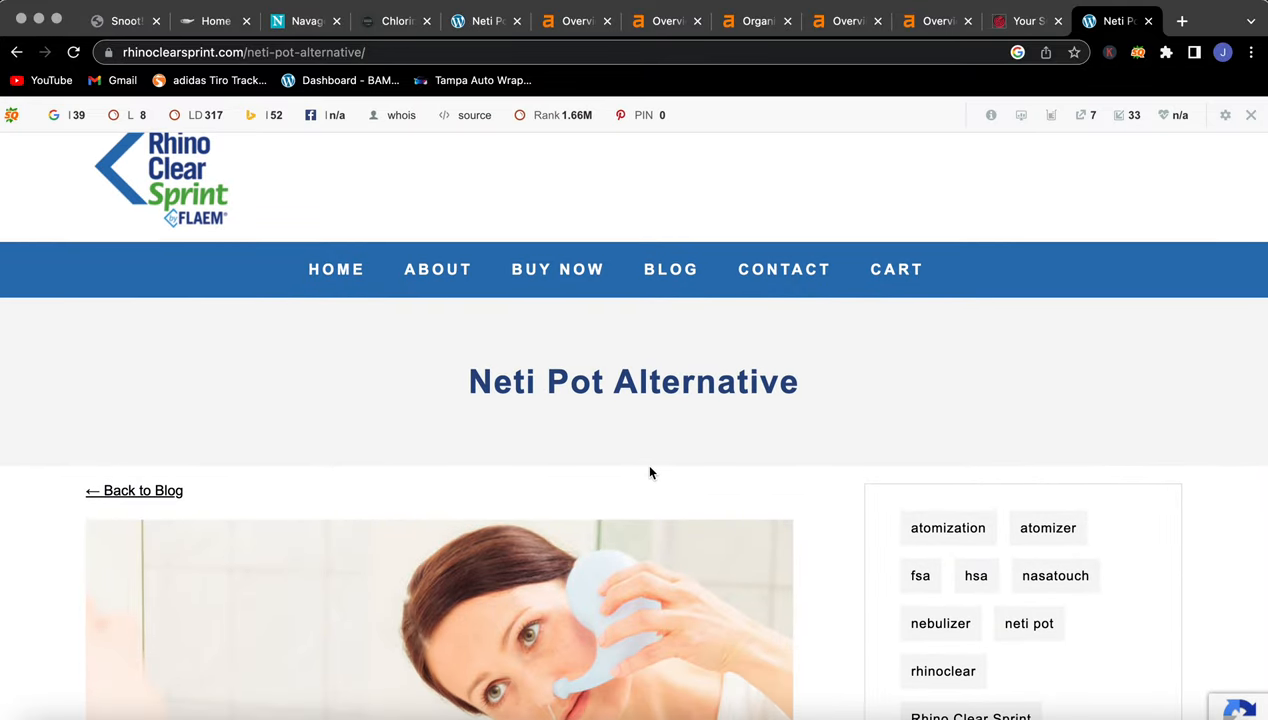
scroll(down, 3)
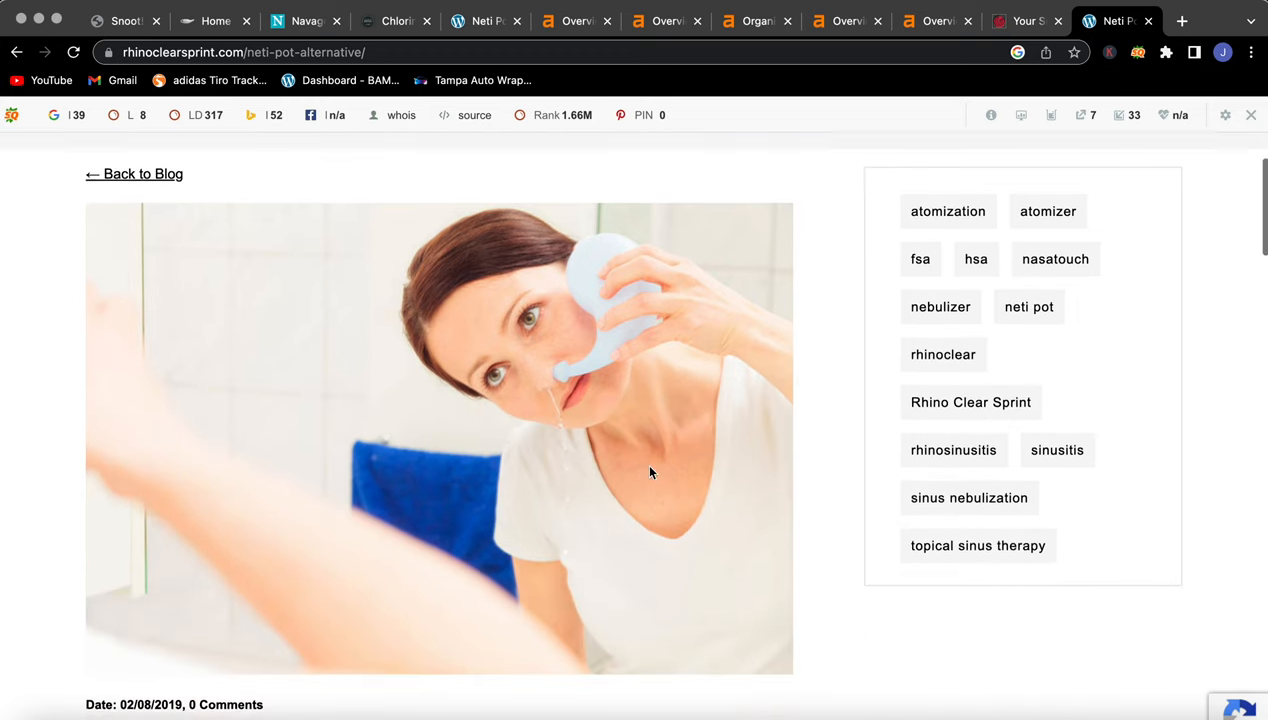
scroll(down, 3)
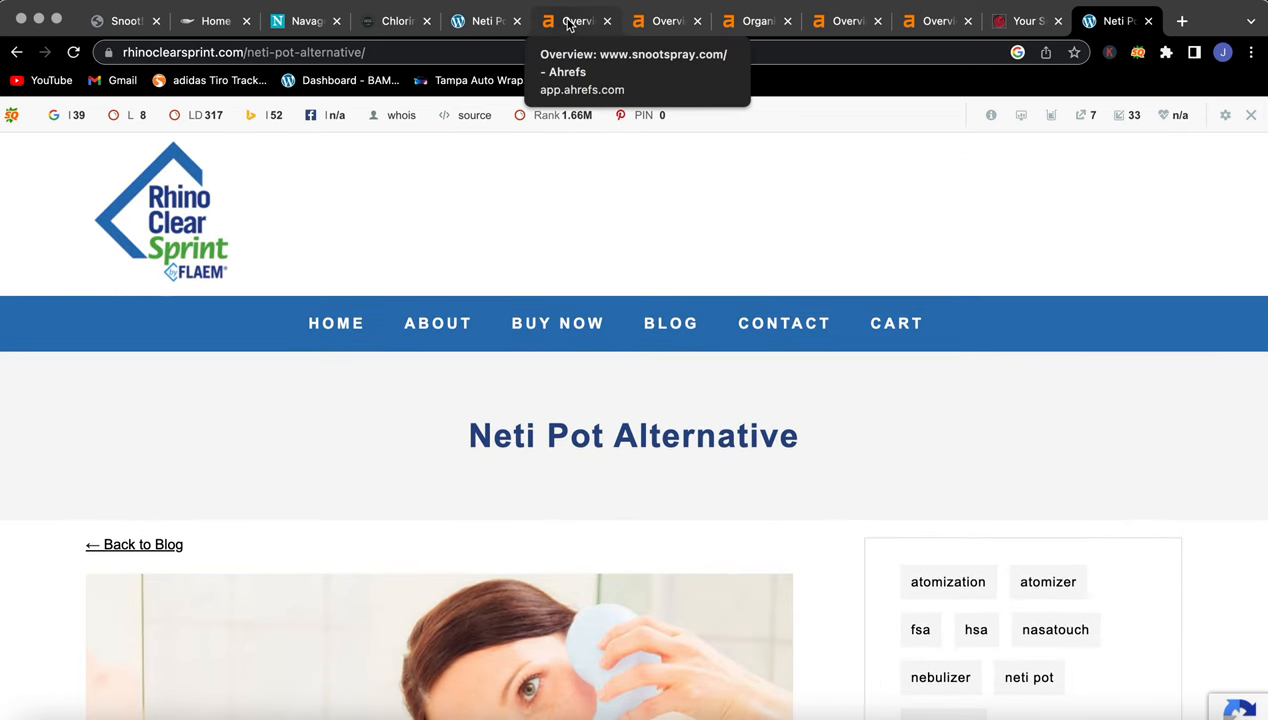
click(575, 20)
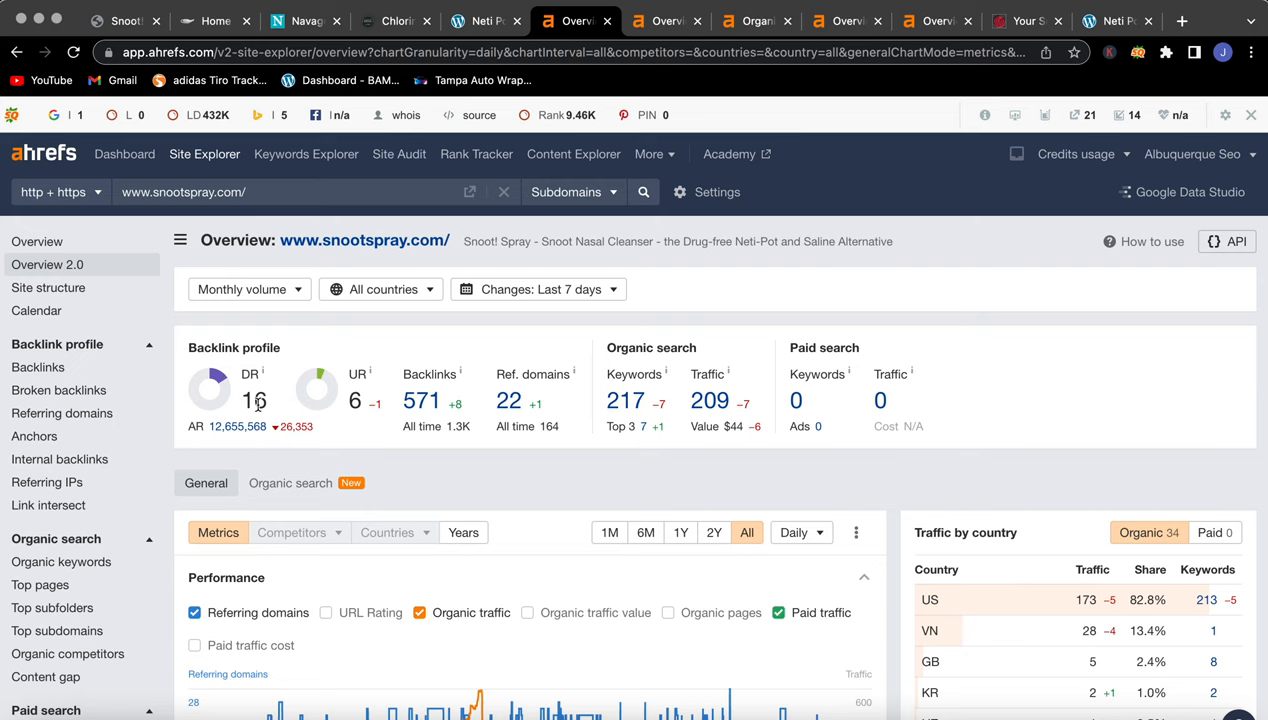
mouse_move(369, 404)
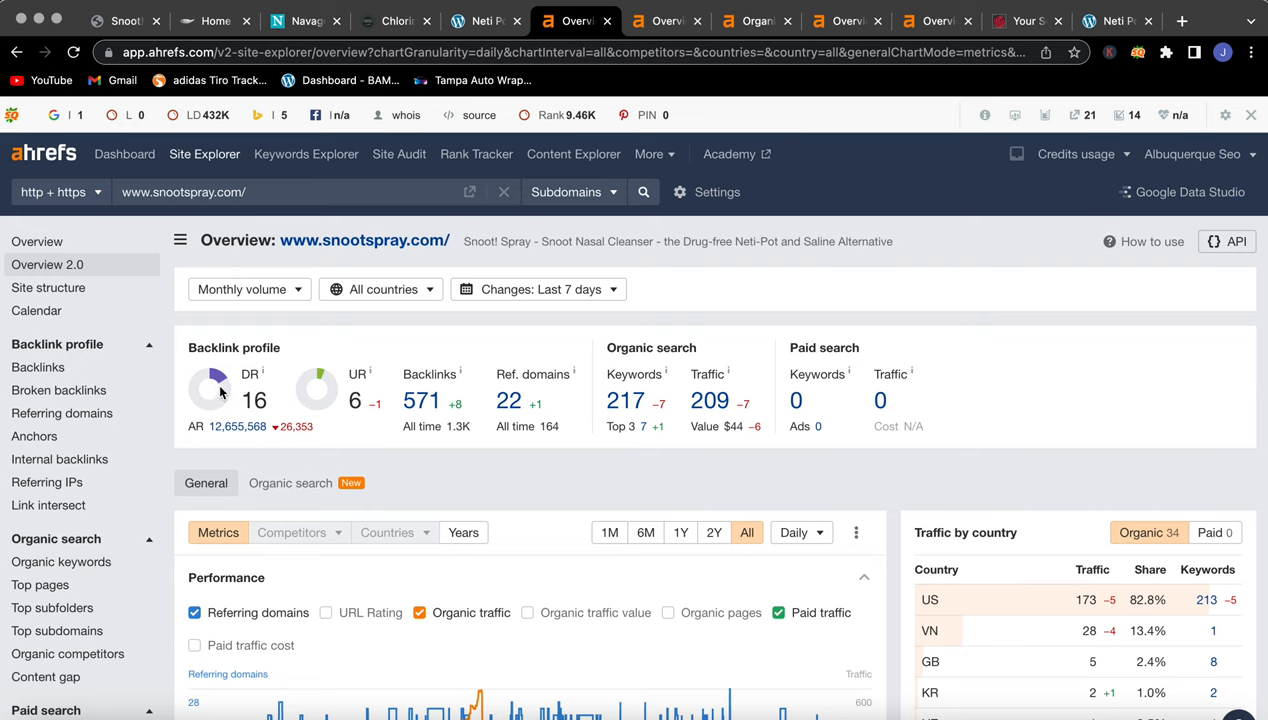
mouse_move(232, 392)
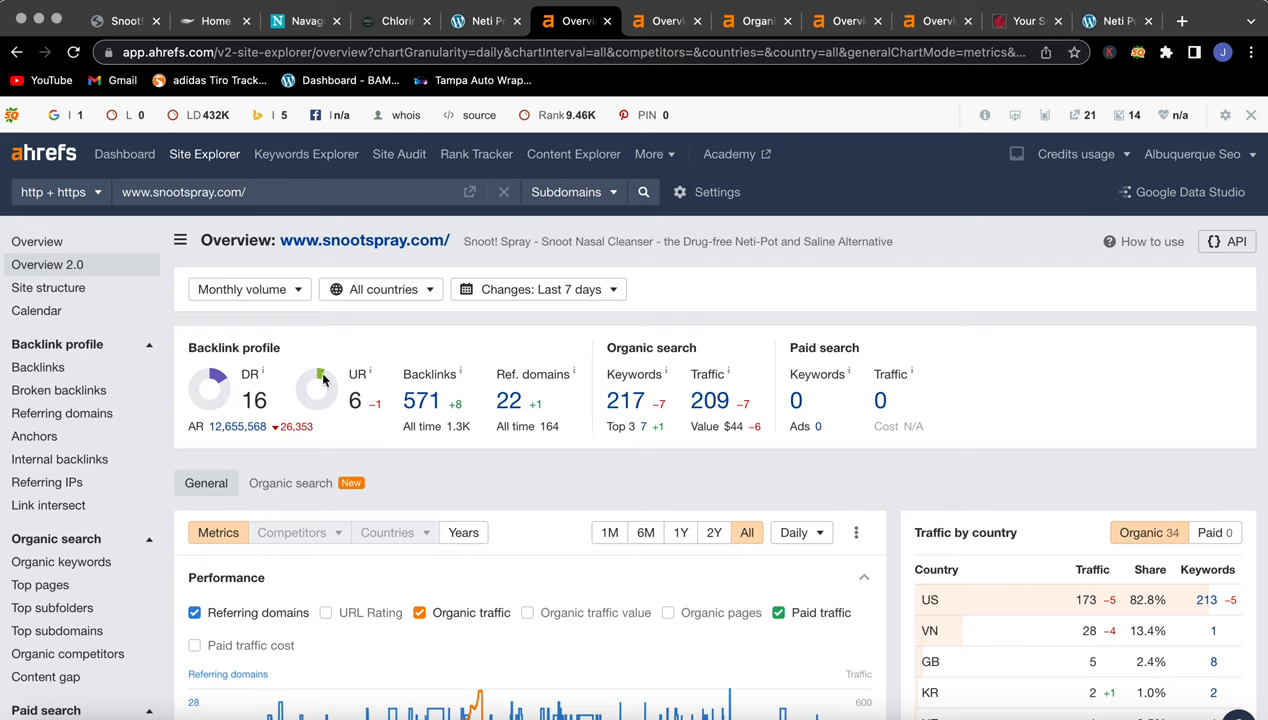
mouse_move(240, 409)
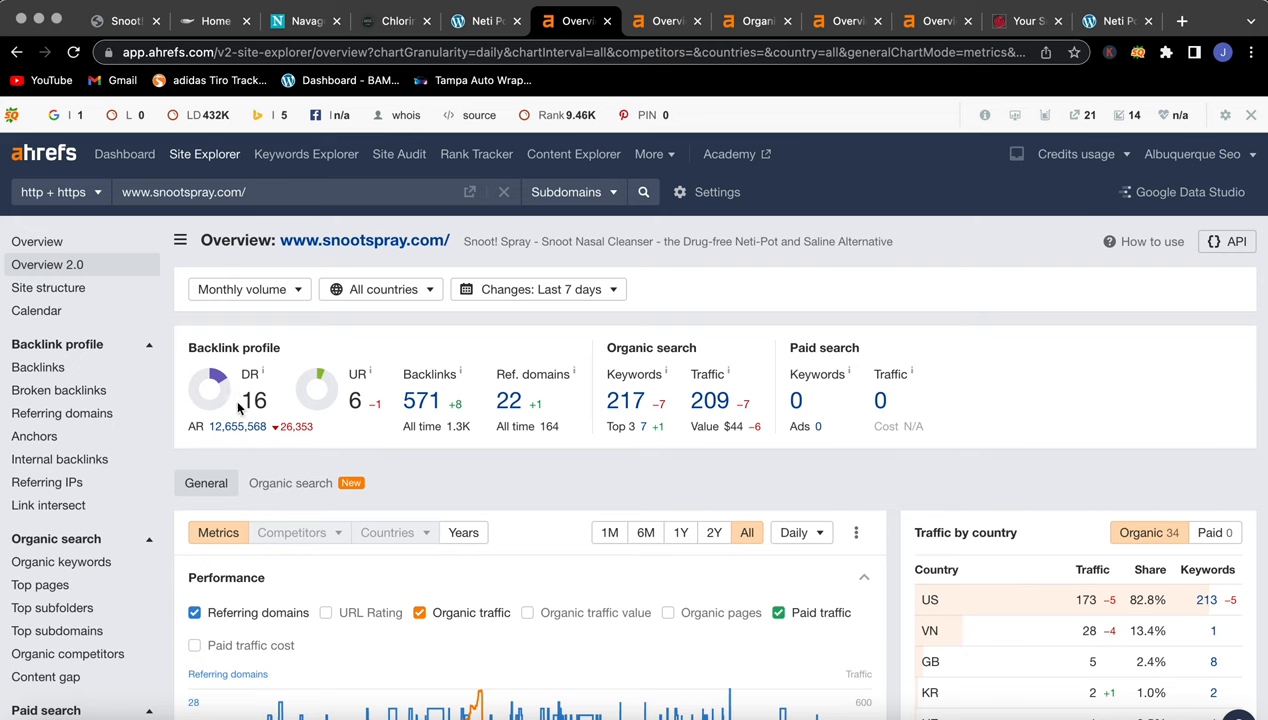
mouse_move(228, 395)
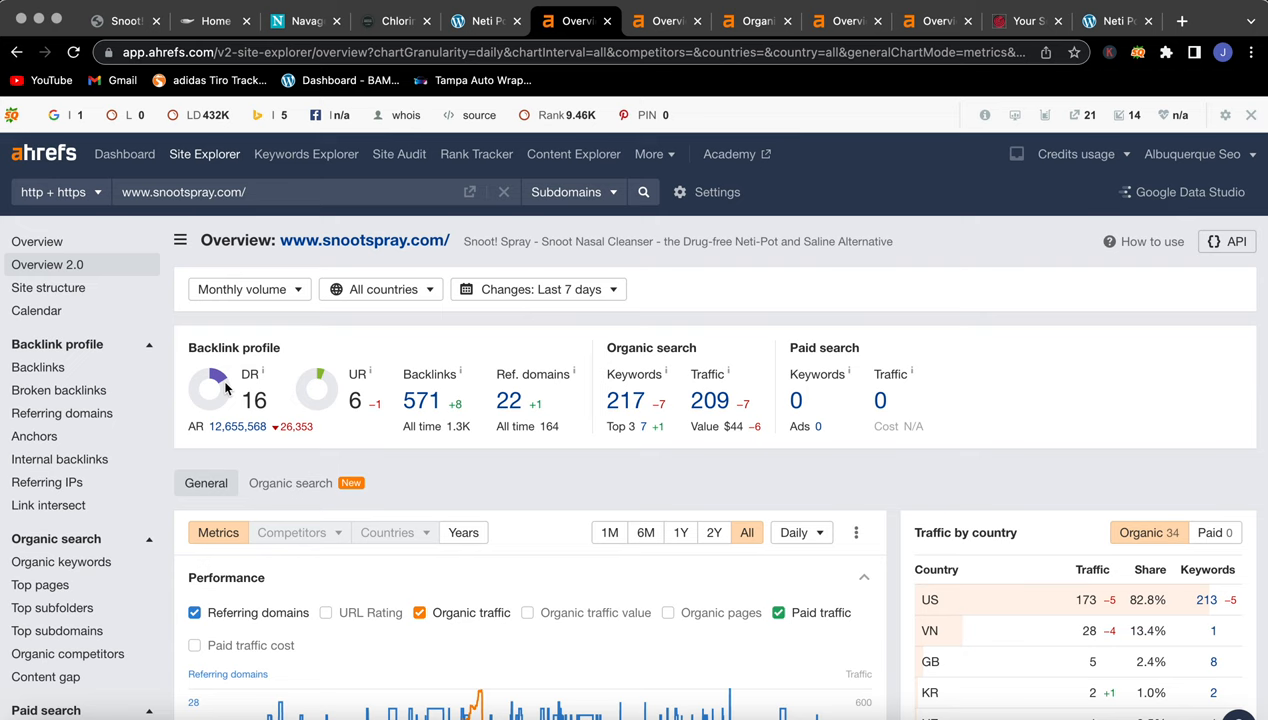
mouse_move(424, 355)
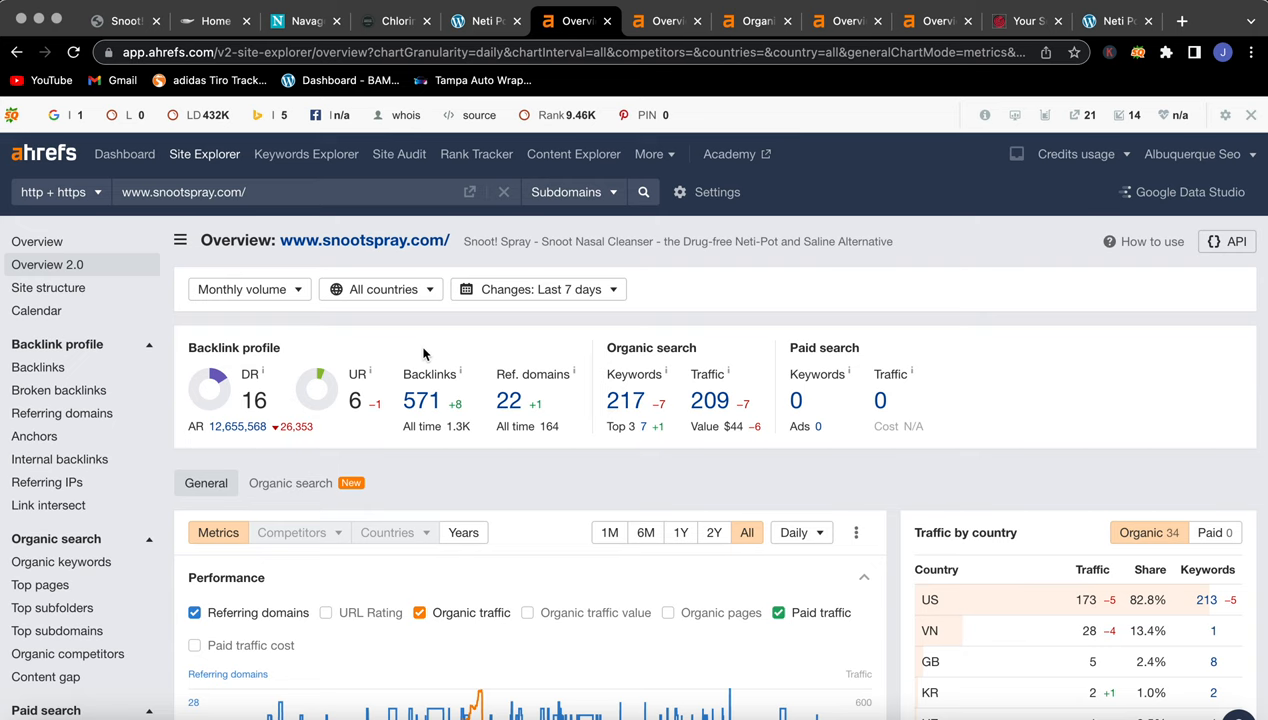
mouse_move(430, 373)
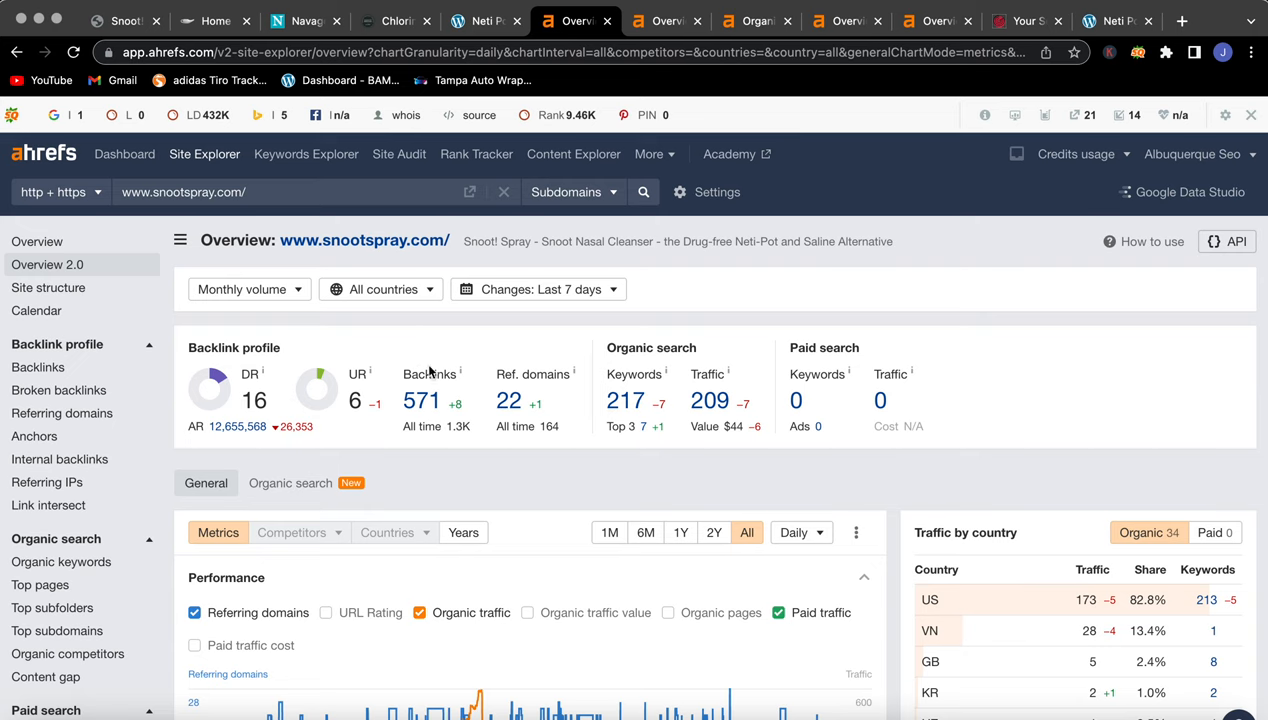
mouse_move(445, 389)
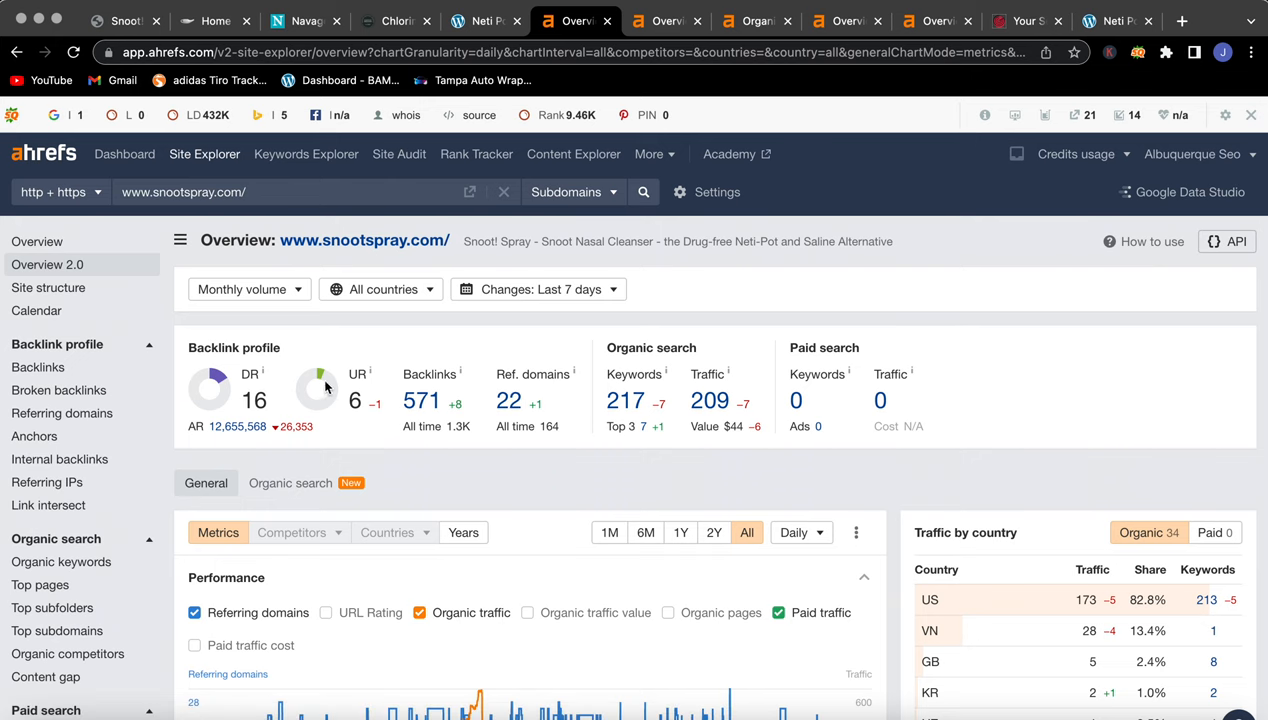
mouse_move(340, 390)
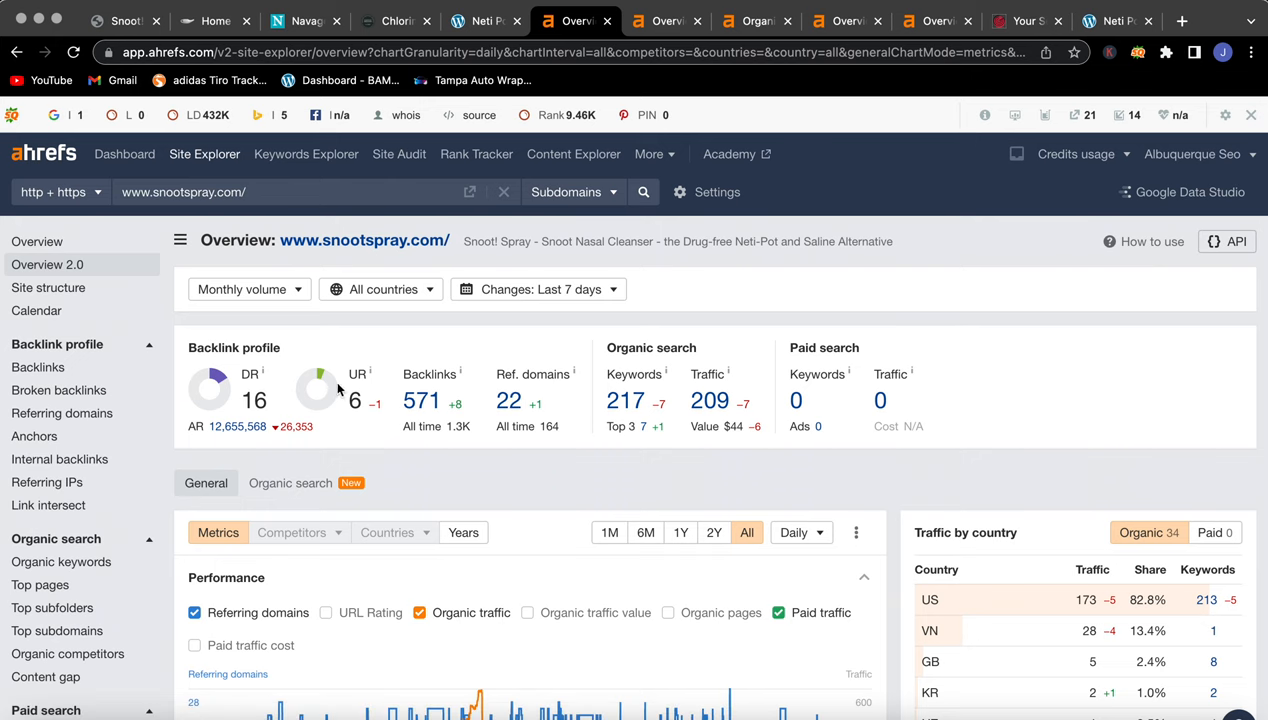
mouse_move(455, 430)
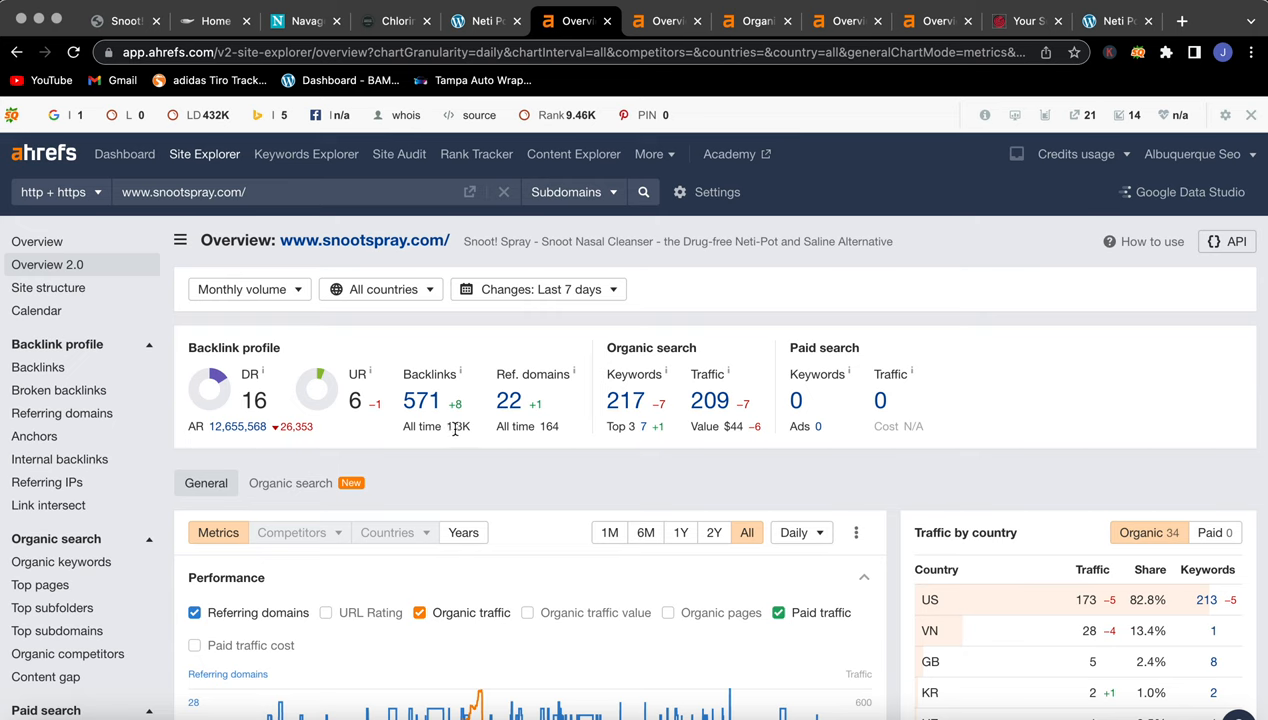
mouse_move(530, 426)
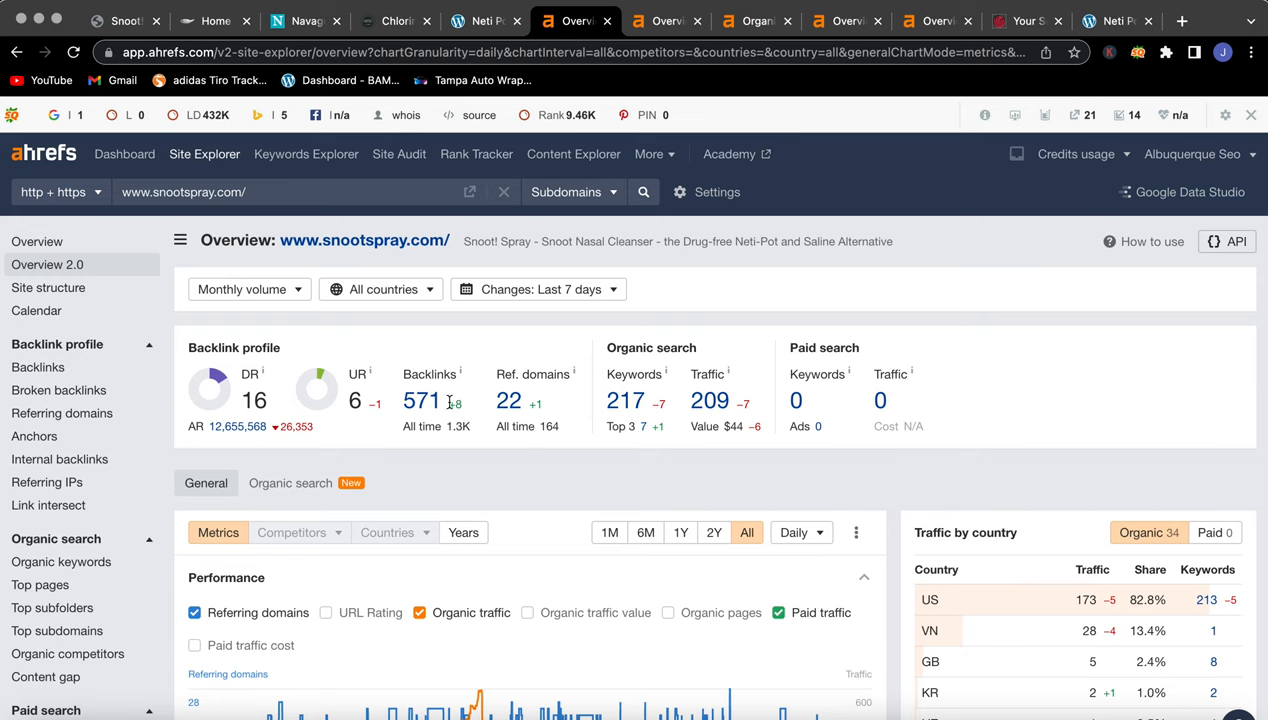
mouse_move(480, 437)
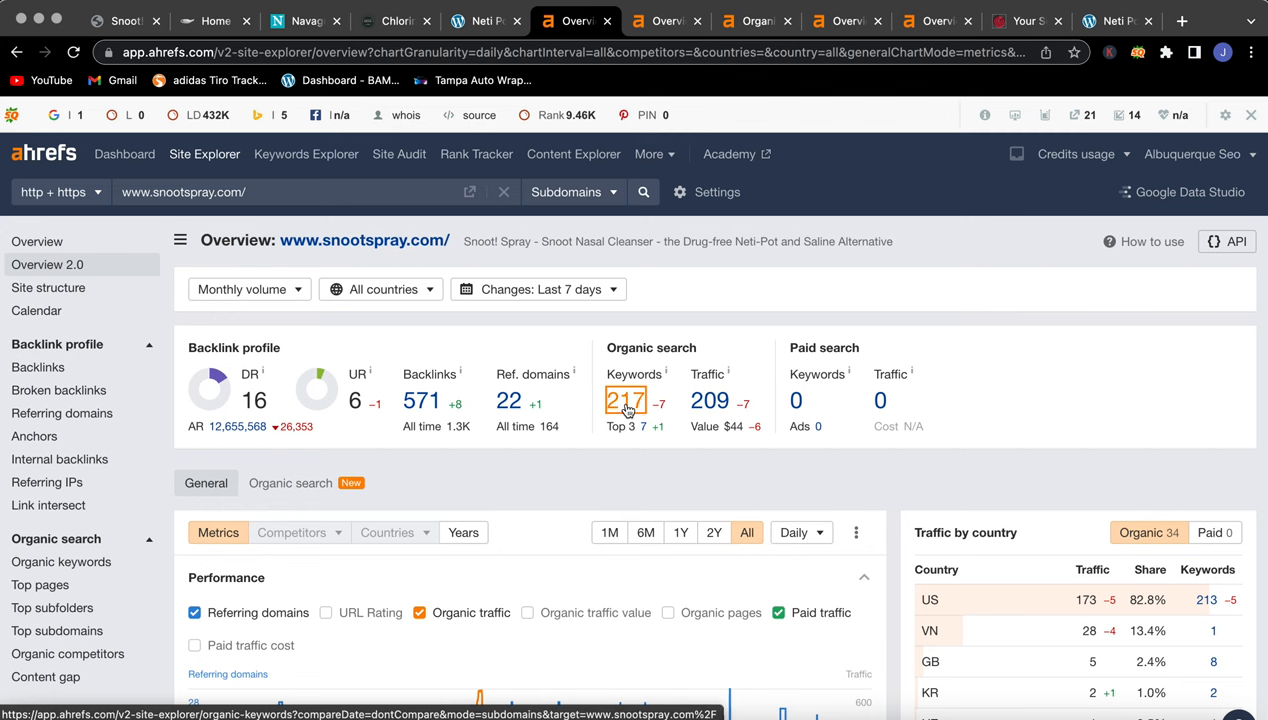
- Browse snootspray.com's 213 organic keywords in Ahrefs, then bring up the netipot.com overview
click(625, 401)
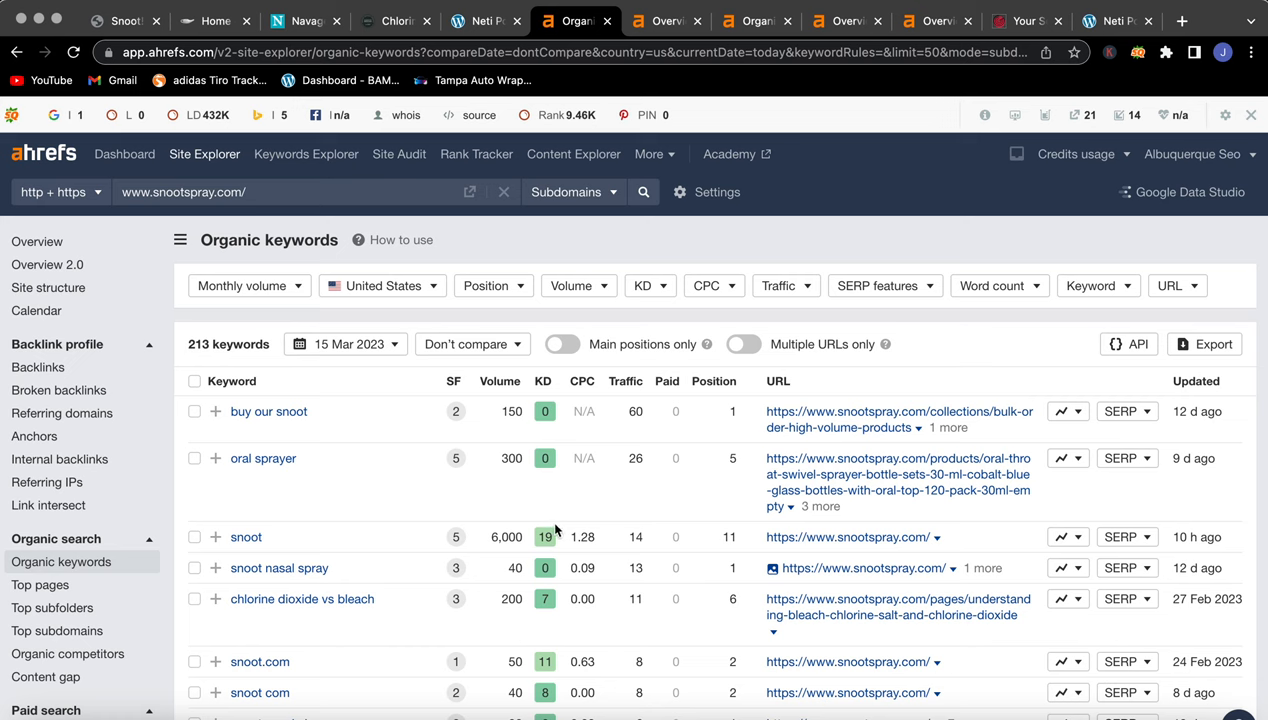
mouse_move(518, 535)
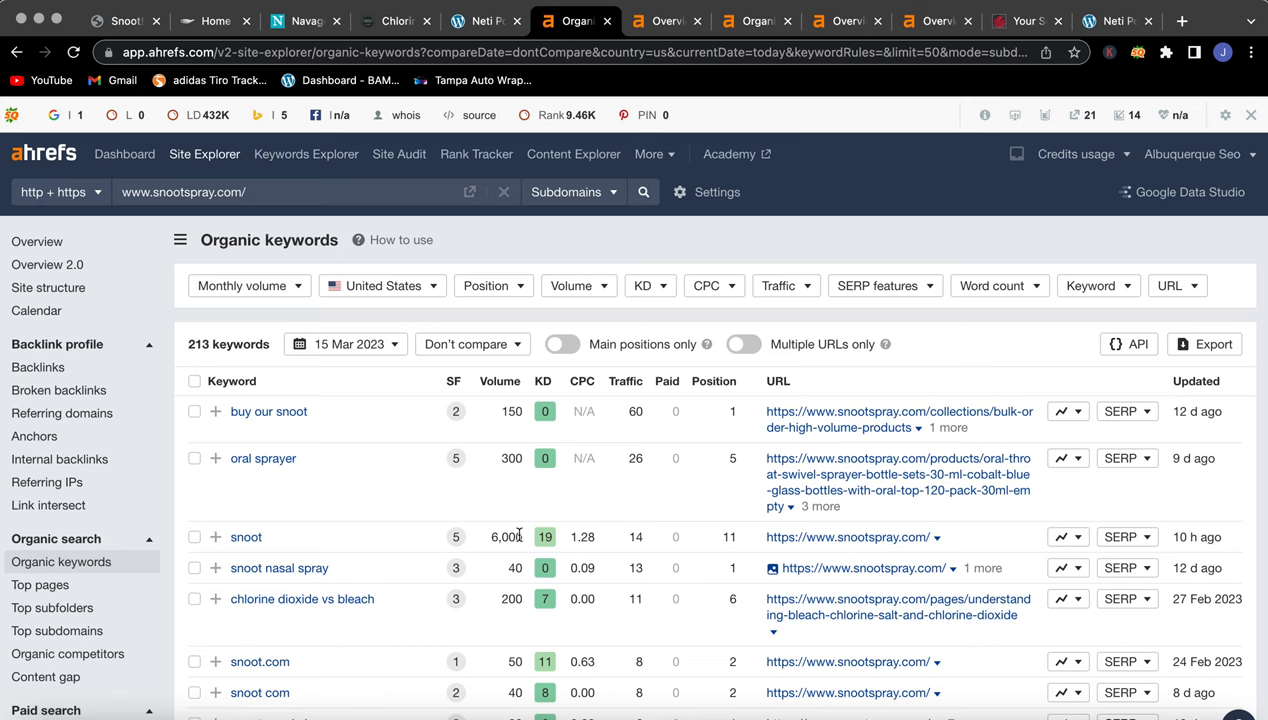
mouse_move(724, 515)
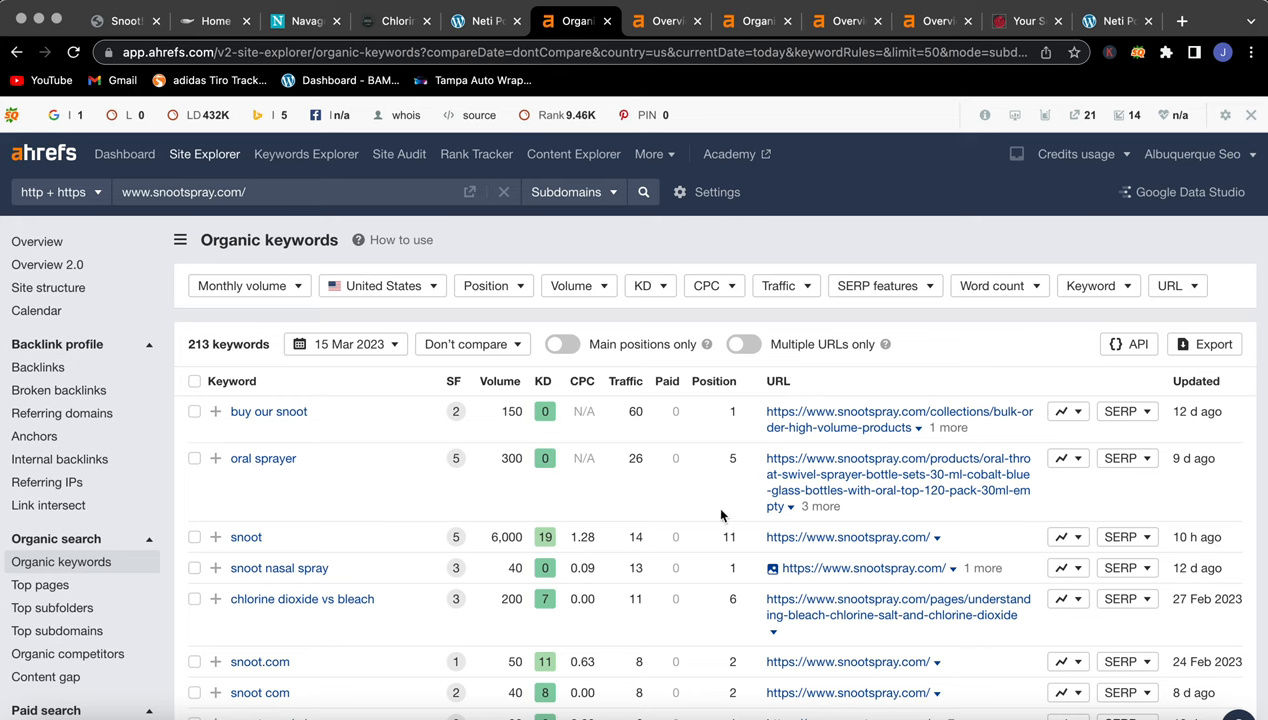
mouse_move(750, 548)
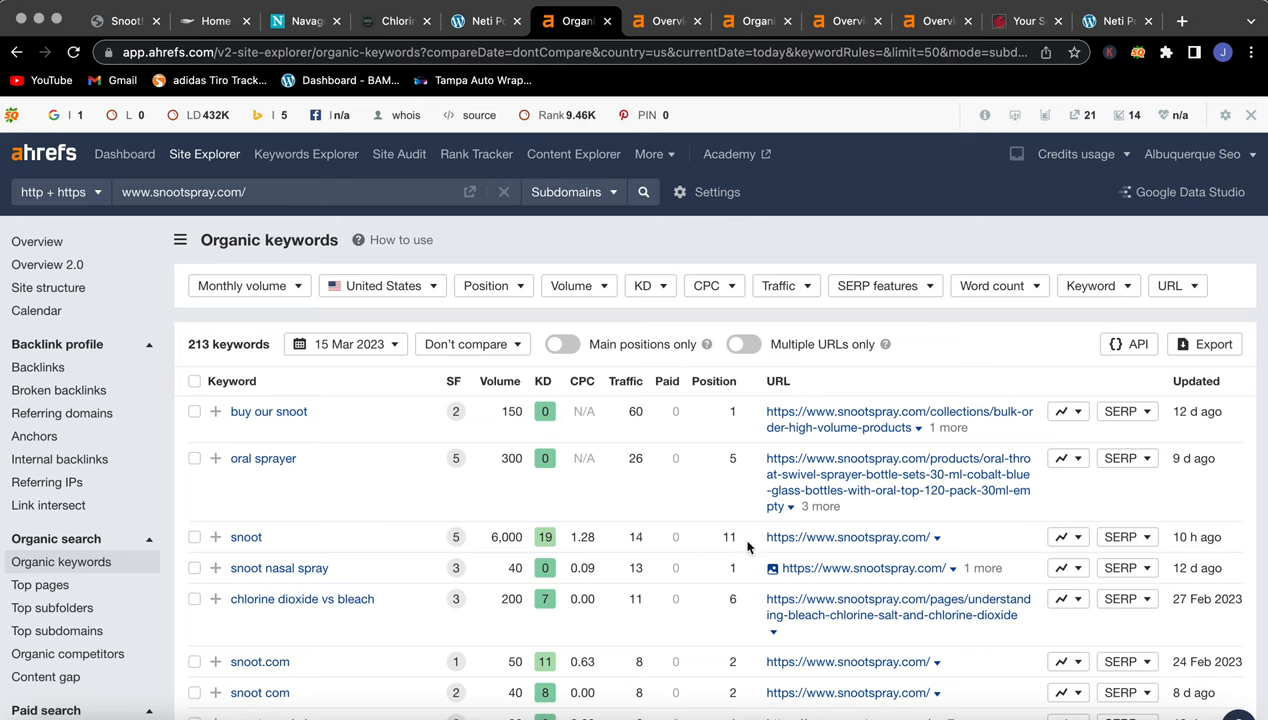
mouse_move(727, 536)
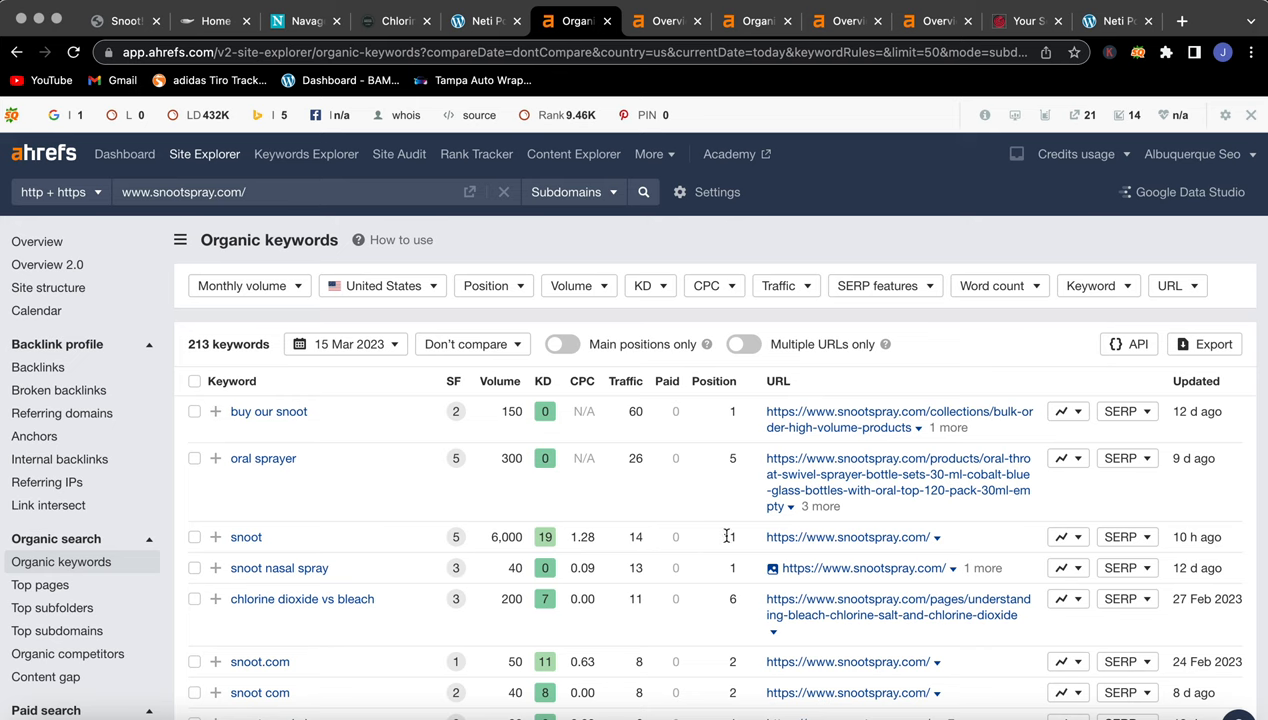
scroll(down, 3)
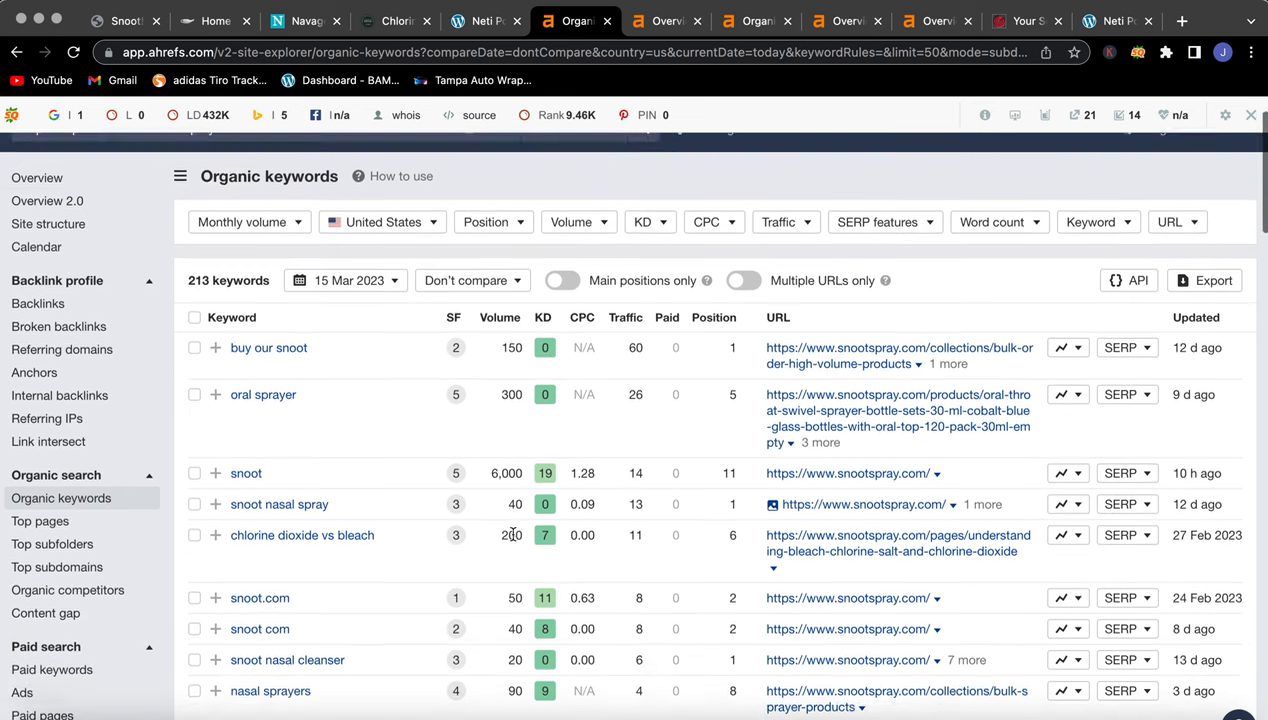
scroll(down, 3)
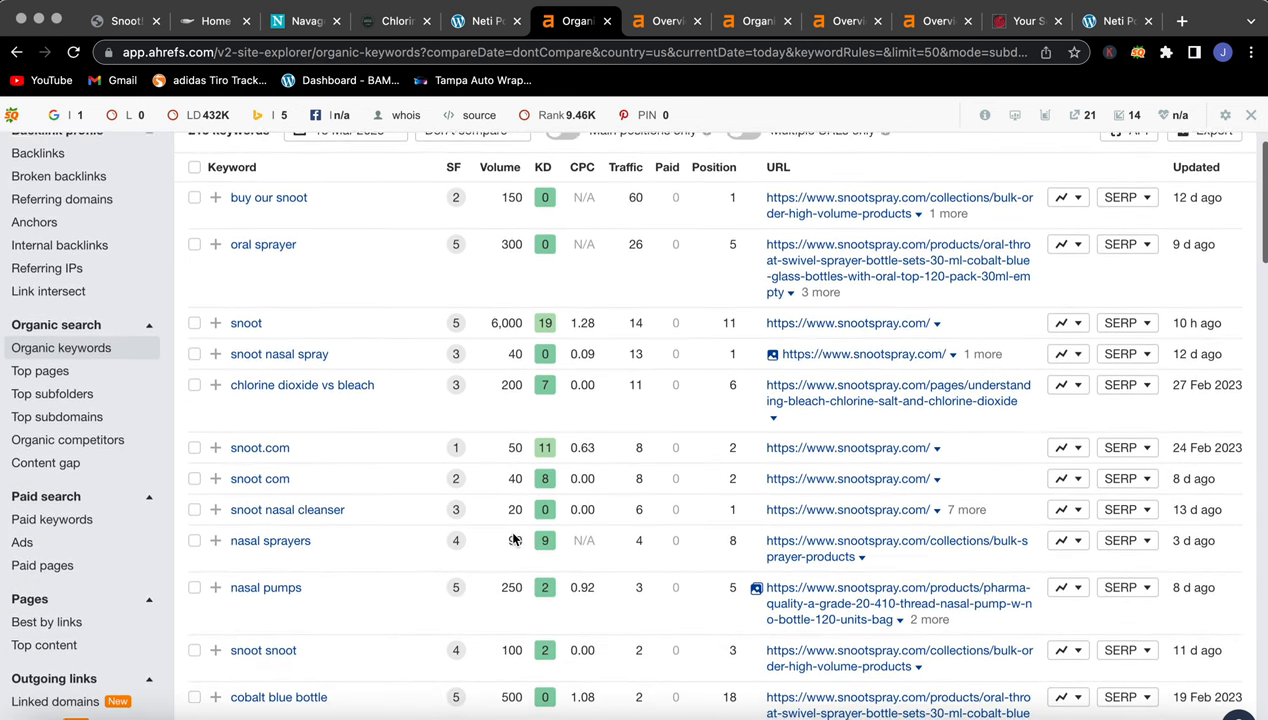
scroll(down, 3)
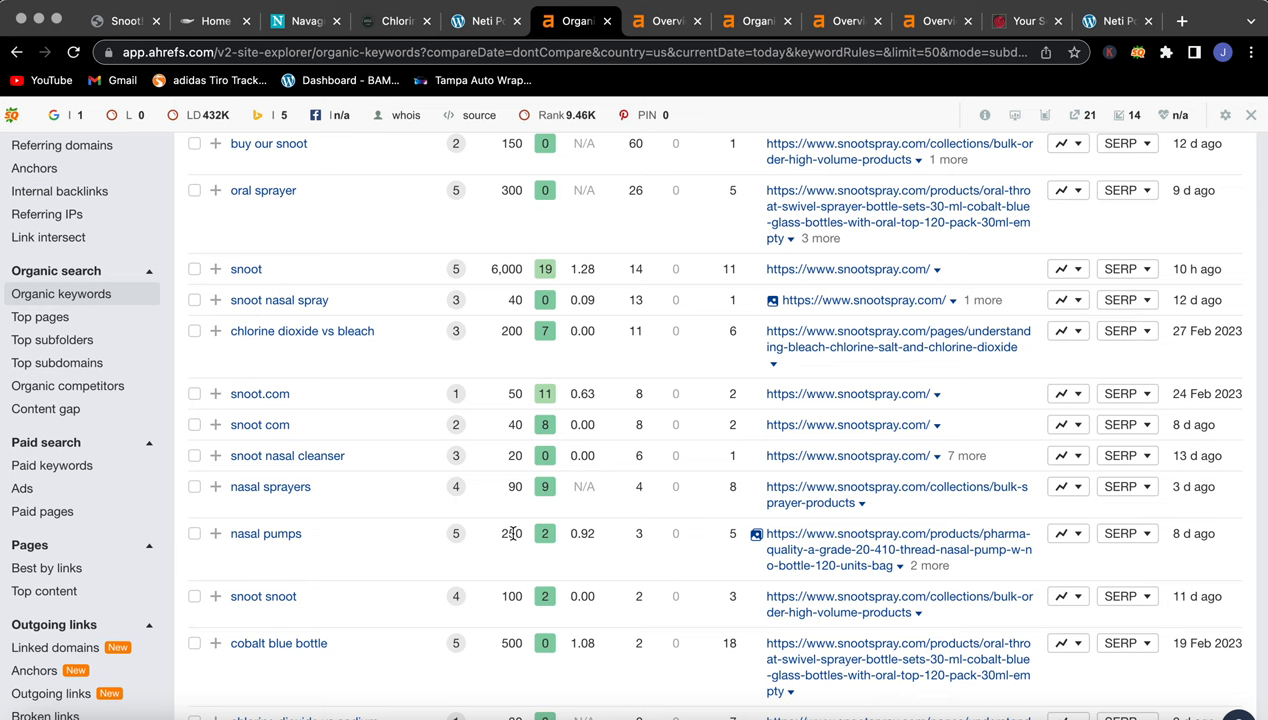
scroll(down, 3)
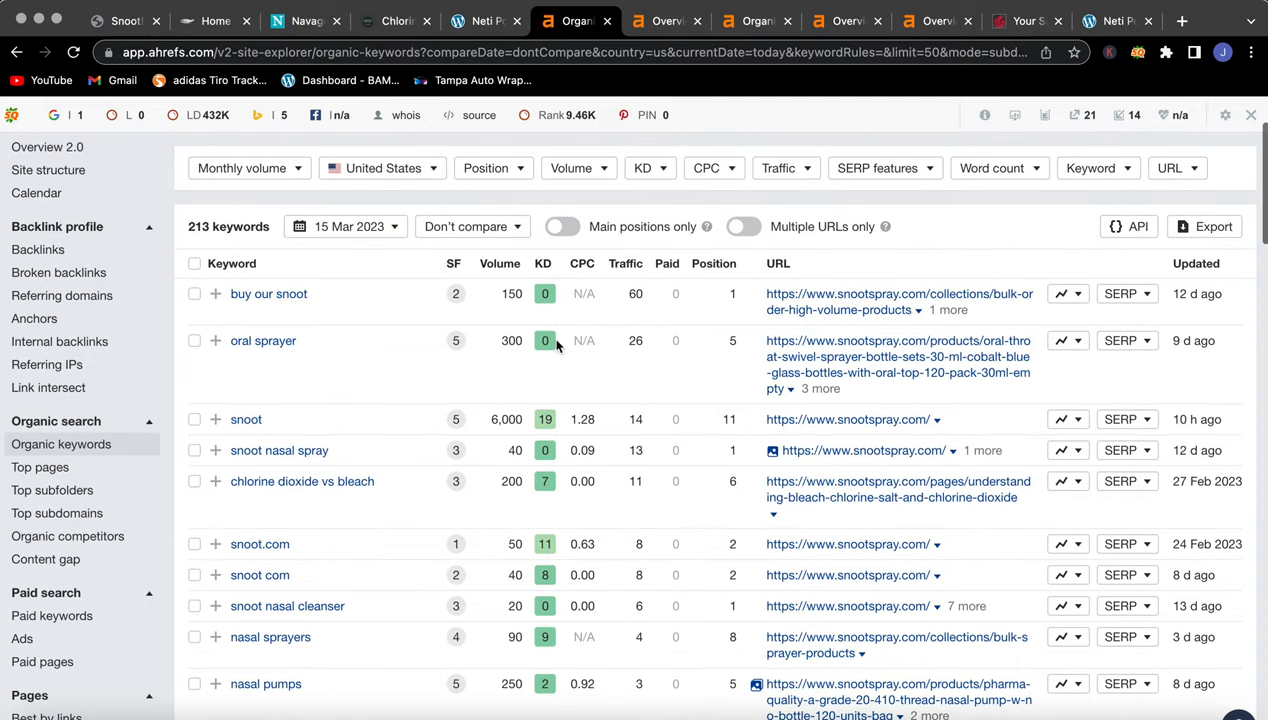
click(665, 20)
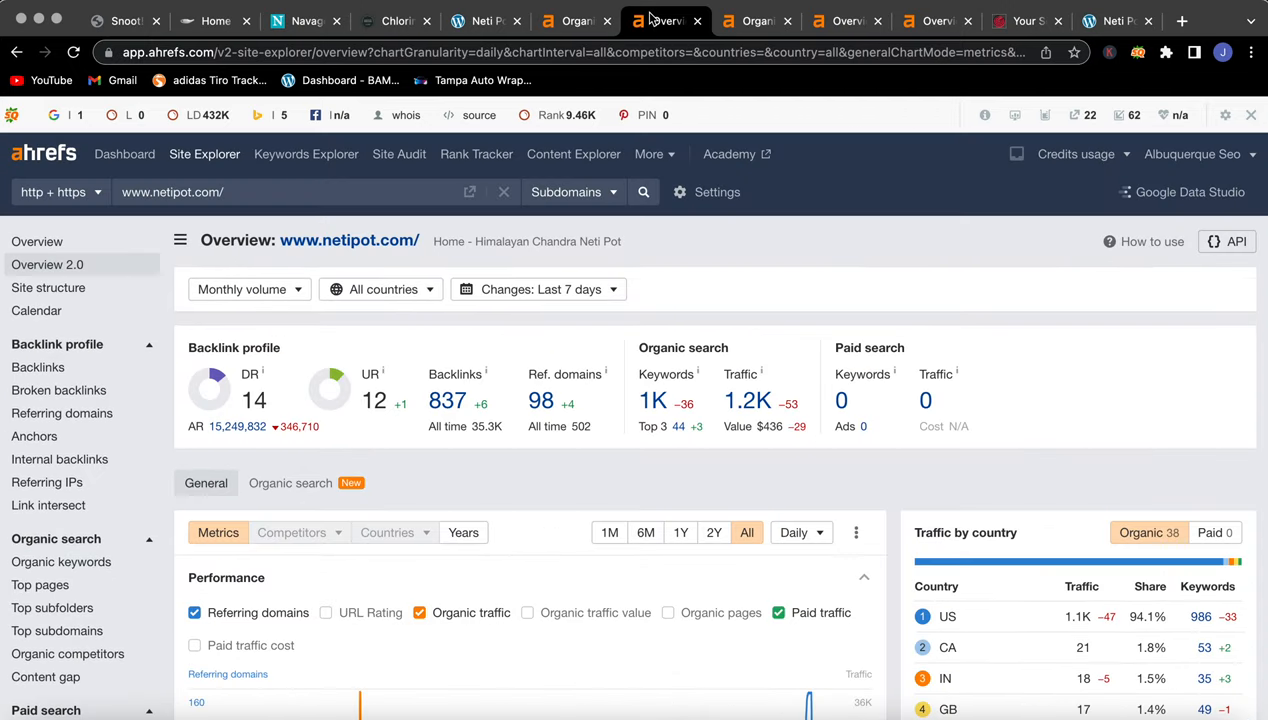
mouse_move(349, 414)
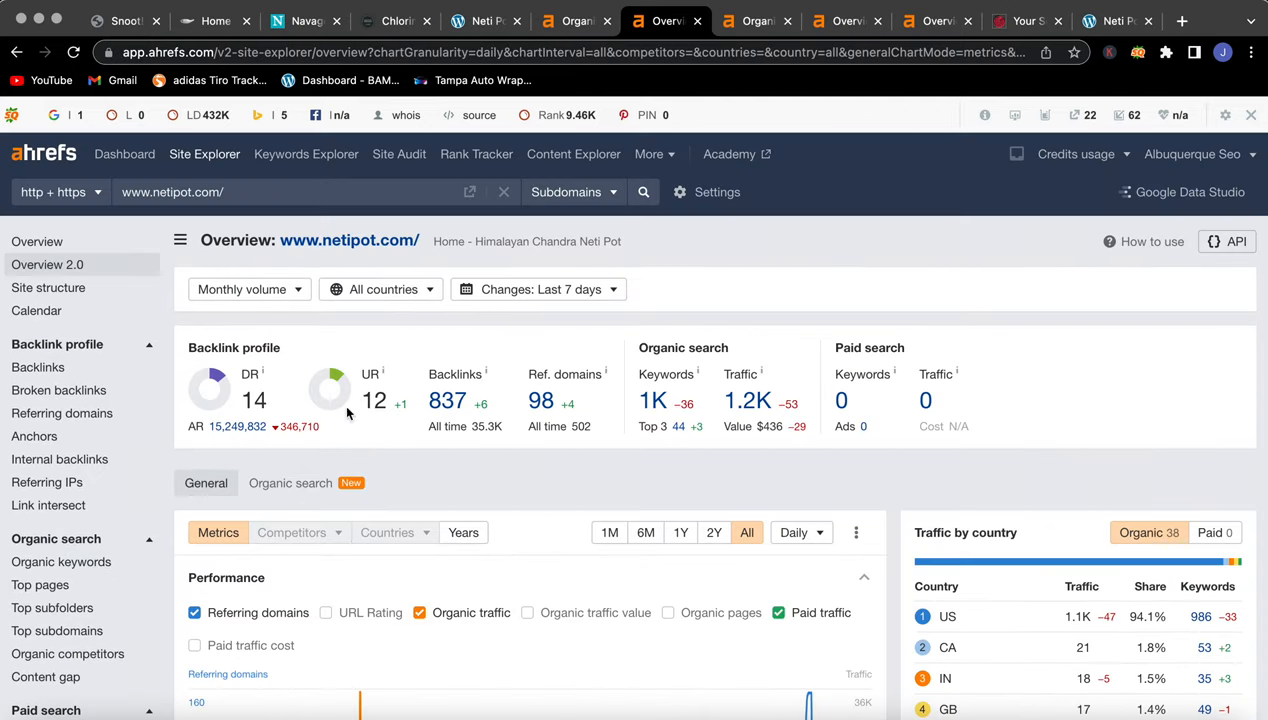
- Review navage.com's 3,575 organic keywords and overview, then snootspray.com's and netipot.com's overviews
click(756, 20)
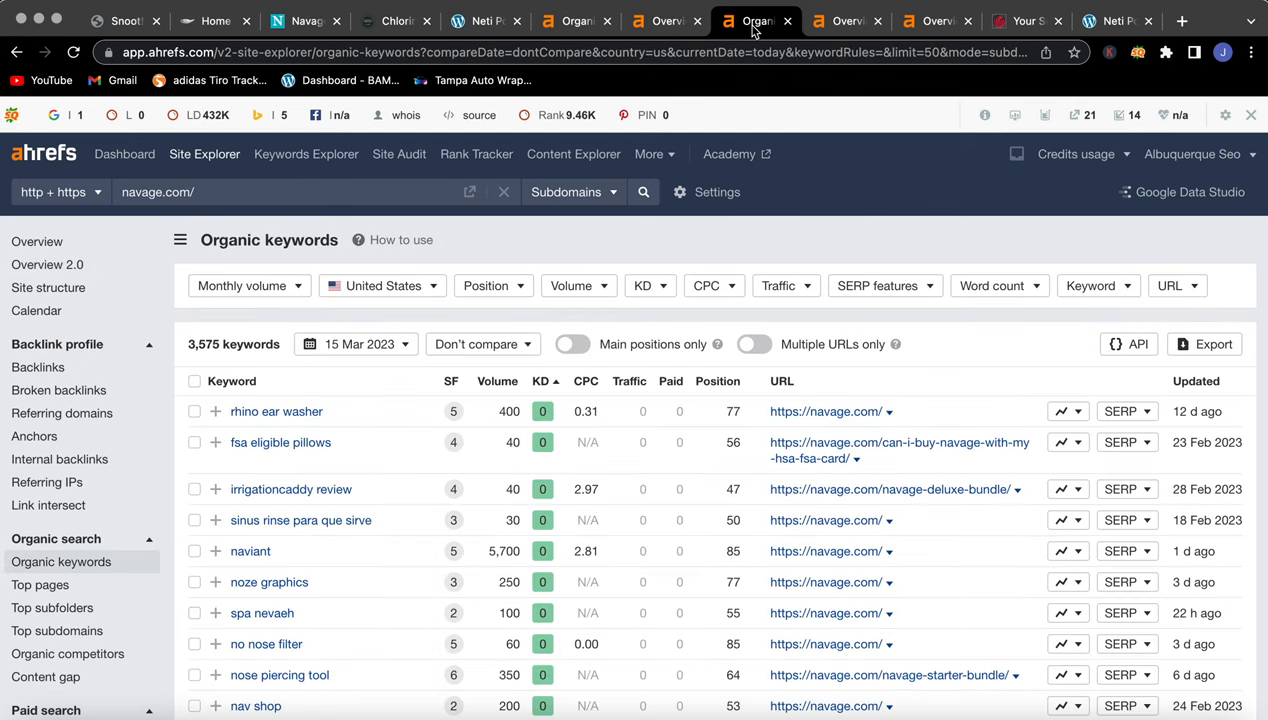
mouse_move(75, 300)
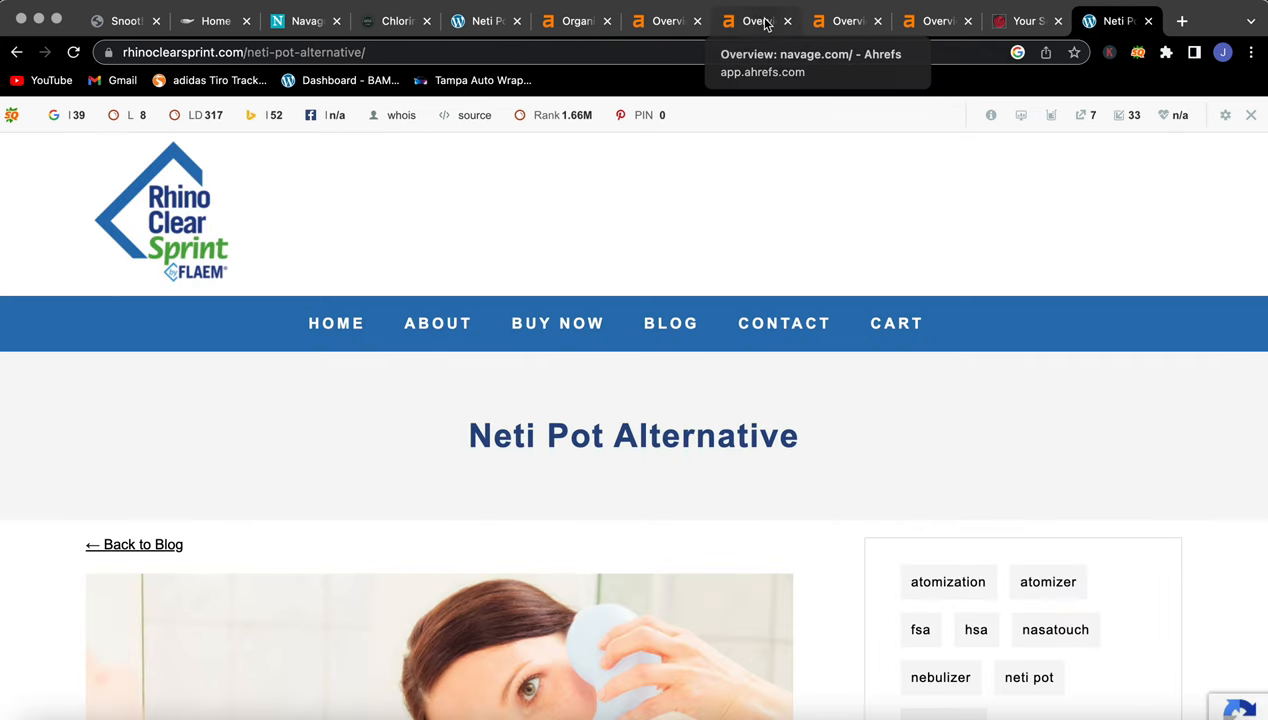
click(752, 20)
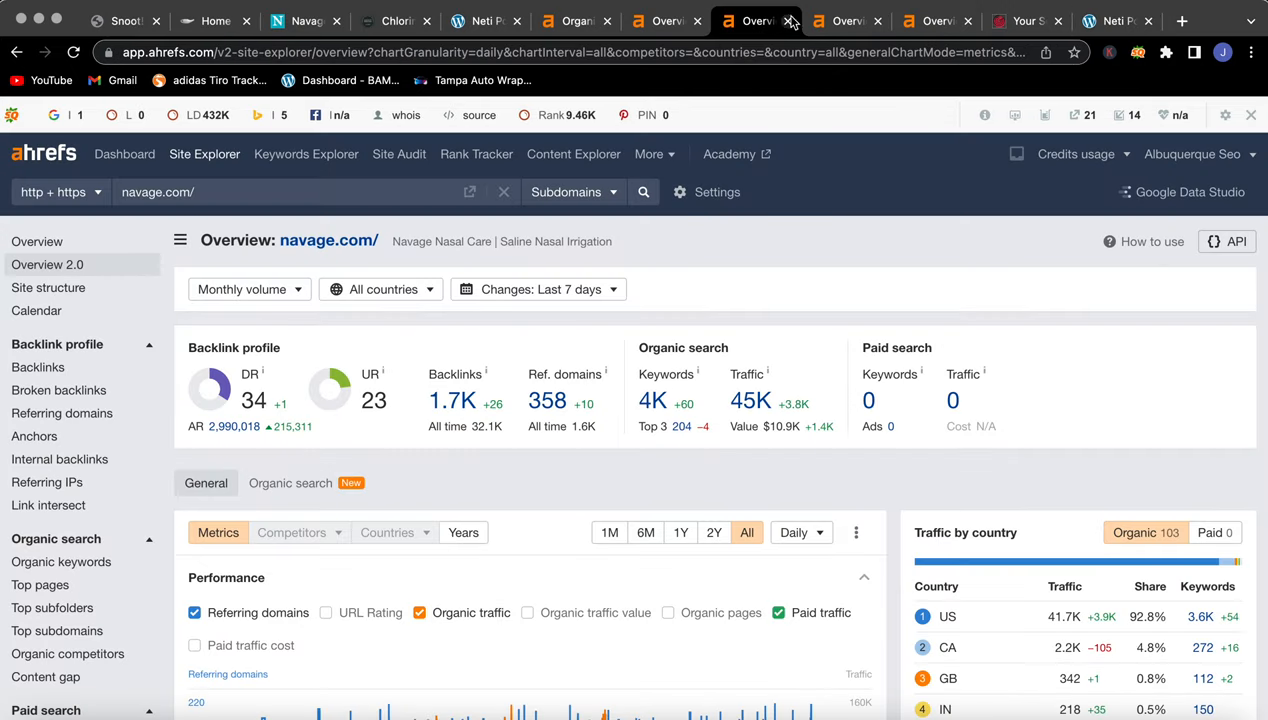
click(935, 20)
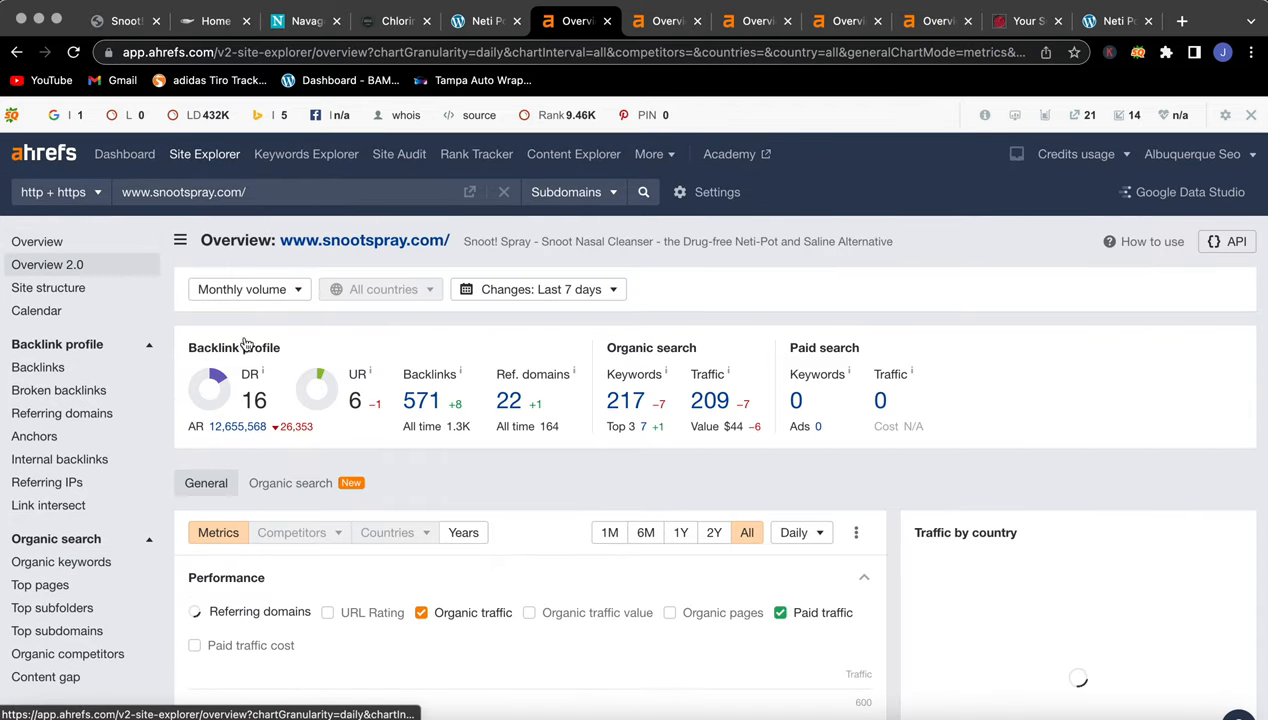
click(194, 612)
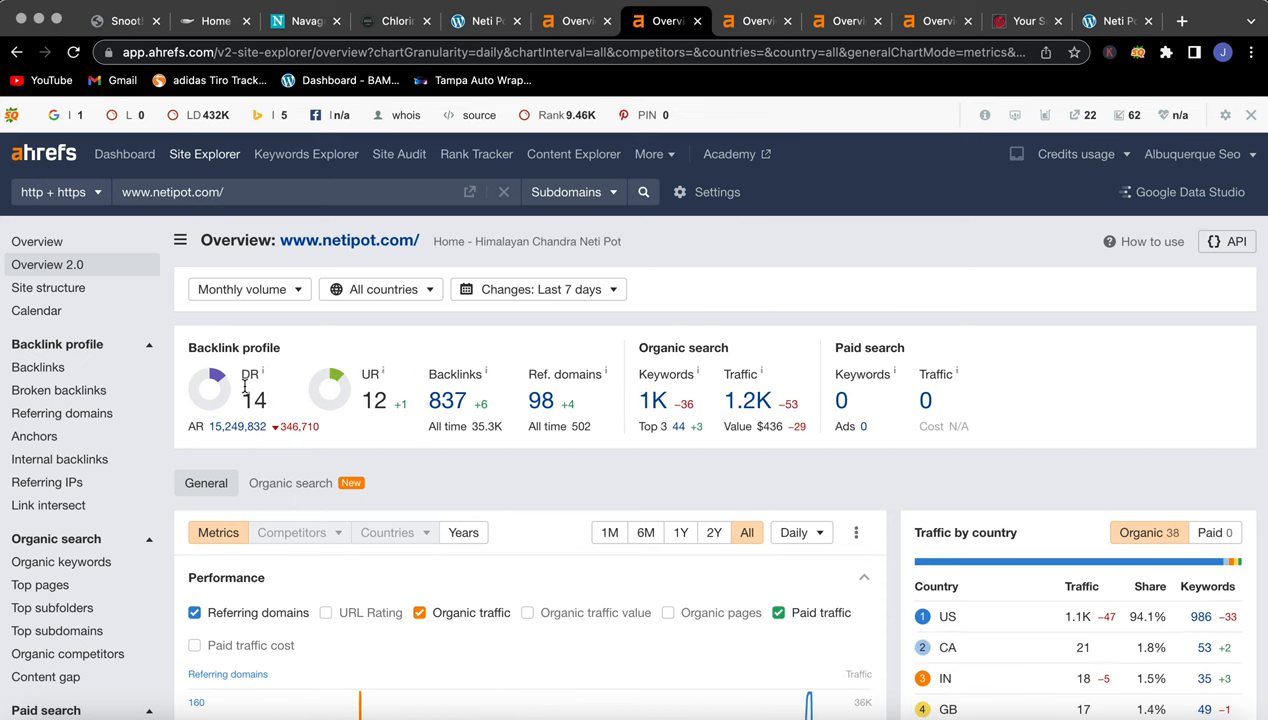
mouse_move(384, 389)
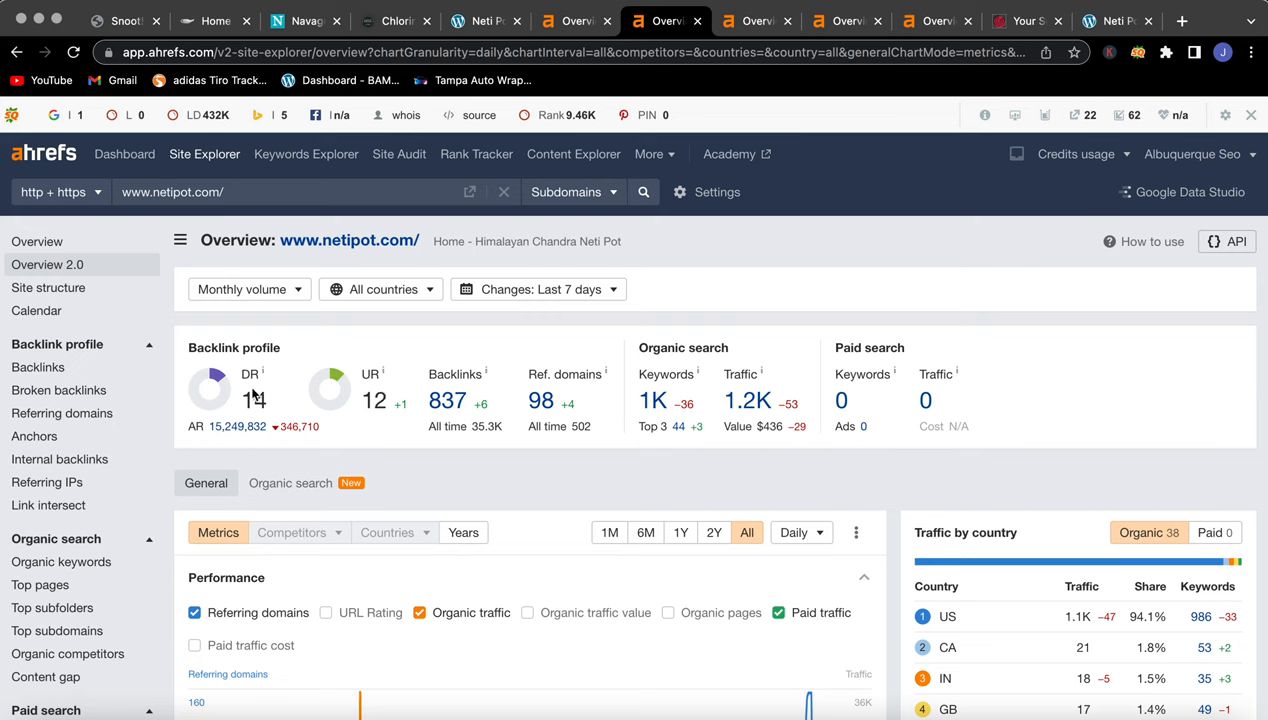
mouse_move(248, 393)
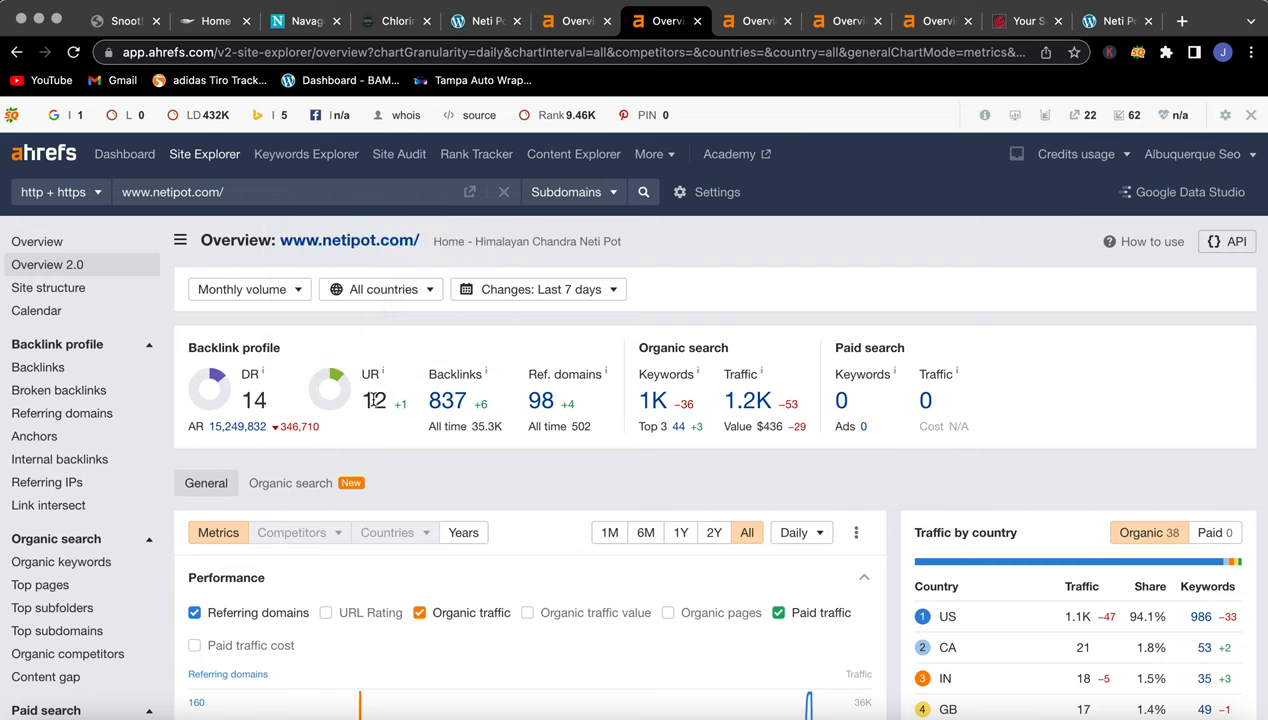
mouse_move(357, 396)
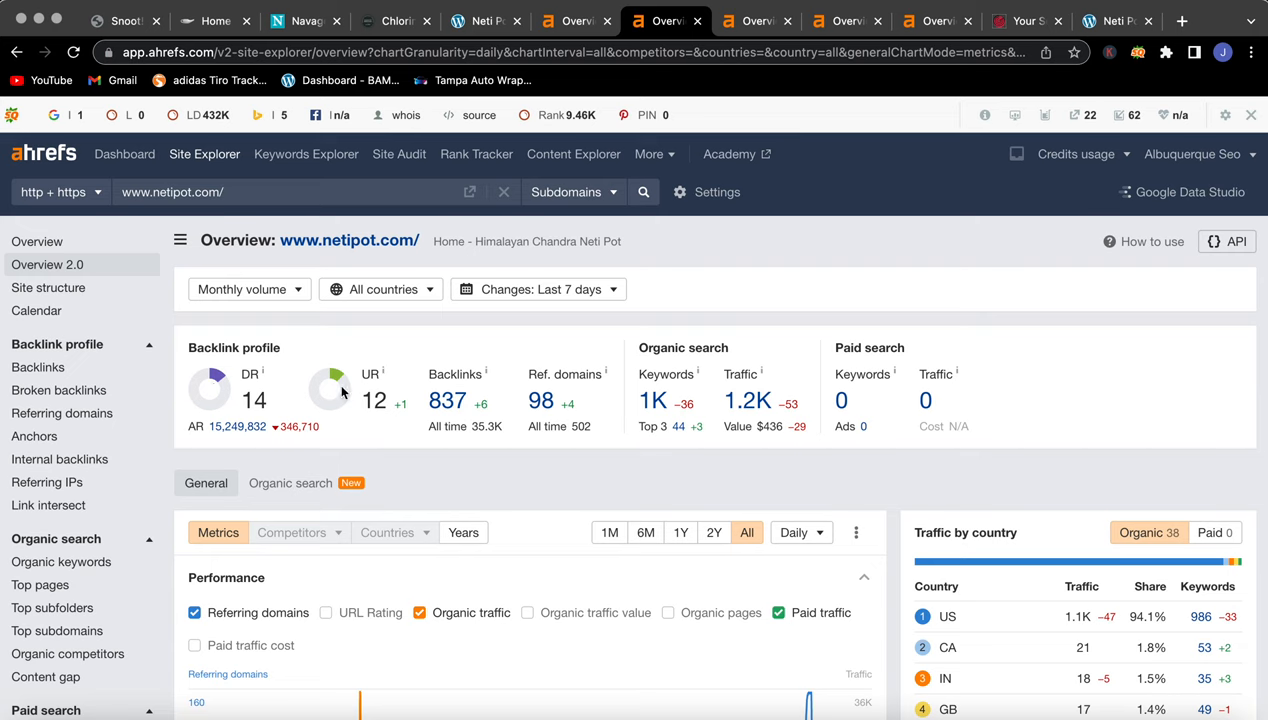
mouse_move(330, 388)
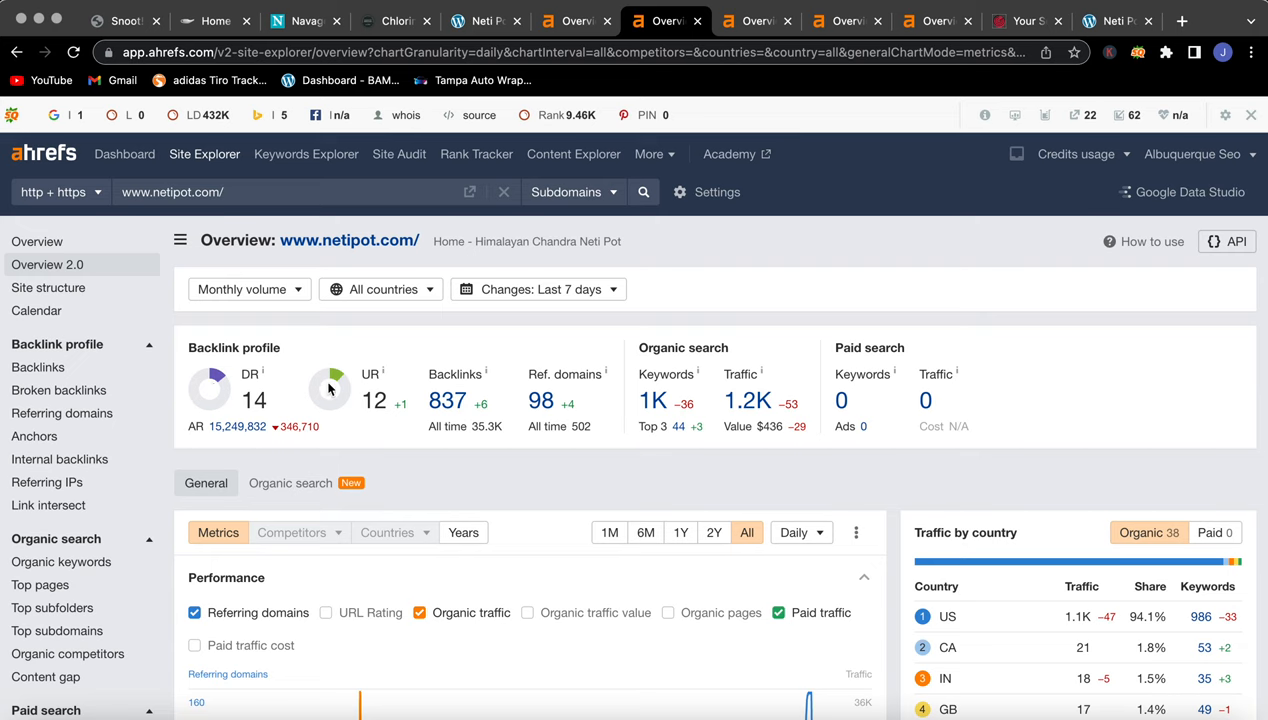
mouse_move(447, 401)
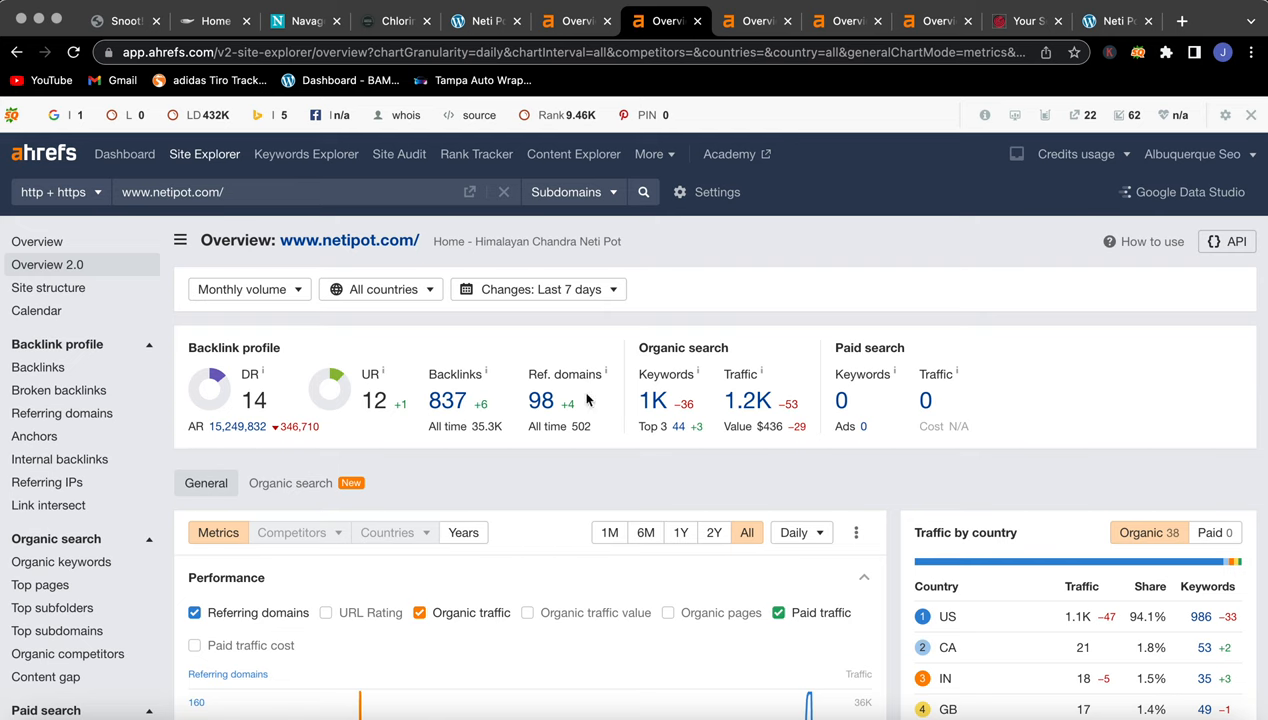
mouse_move(541, 413)
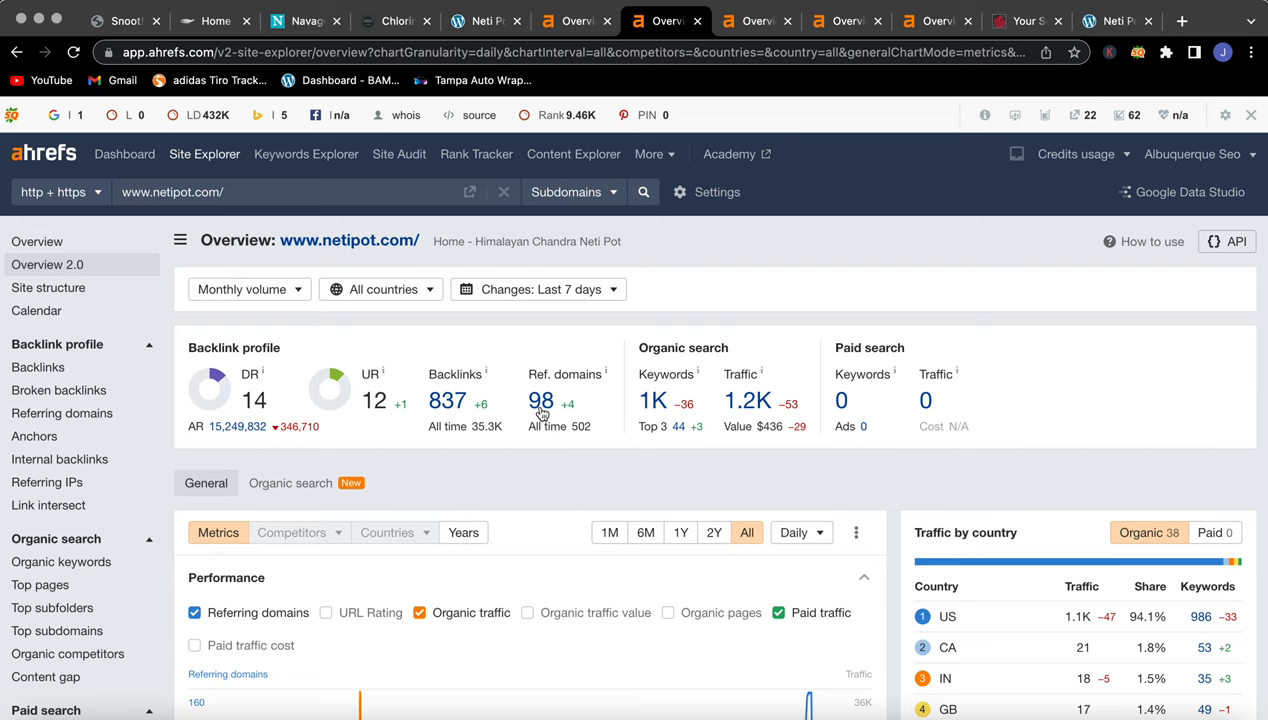
mouse_move(590, 368)
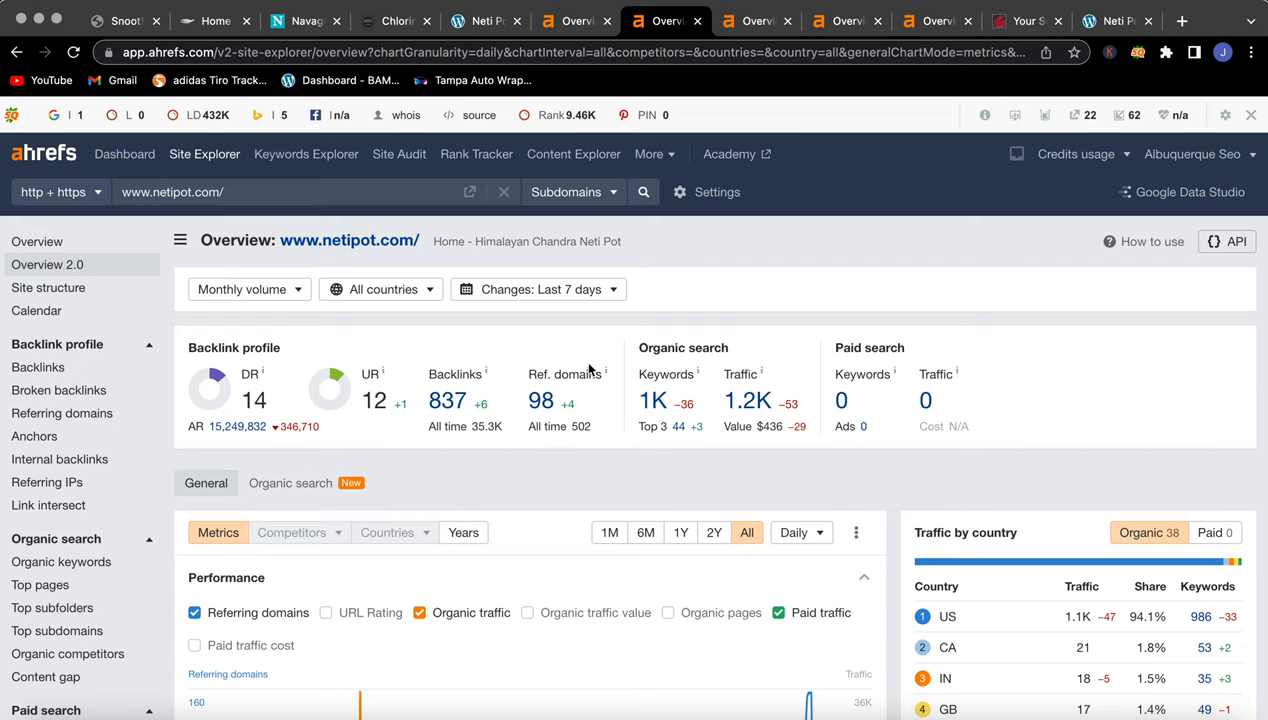
mouse_move(697, 410)
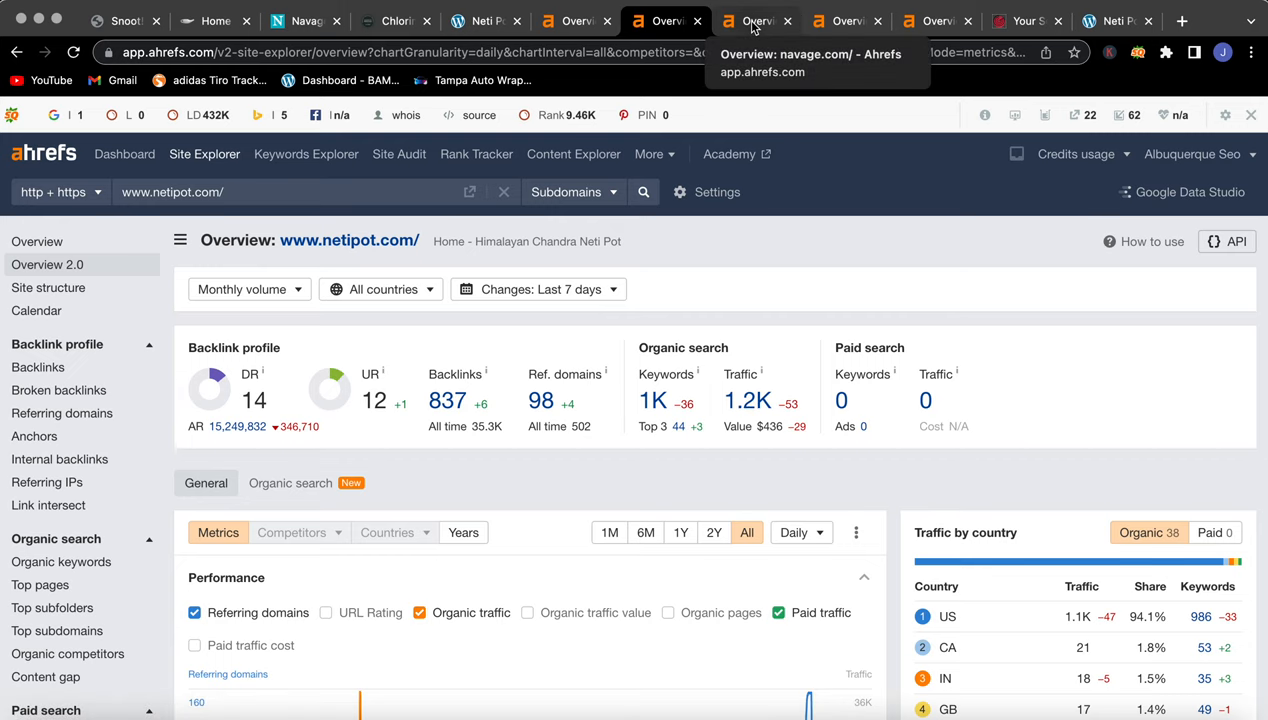
- Check navage.com's Ahrefs overview: UR 23, 1.7K backlinks, 4K keywords, 41.7K traffic
click(755, 20)
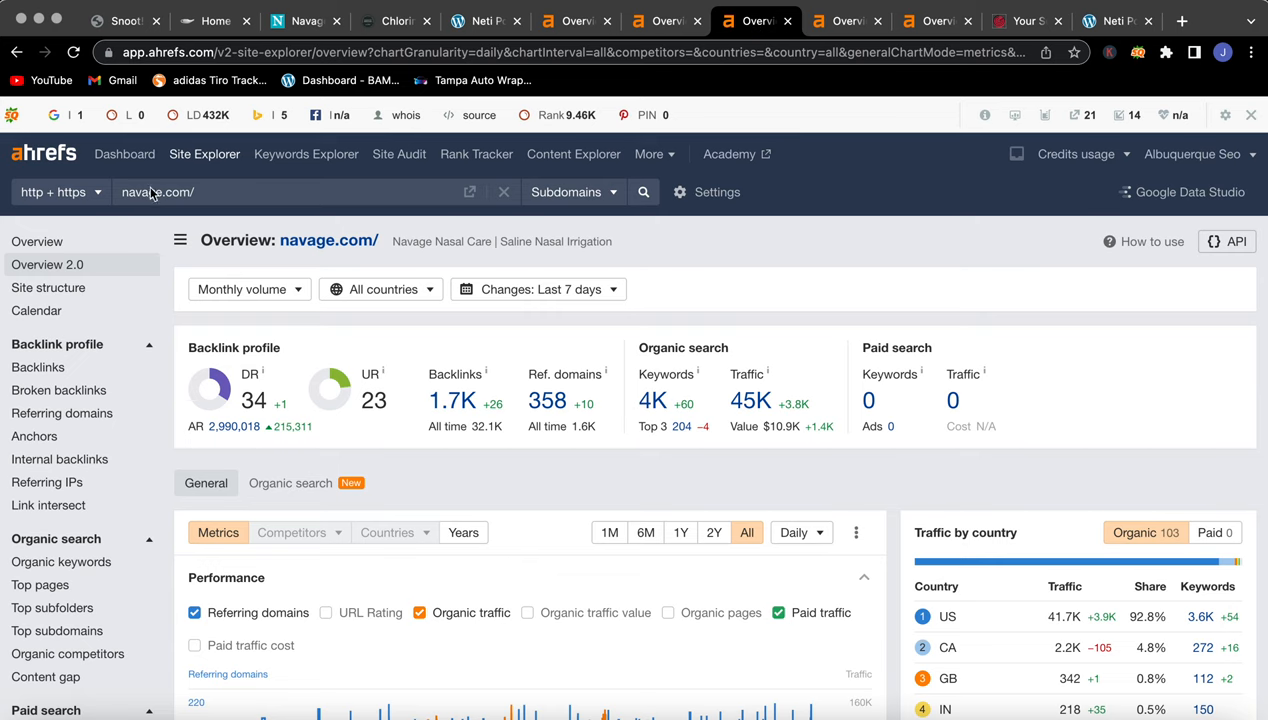
mouse_move(286, 319)
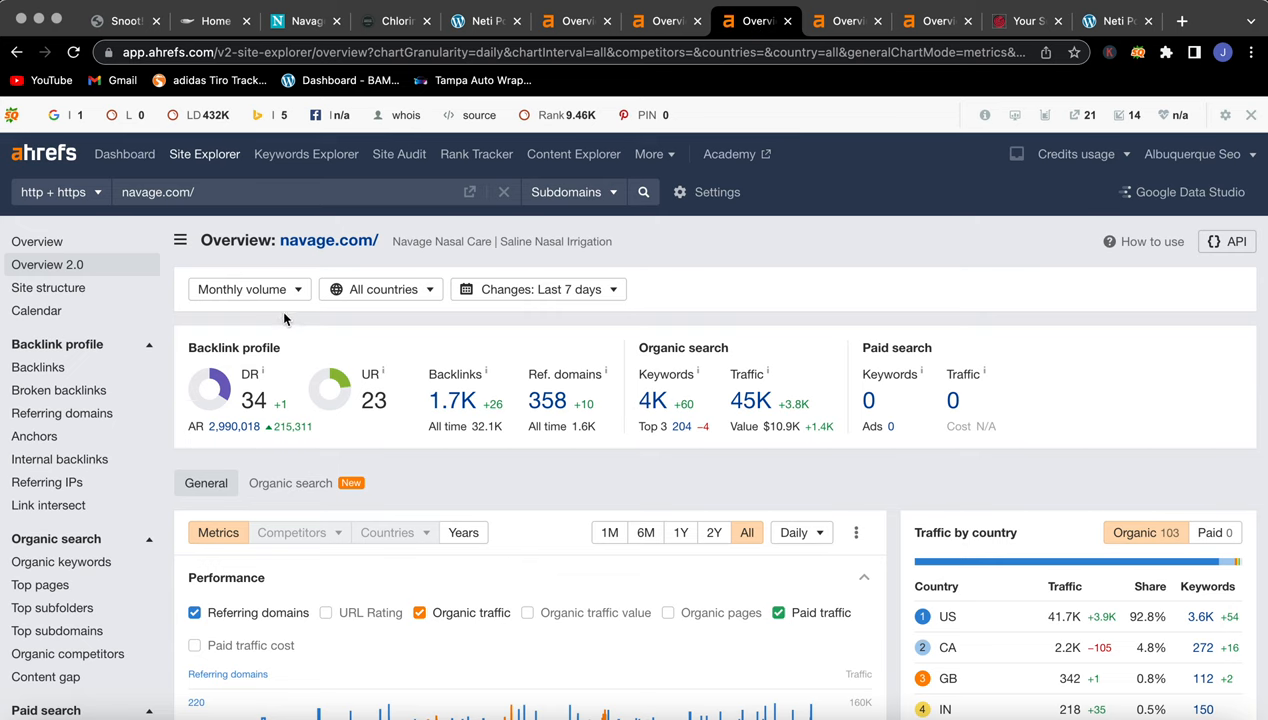
mouse_move(277, 408)
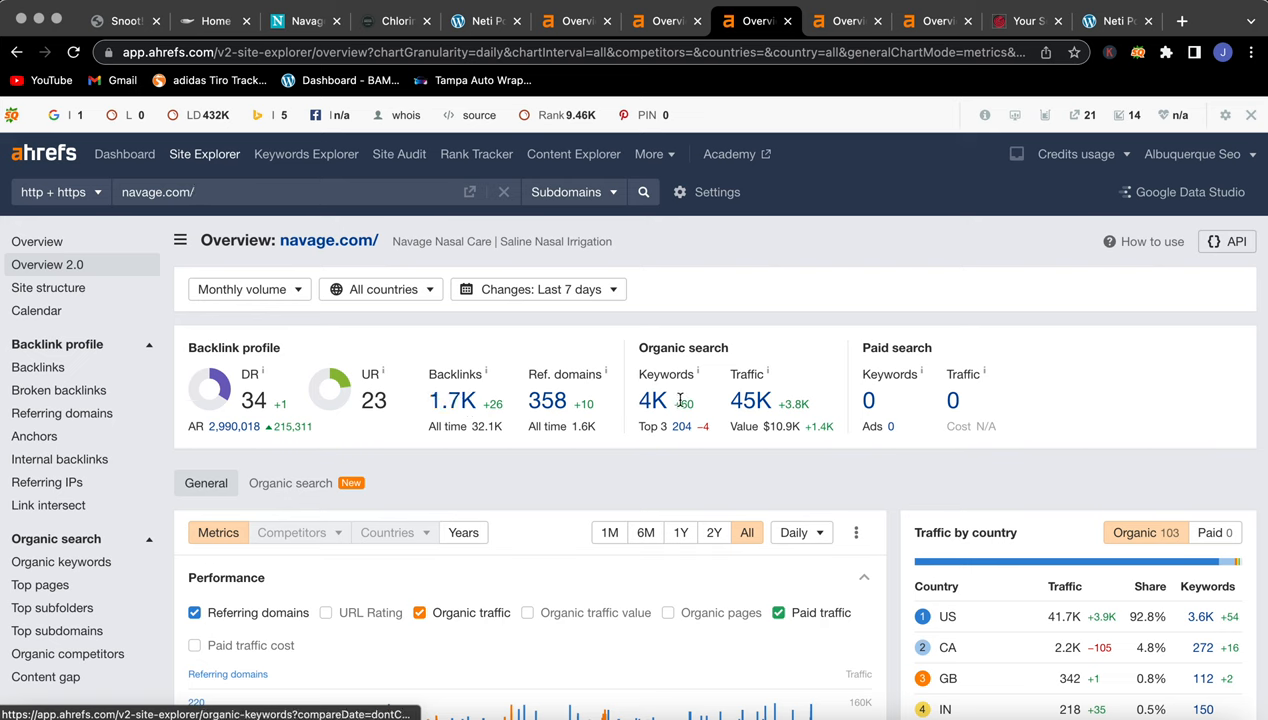
mouse_move(653, 400)
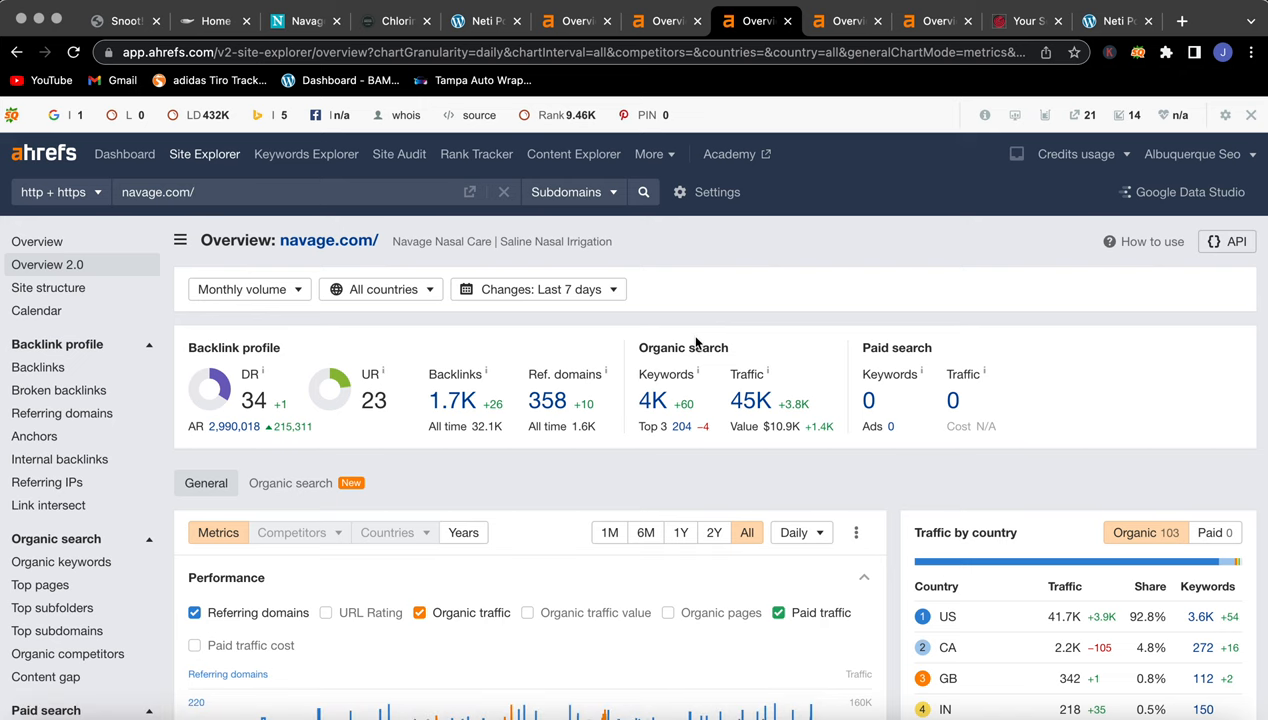
- Check frontierpharm.com's Ahrefs overview: DR 30, 163 referring domains, 667 traffic
click(845, 20)
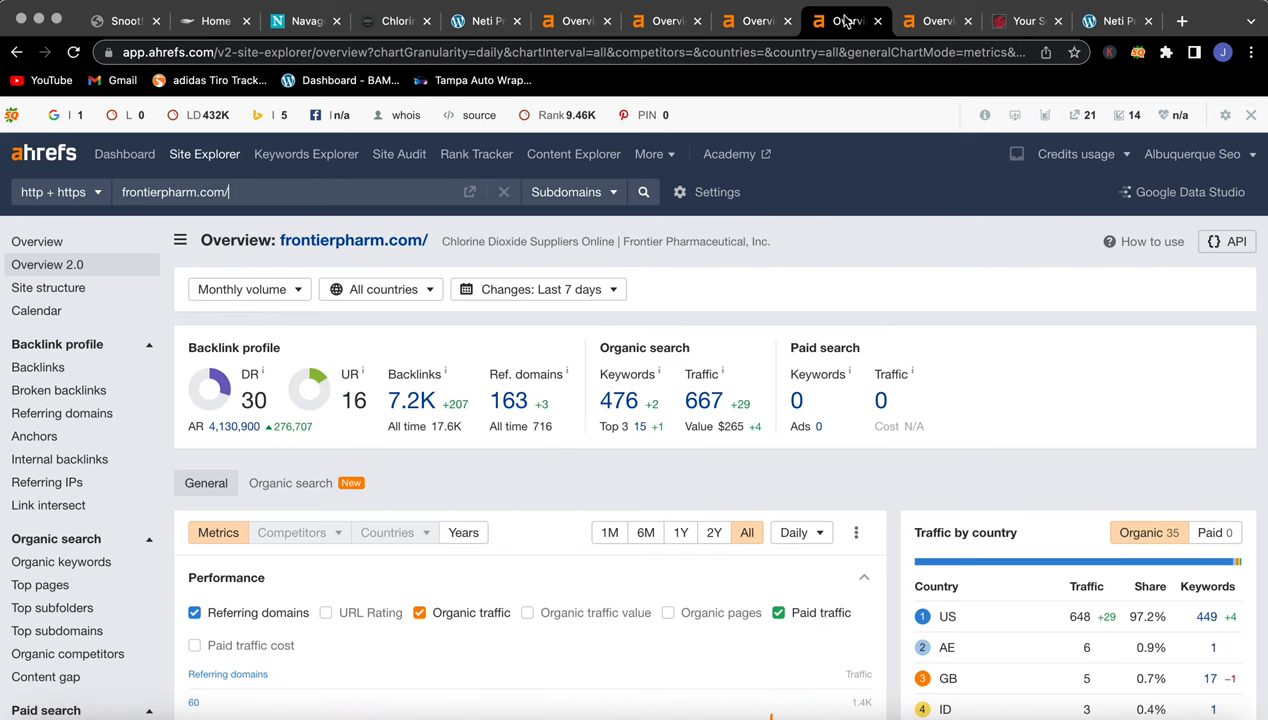
mouse_move(252, 364)
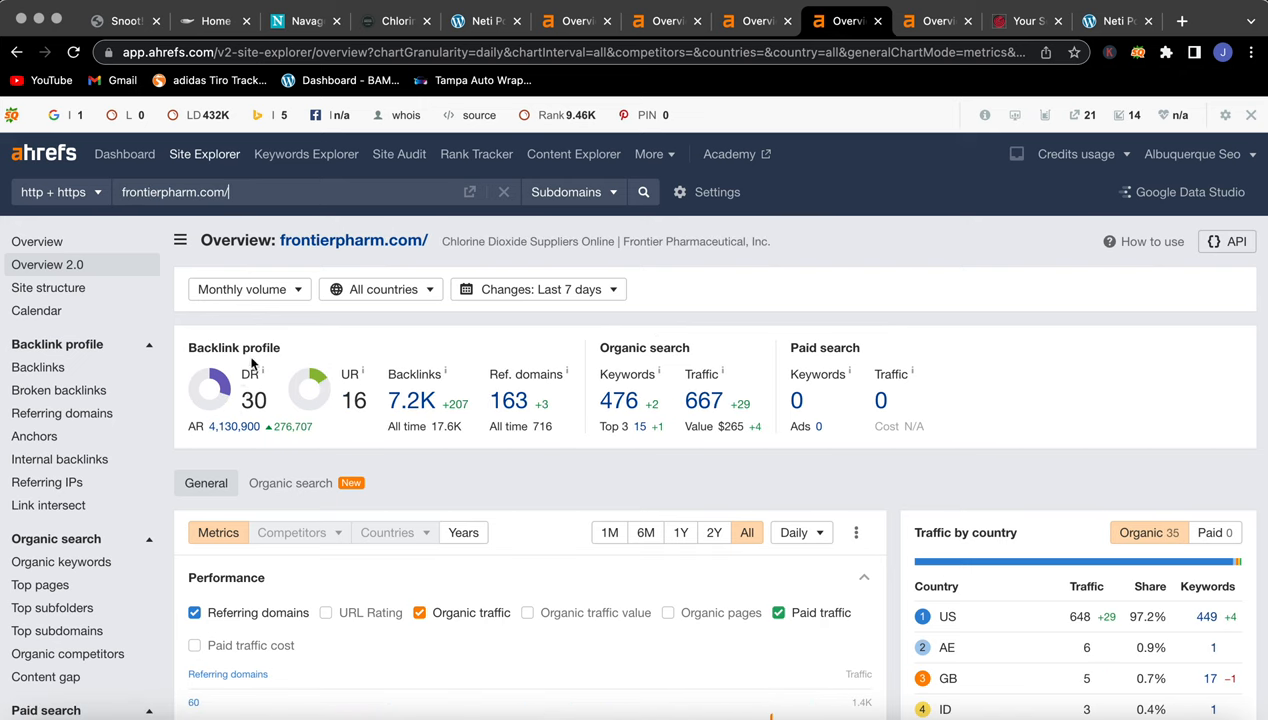
mouse_move(362, 402)
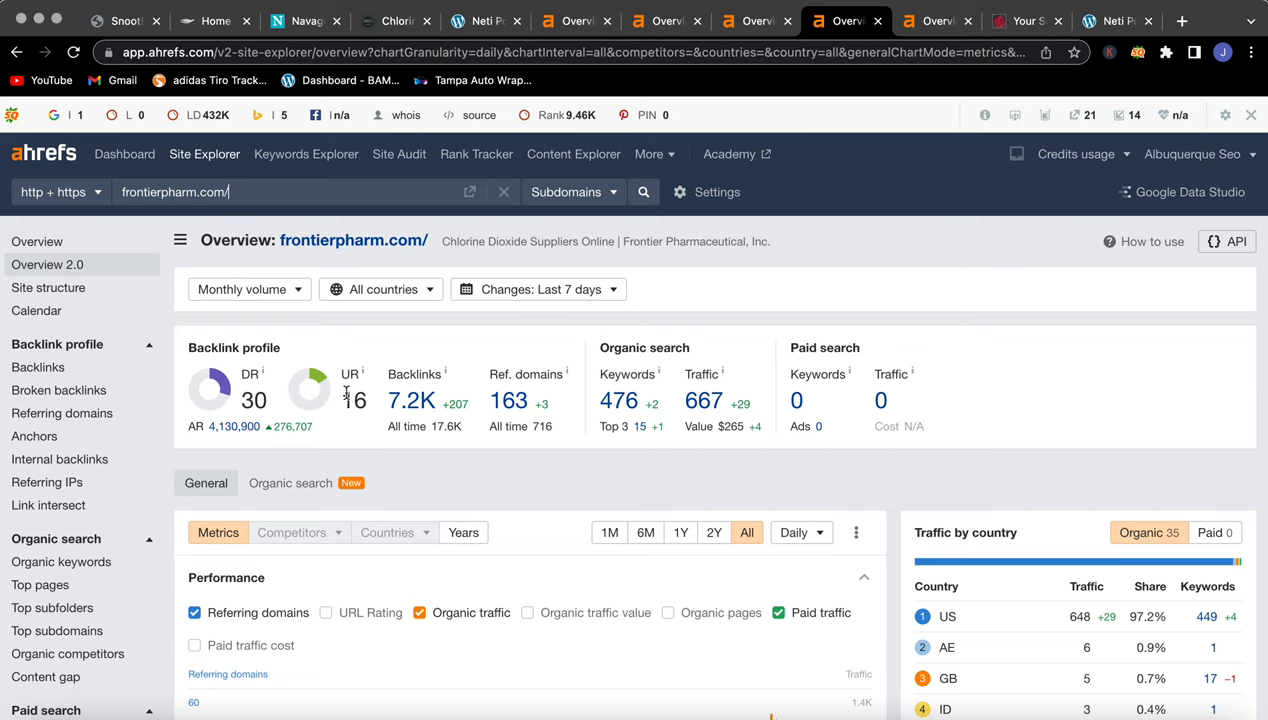
mouse_move(411, 401)
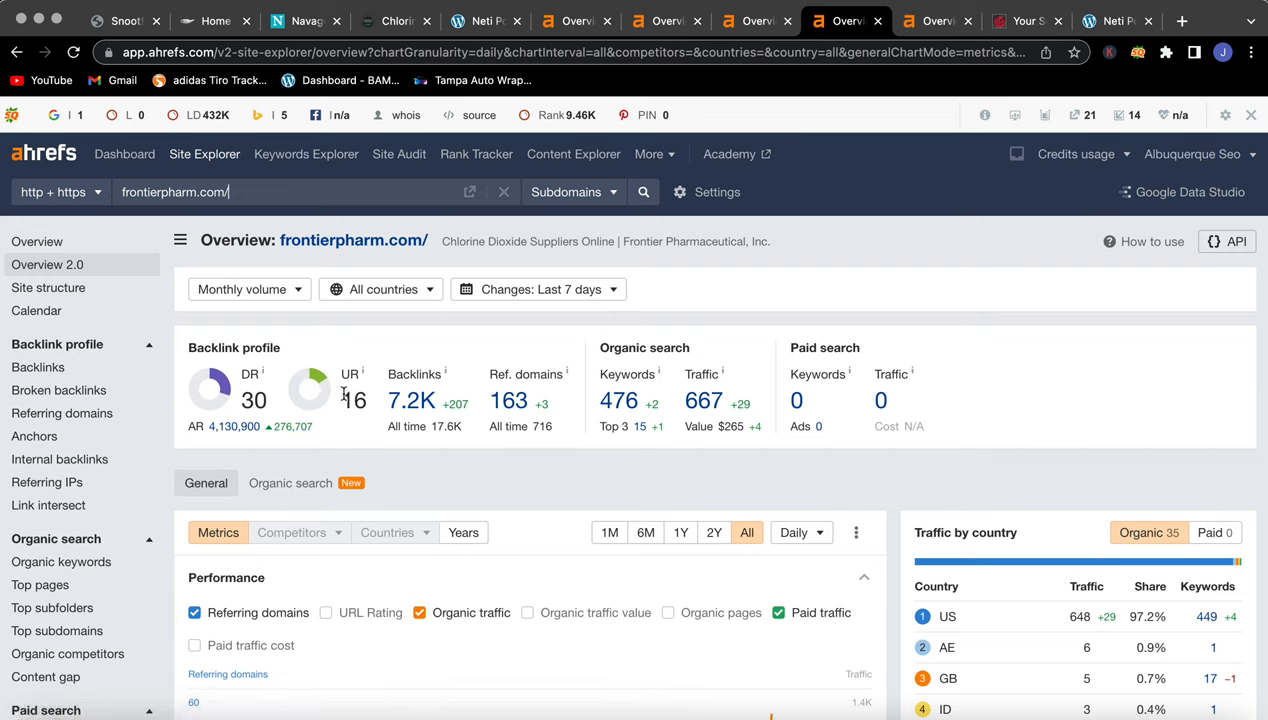
mouse_move(689, 432)
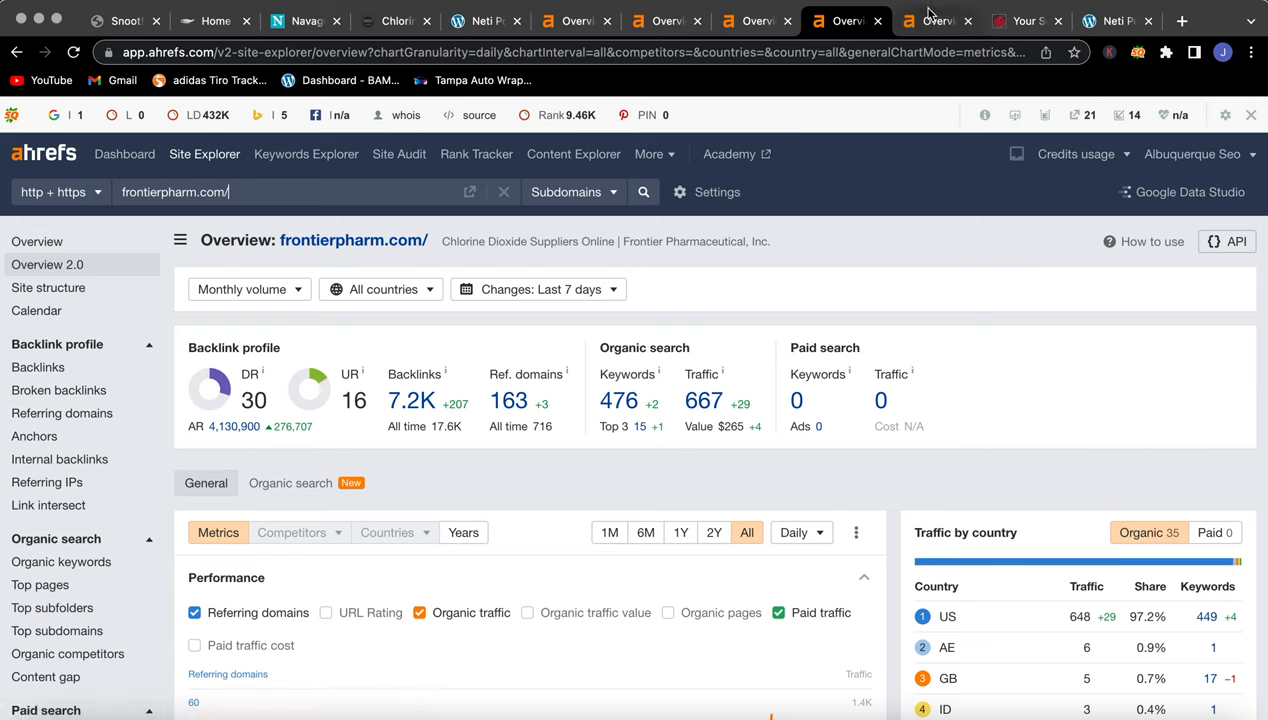
mouse_move(618, 401)
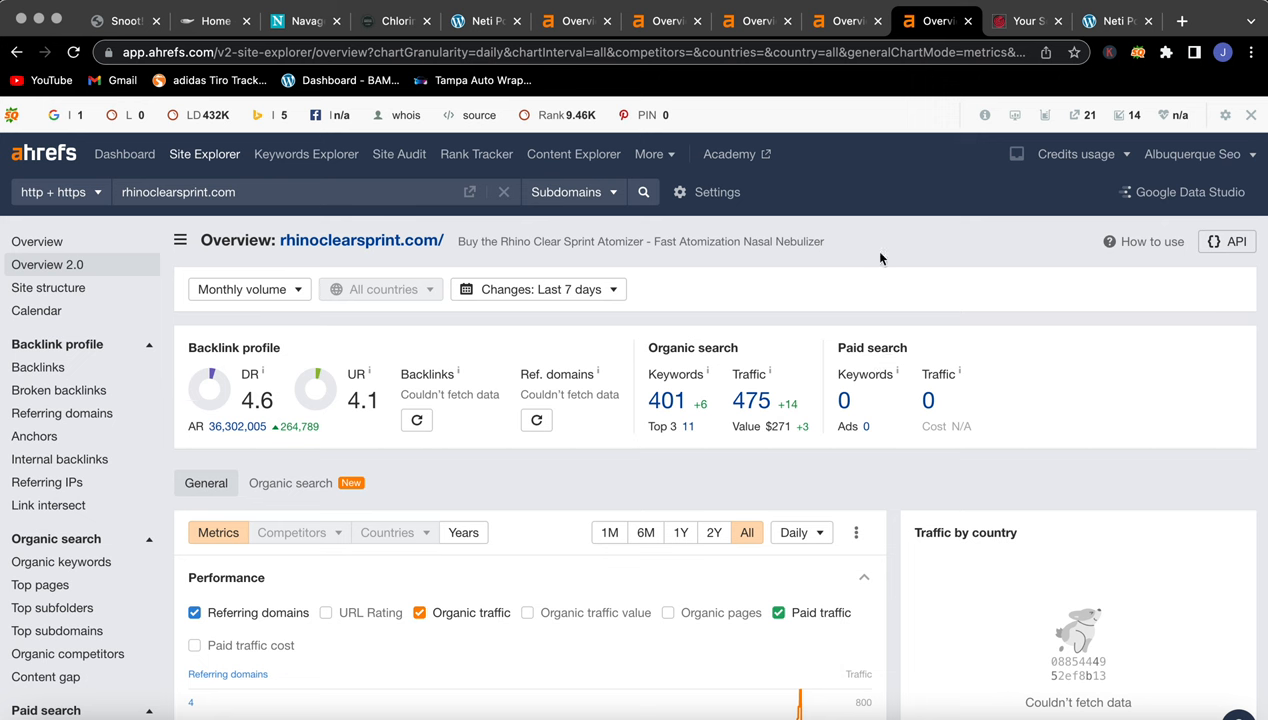
- Glance at the Neti Pot Alternative blog post, then check rhinoclearsprint.com's overview (DR 4.6, 475 traffic)
click(1117, 20)
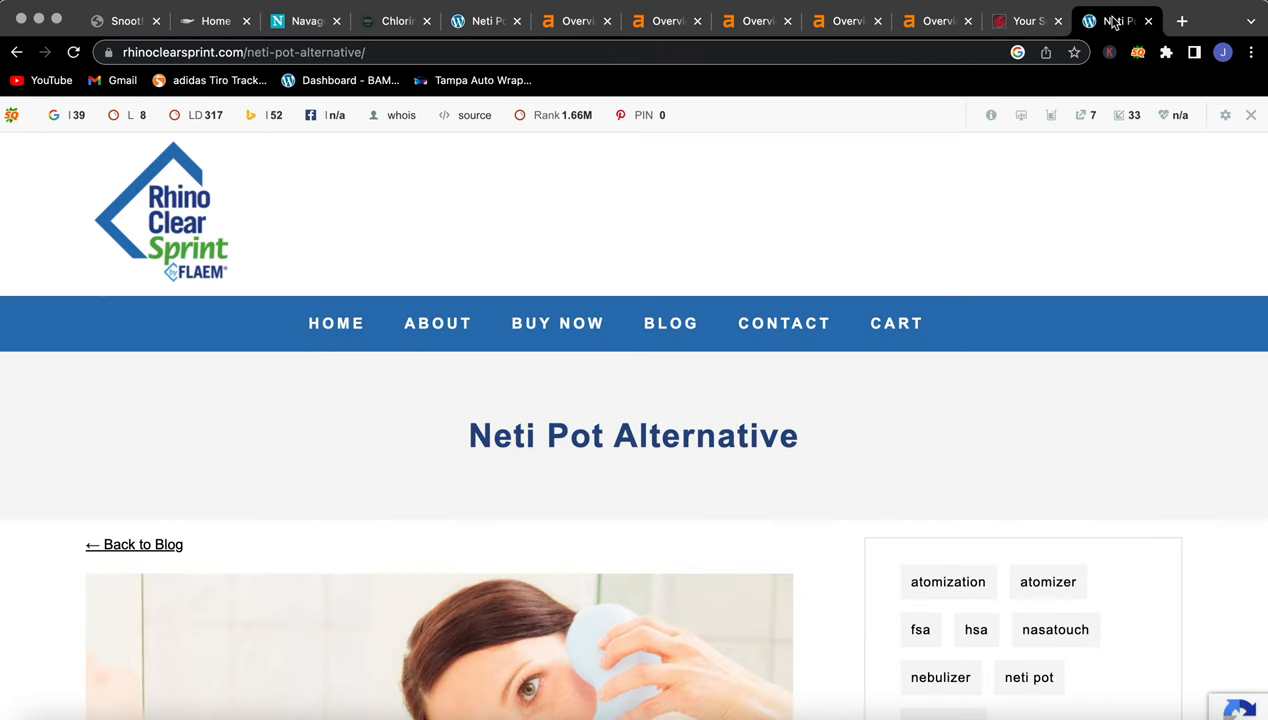
click(935, 21)
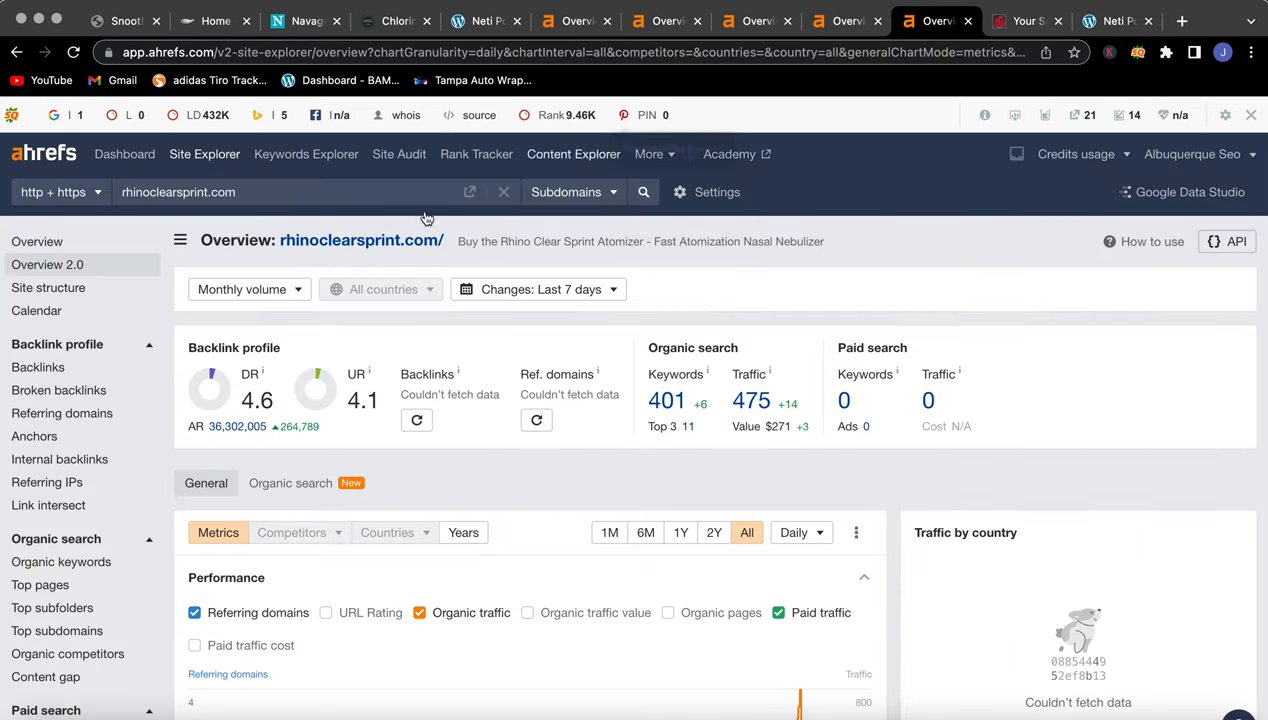
mouse_move(263, 378)
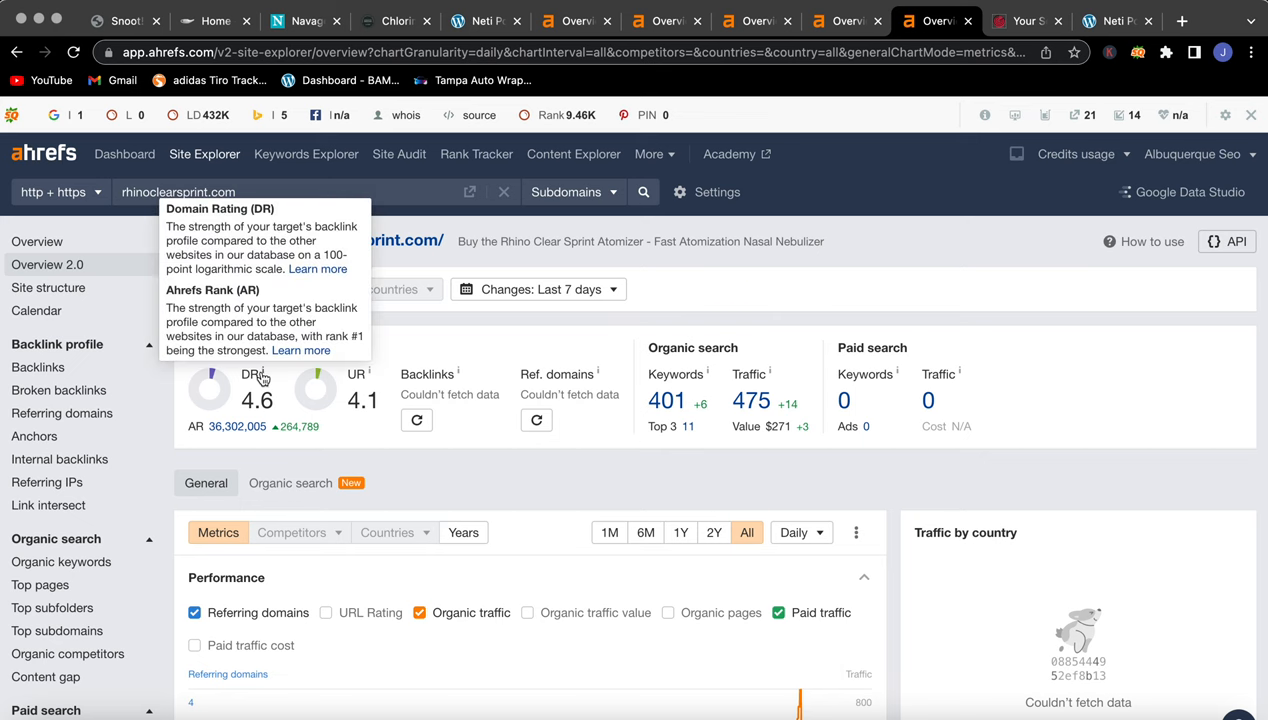
mouse_move(375, 383)
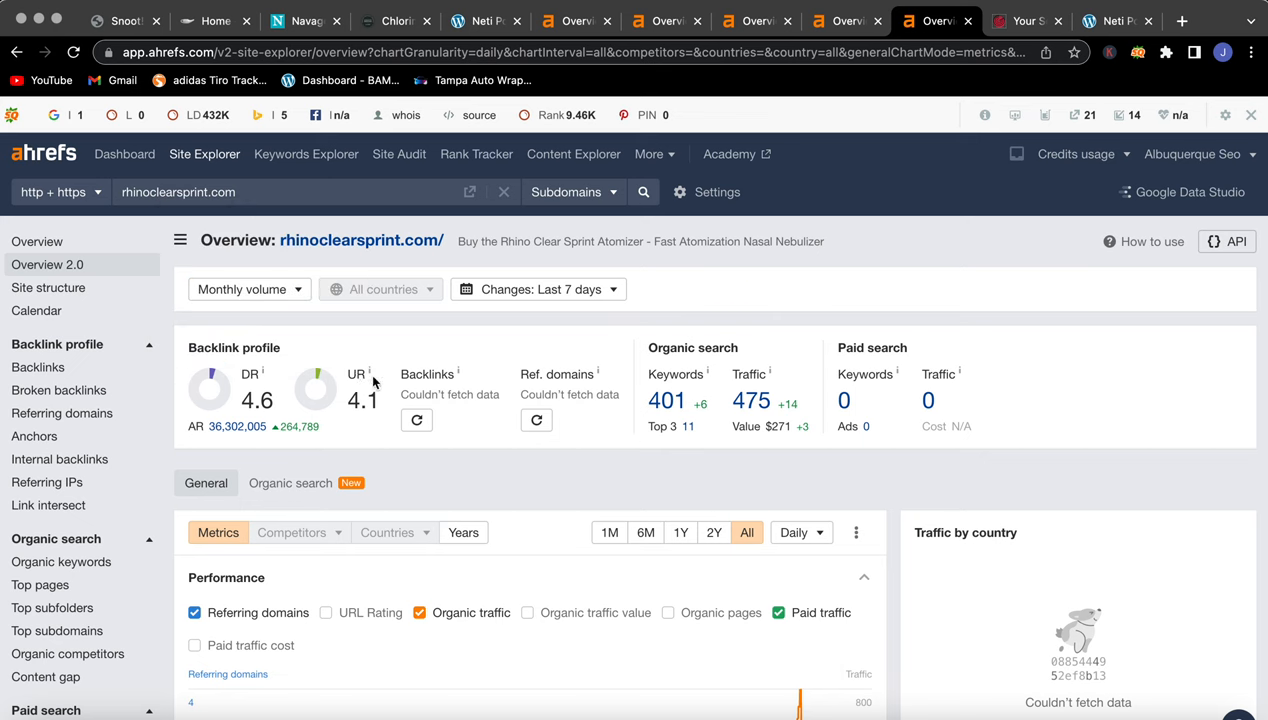
mouse_move(790, 340)
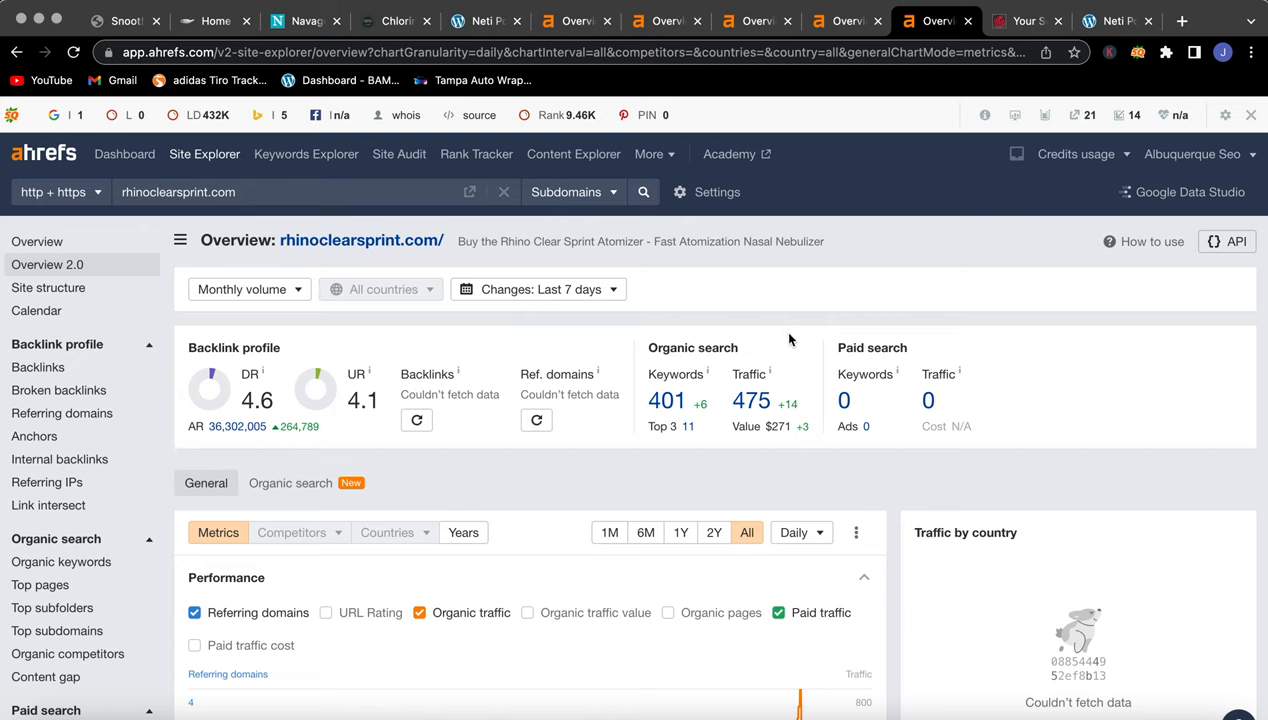
mouse_move(518, 378)
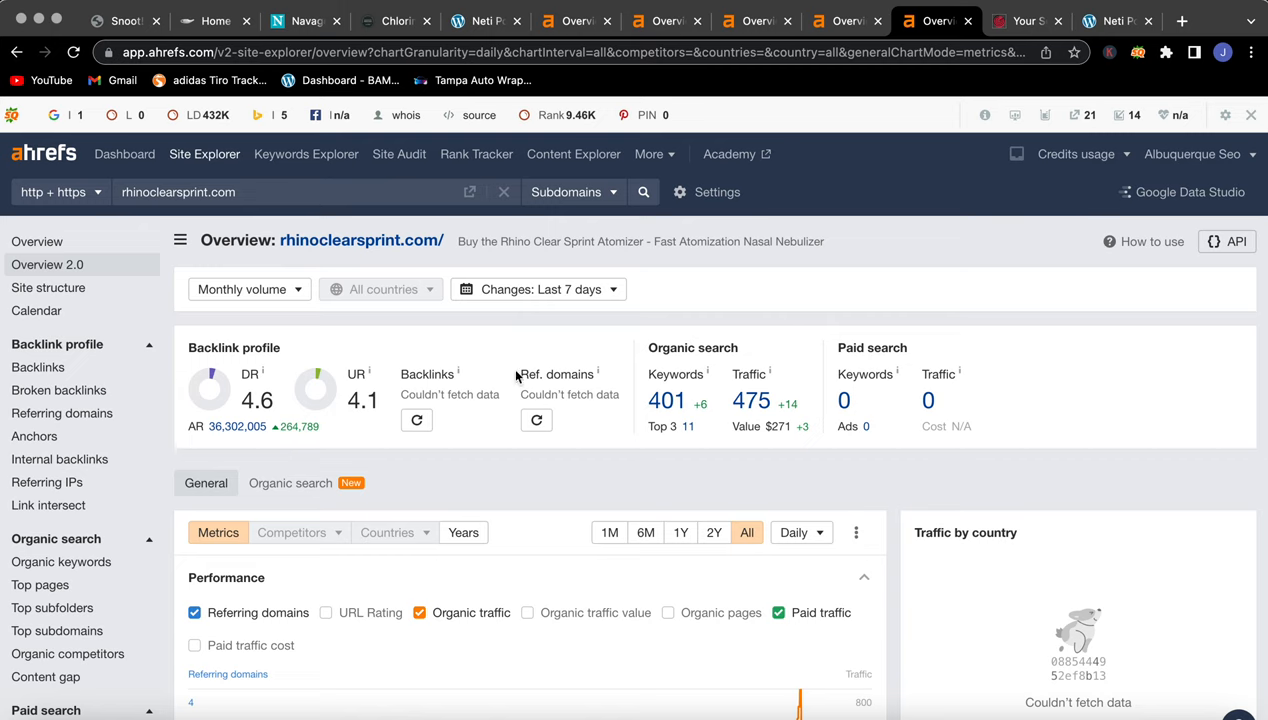
mouse_move(519, 404)
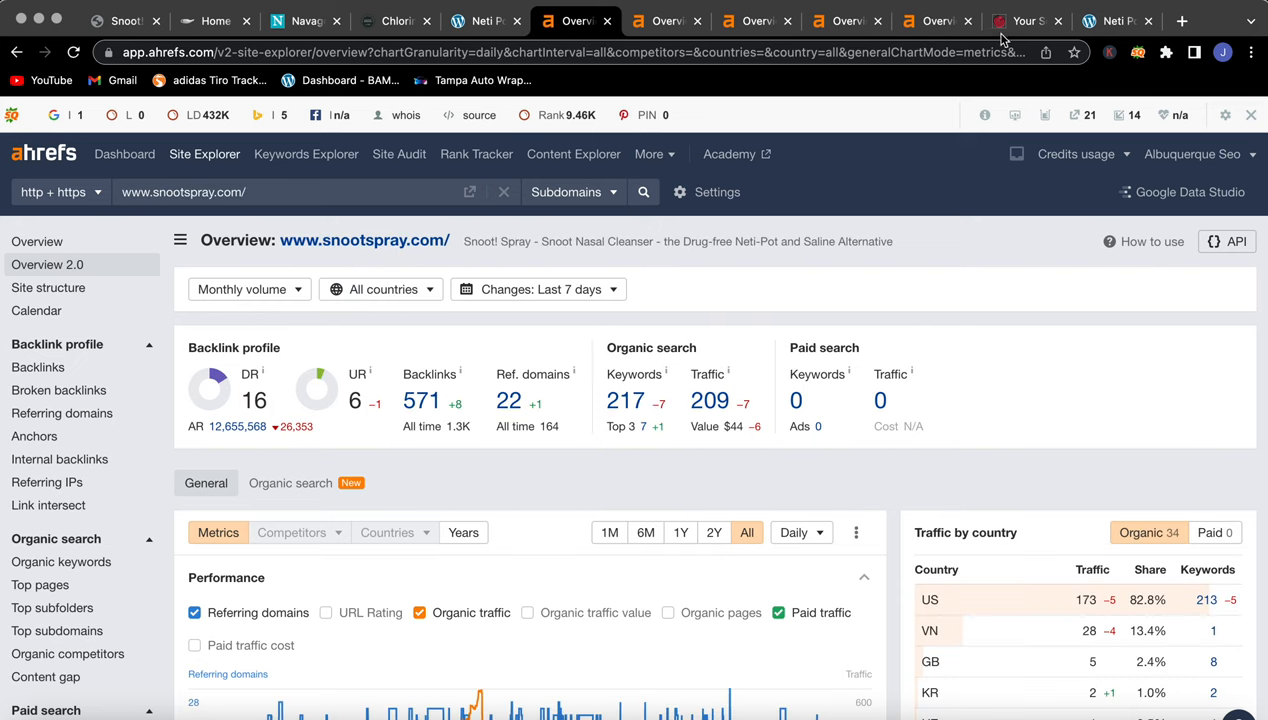
mouse_move(1025, 20)
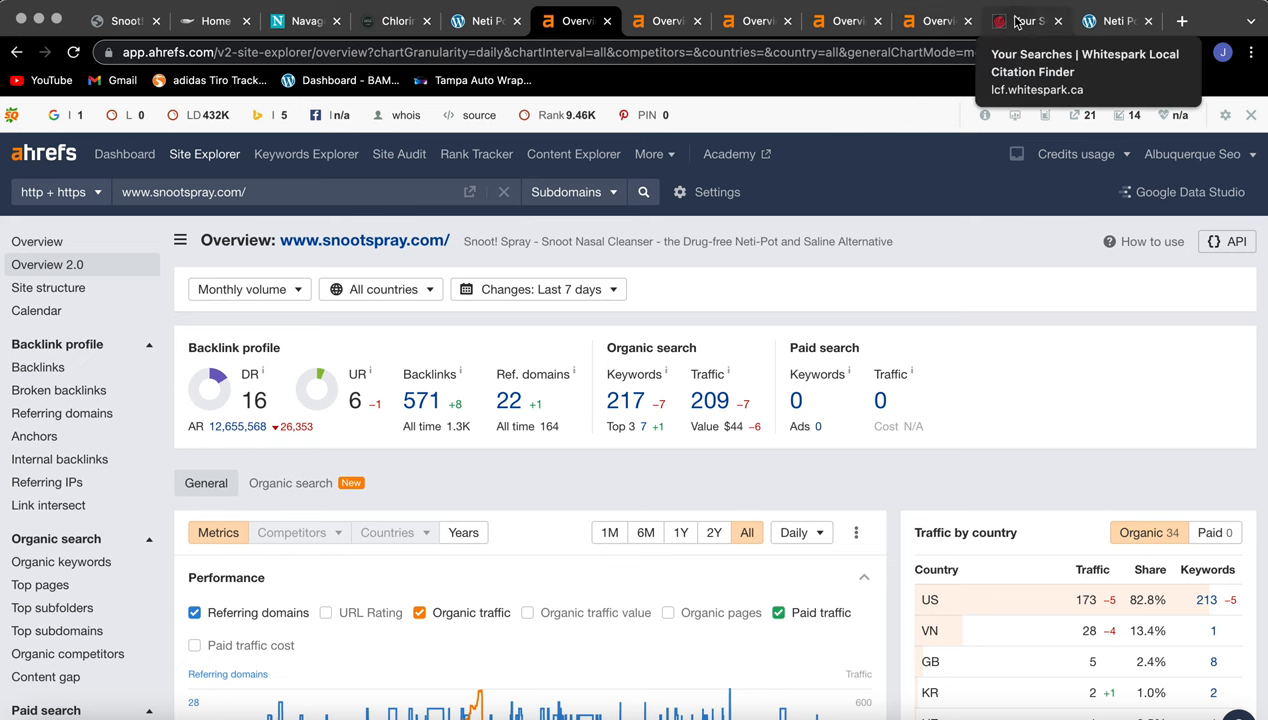
- Compare Whitespark citation counts: Rhino Clear Sprint 1, Frontier 9, Navage 10, snoot! 12
click(1026, 20)
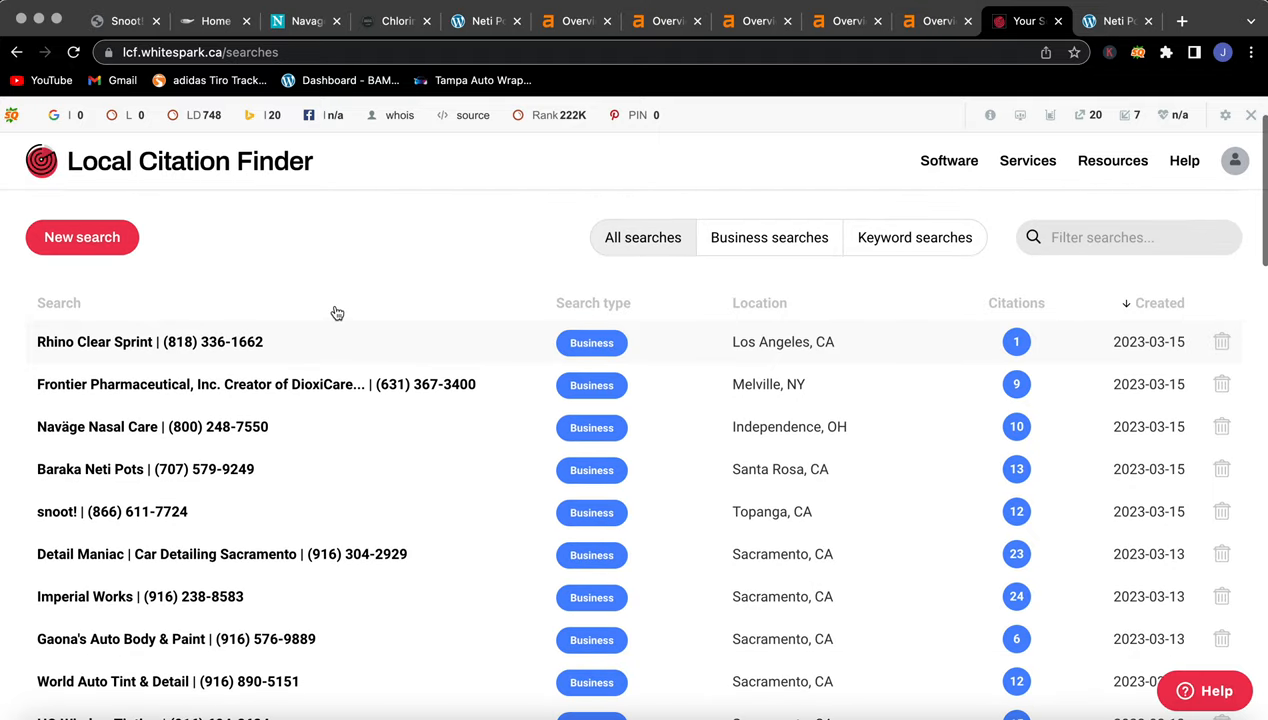
scroll(down, 3)
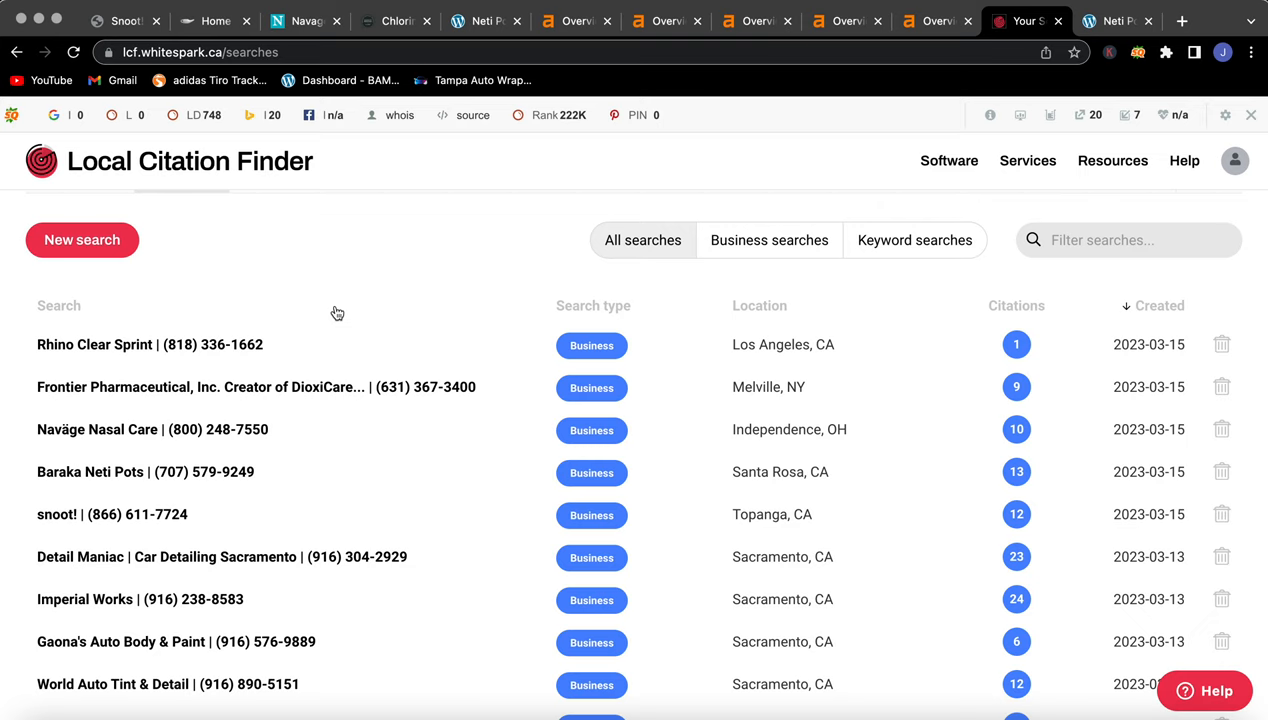
mouse_move(648, 514)
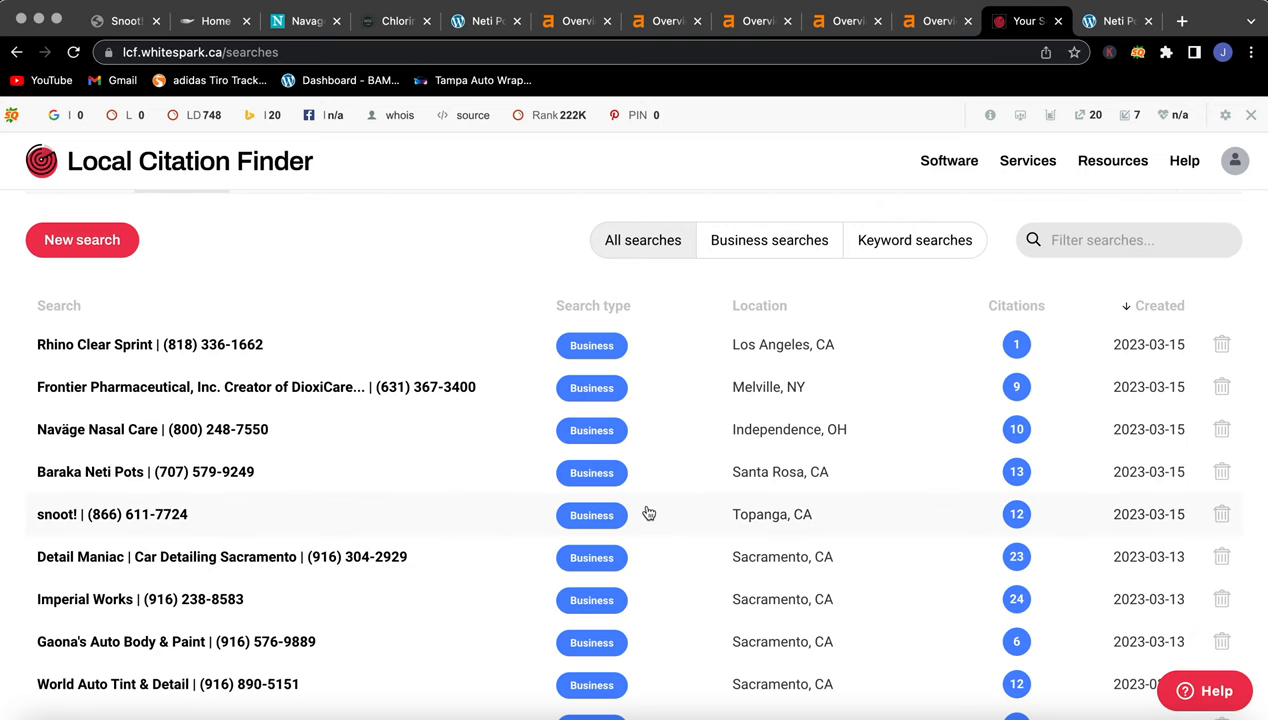
mouse_move(1025, 528)
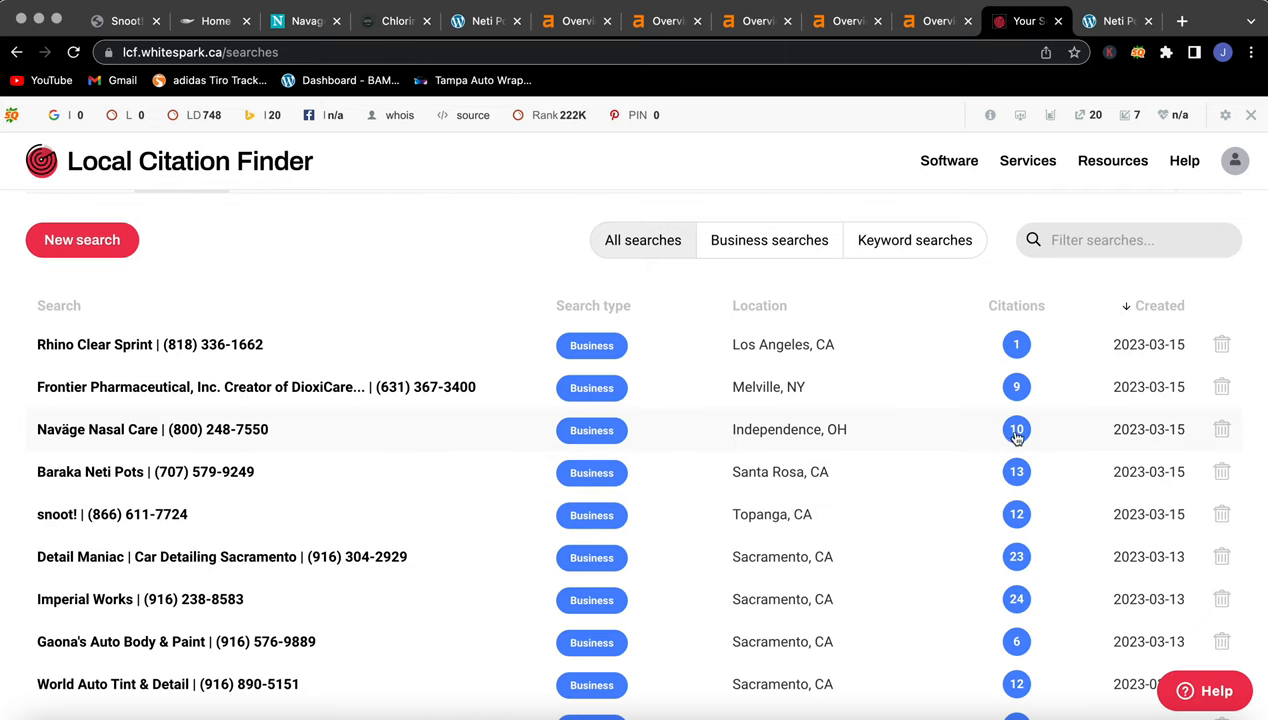
mouse_move(1030, 388)
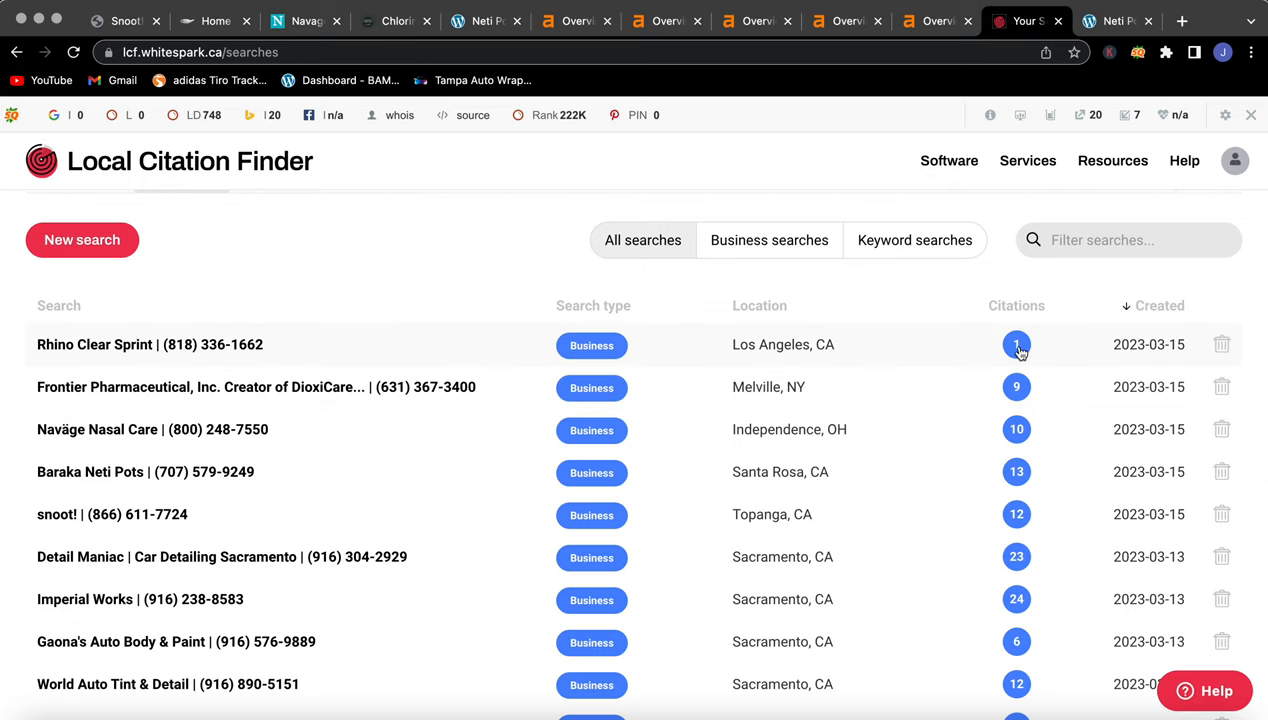
mouse_move(1029, 293)
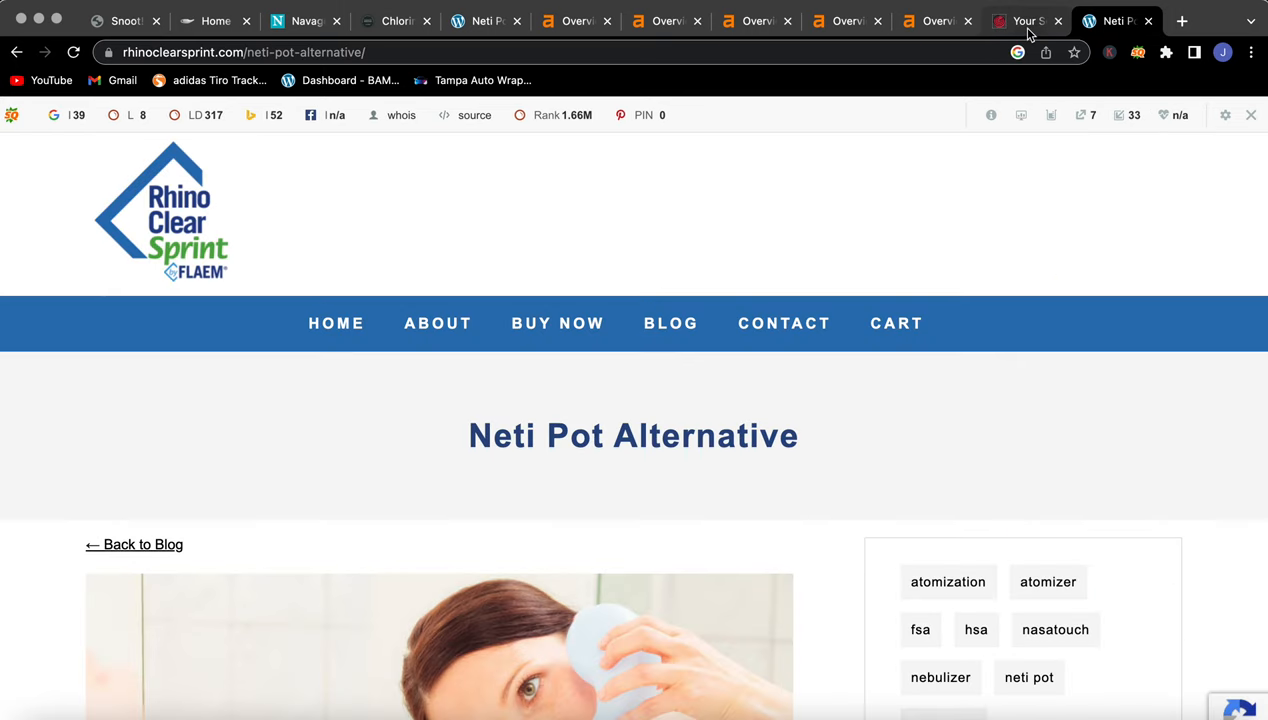
mouse_move(1025, 21)
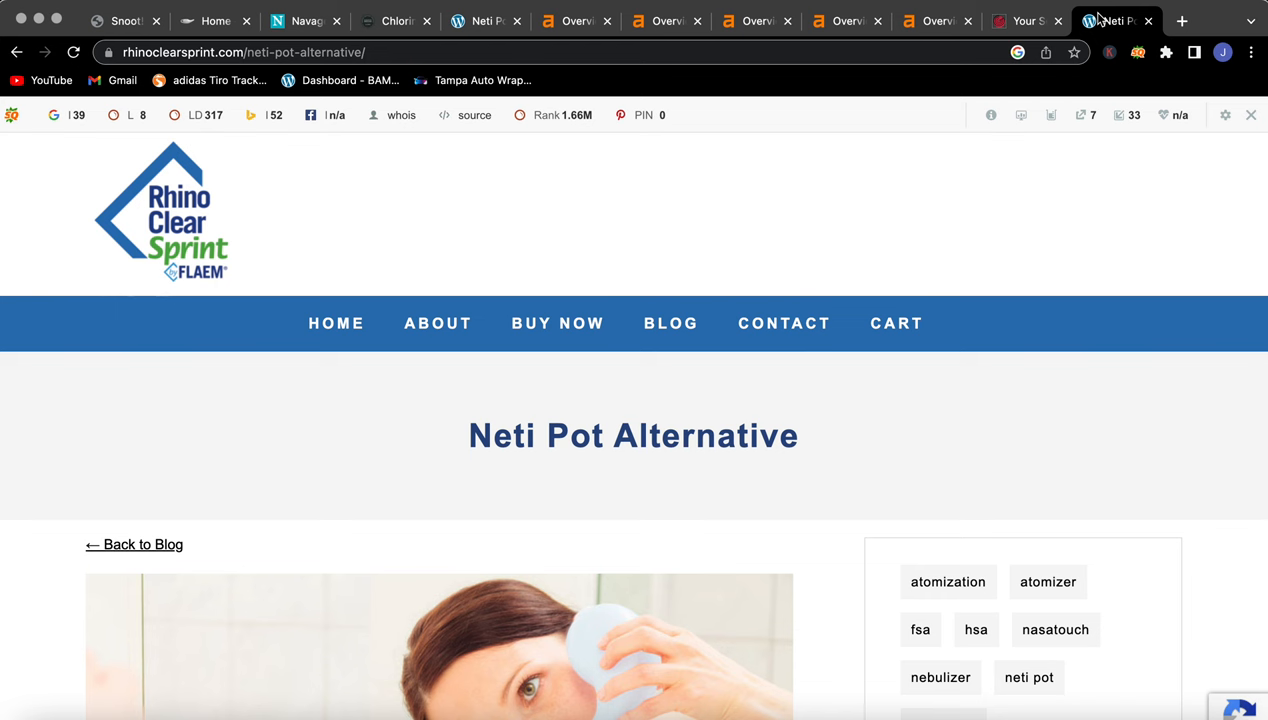
click(1018, 20)
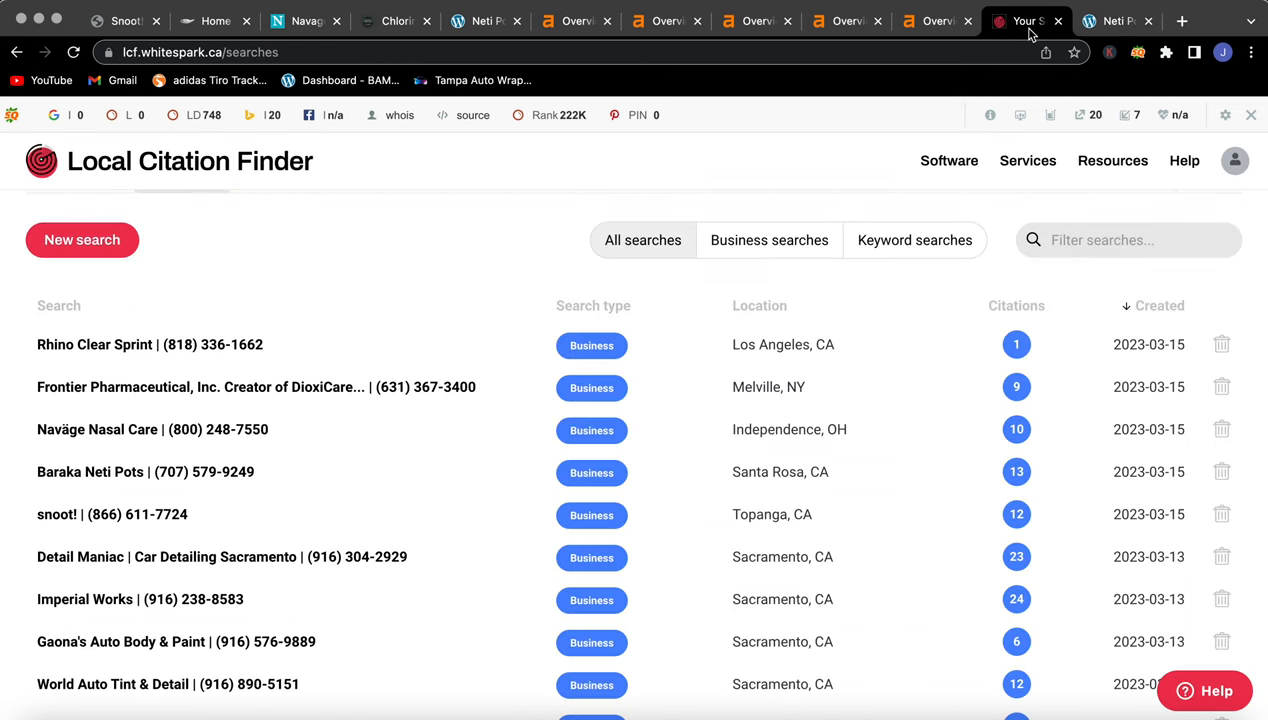